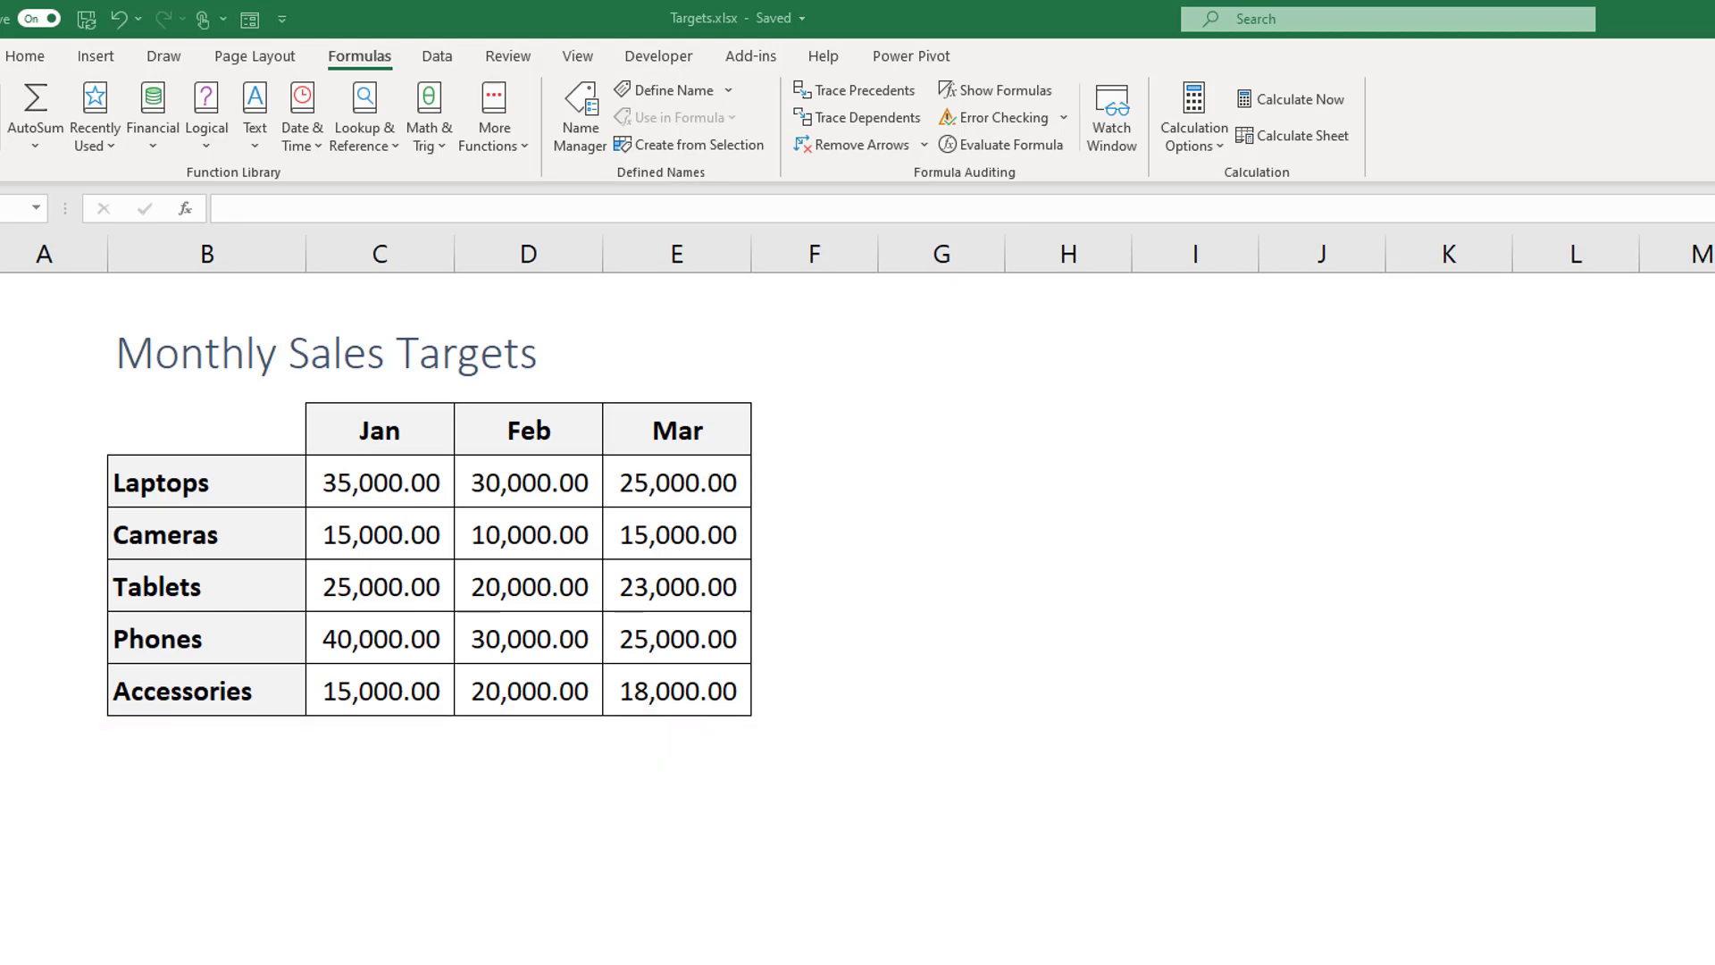
mouse_move(984, 903)
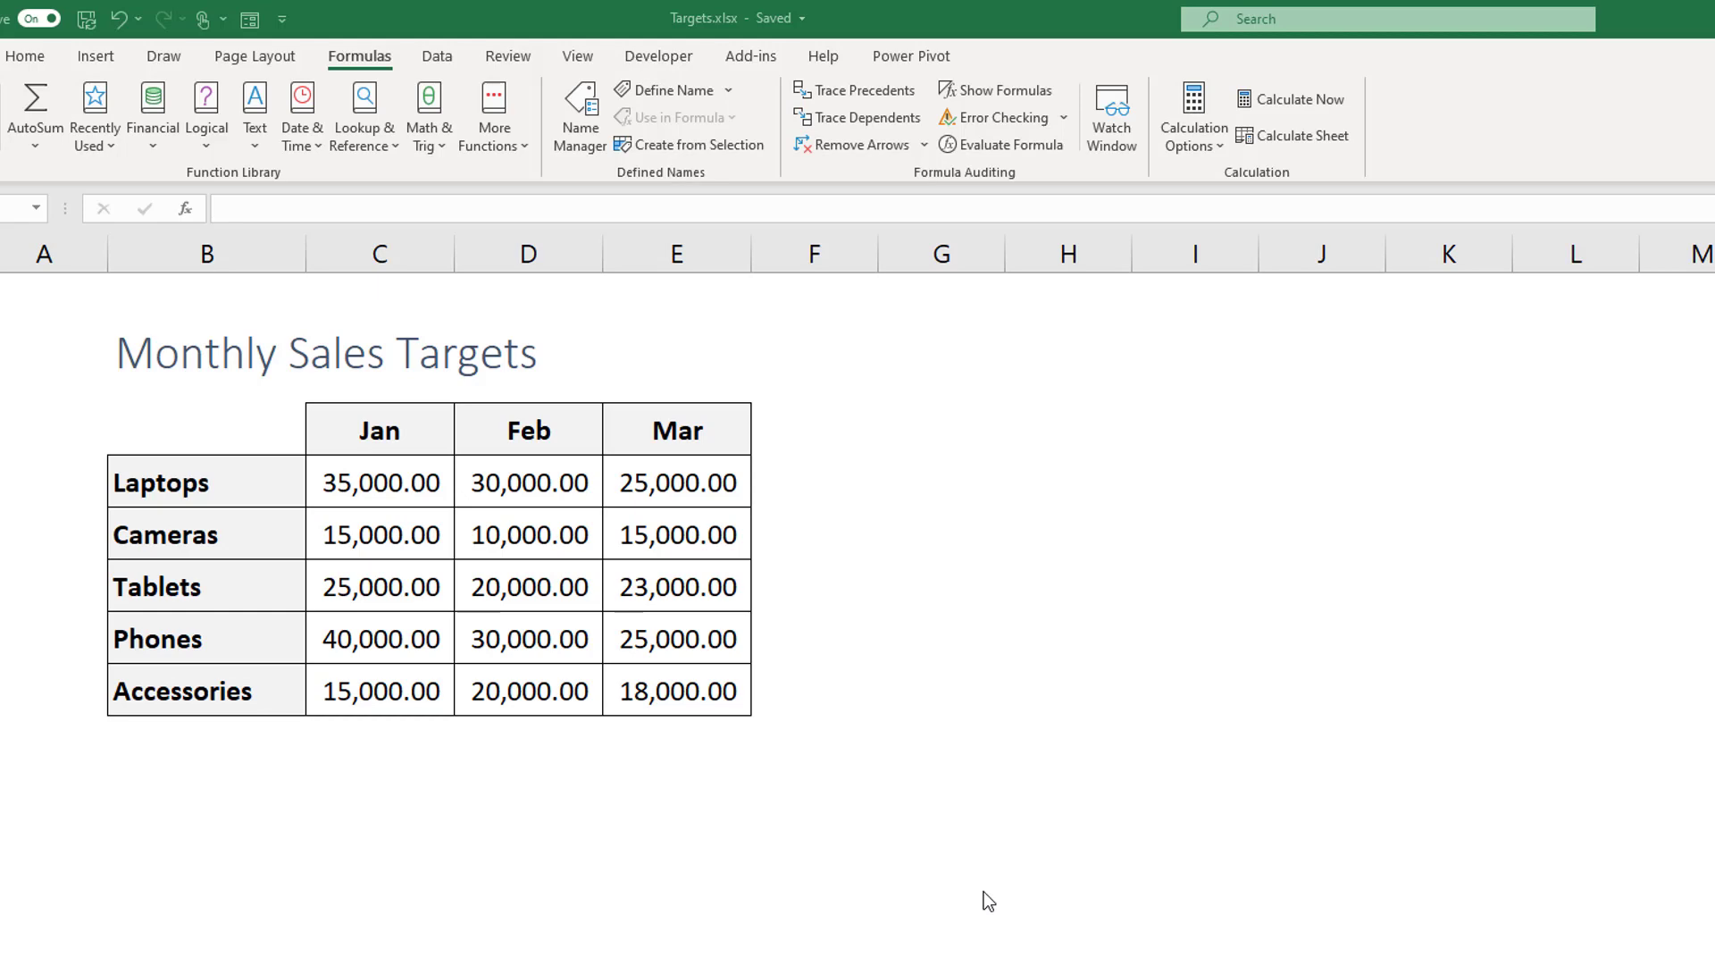
mouse_move(247, 515)
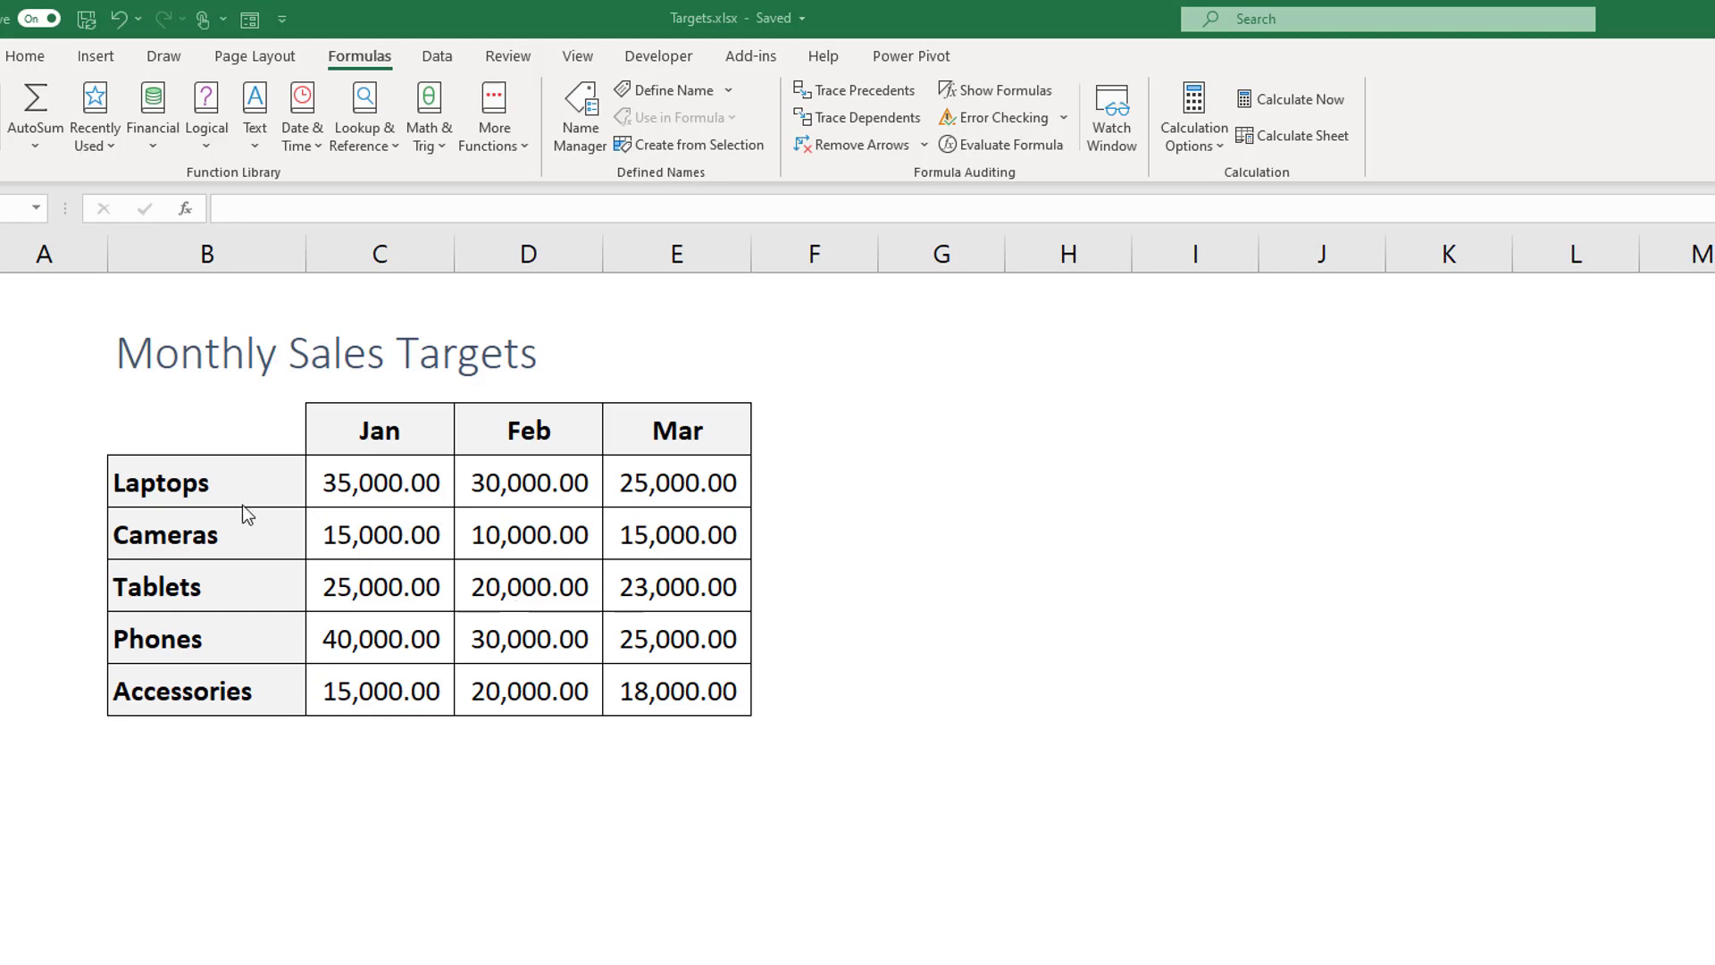
mouse_move(365, 430)
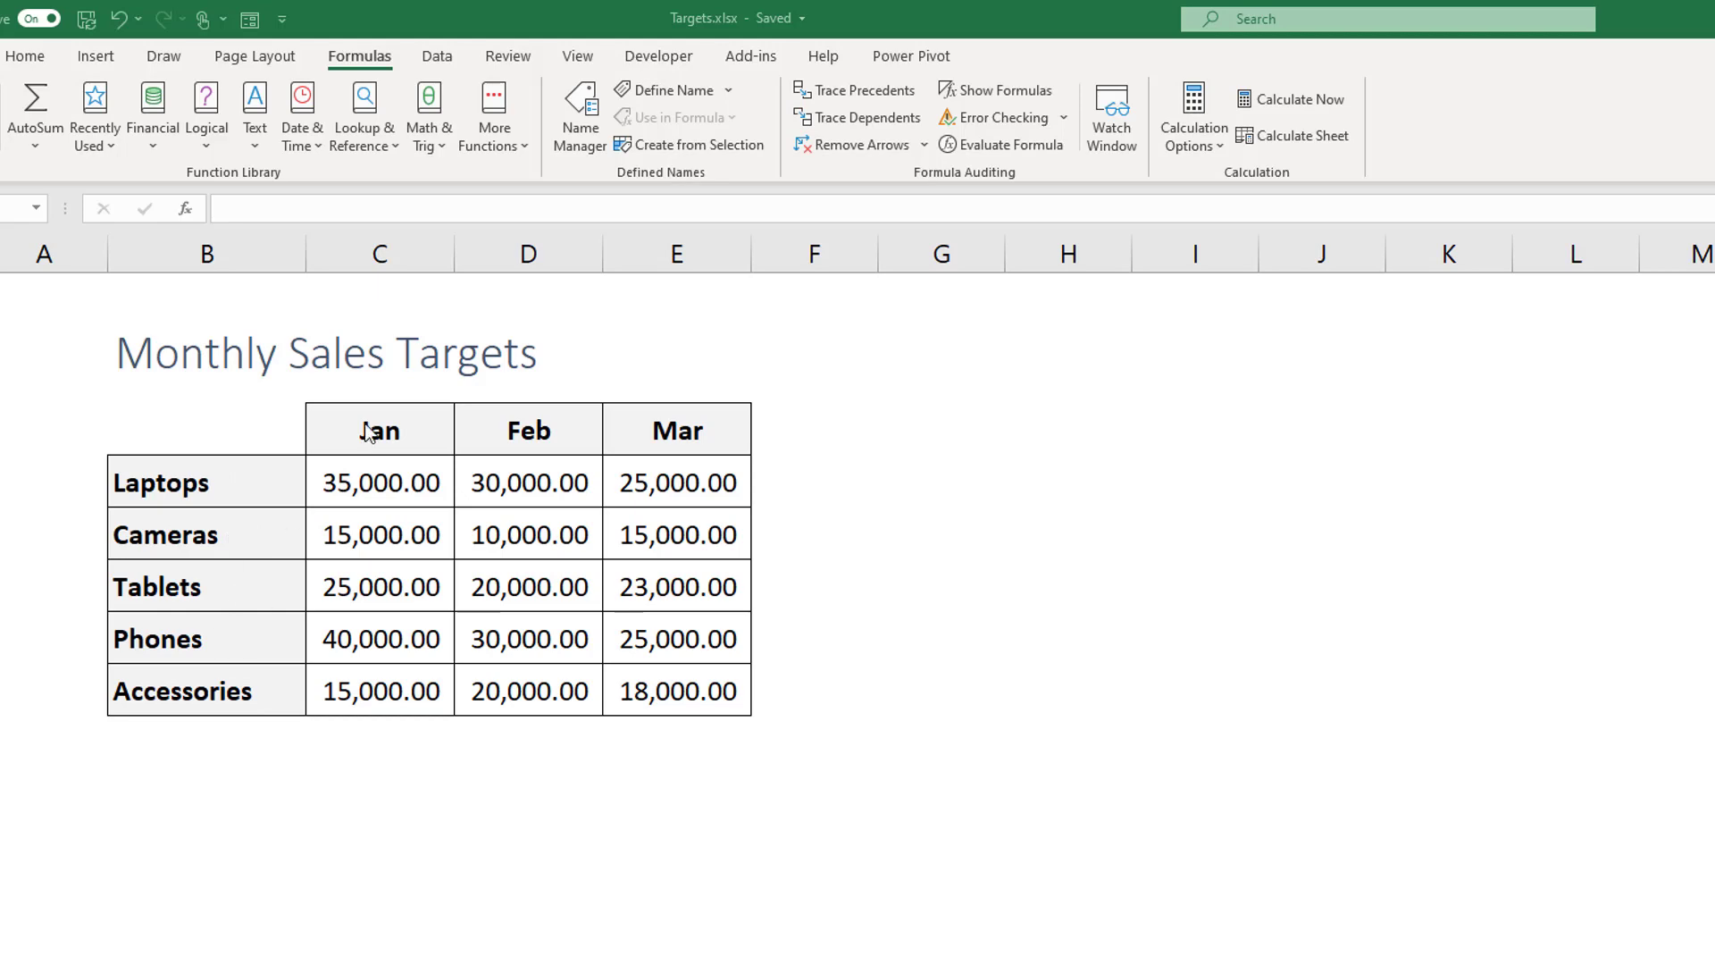
mouse_move(443, 441)
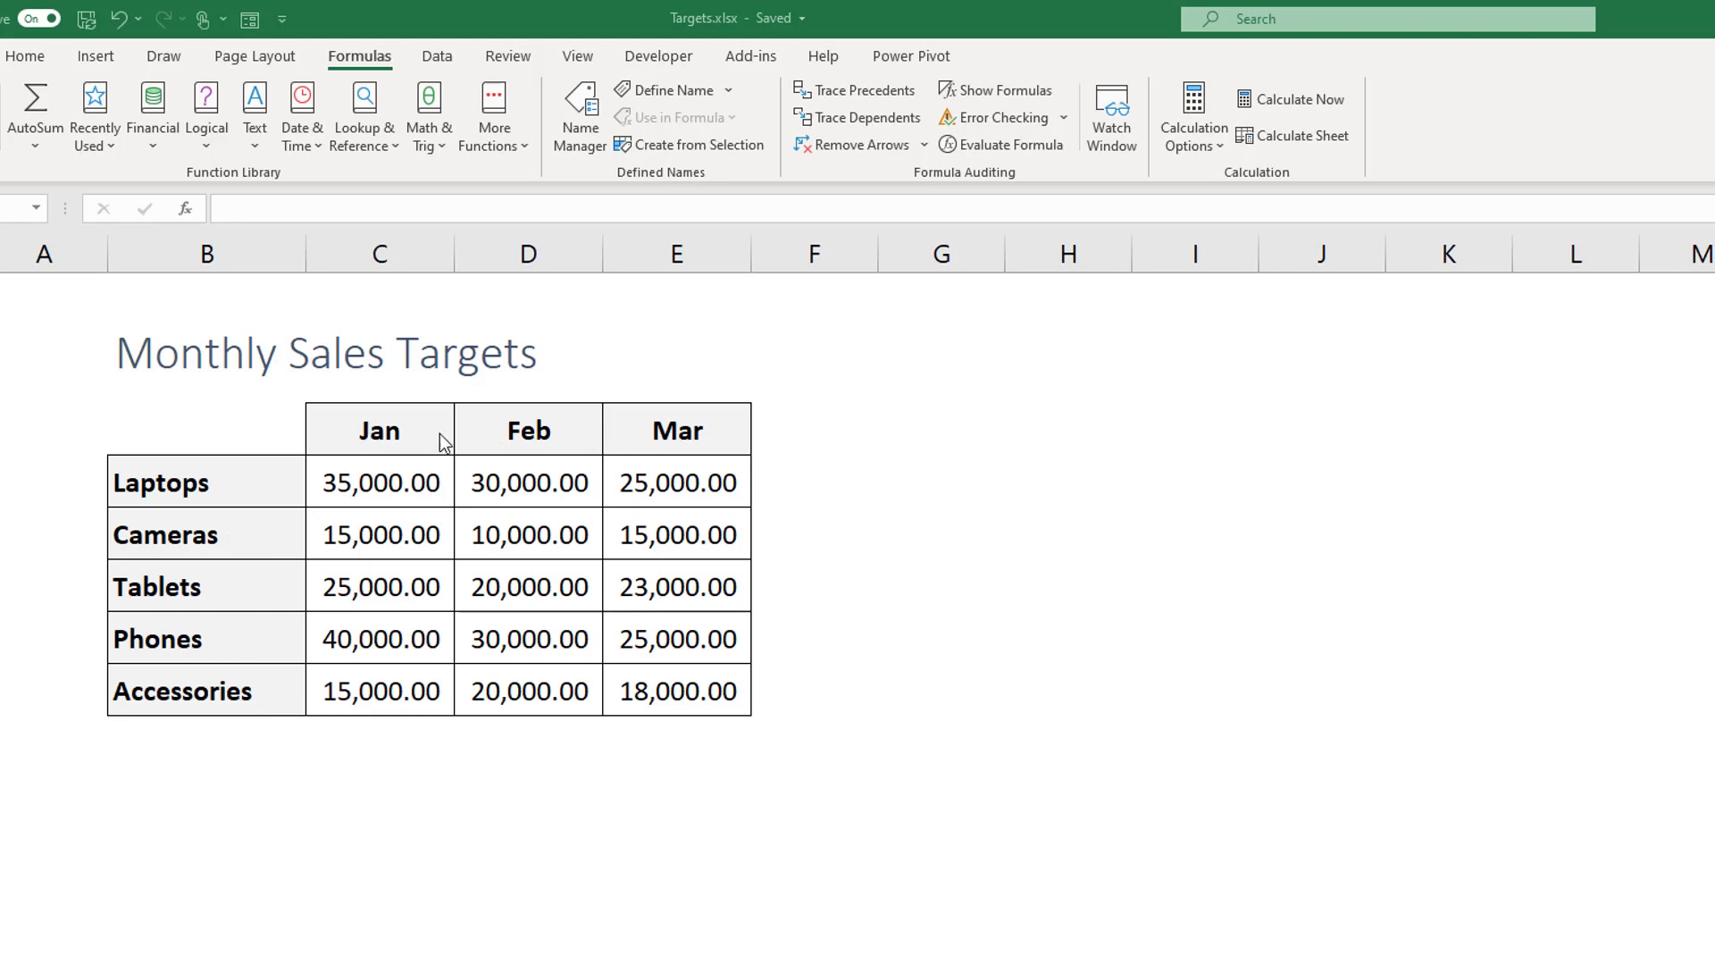
mouse_move(462, 449)
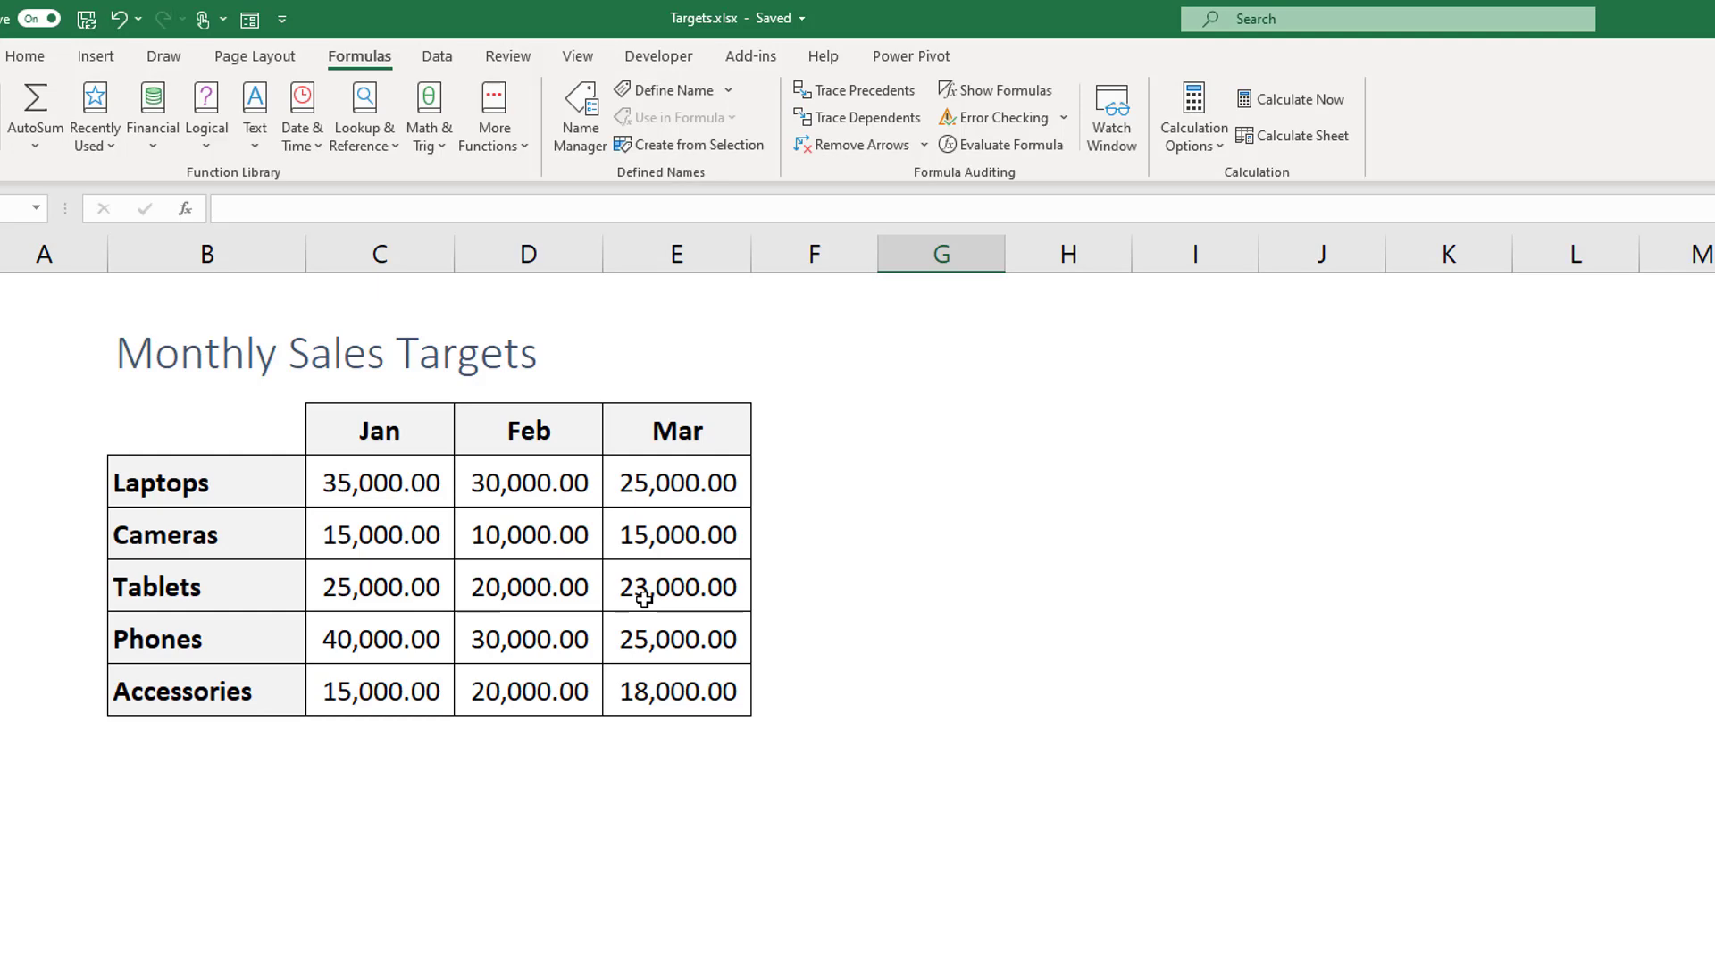
mouse_move(276, 588)
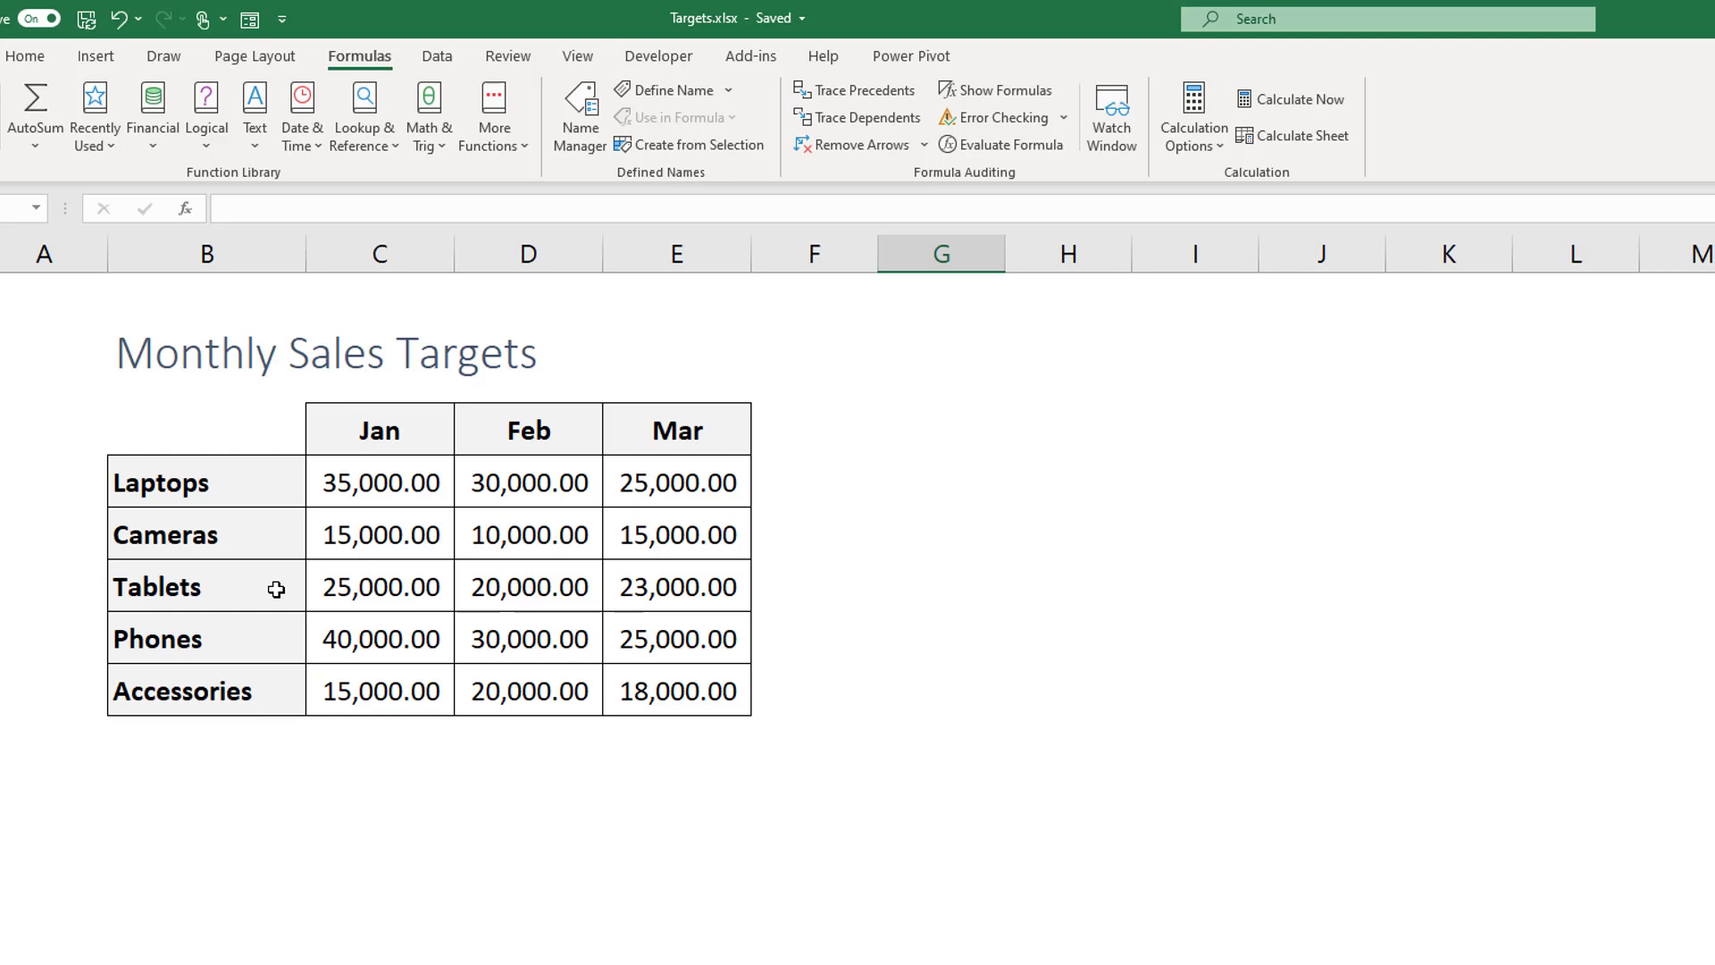
mouse_move(565, 582)
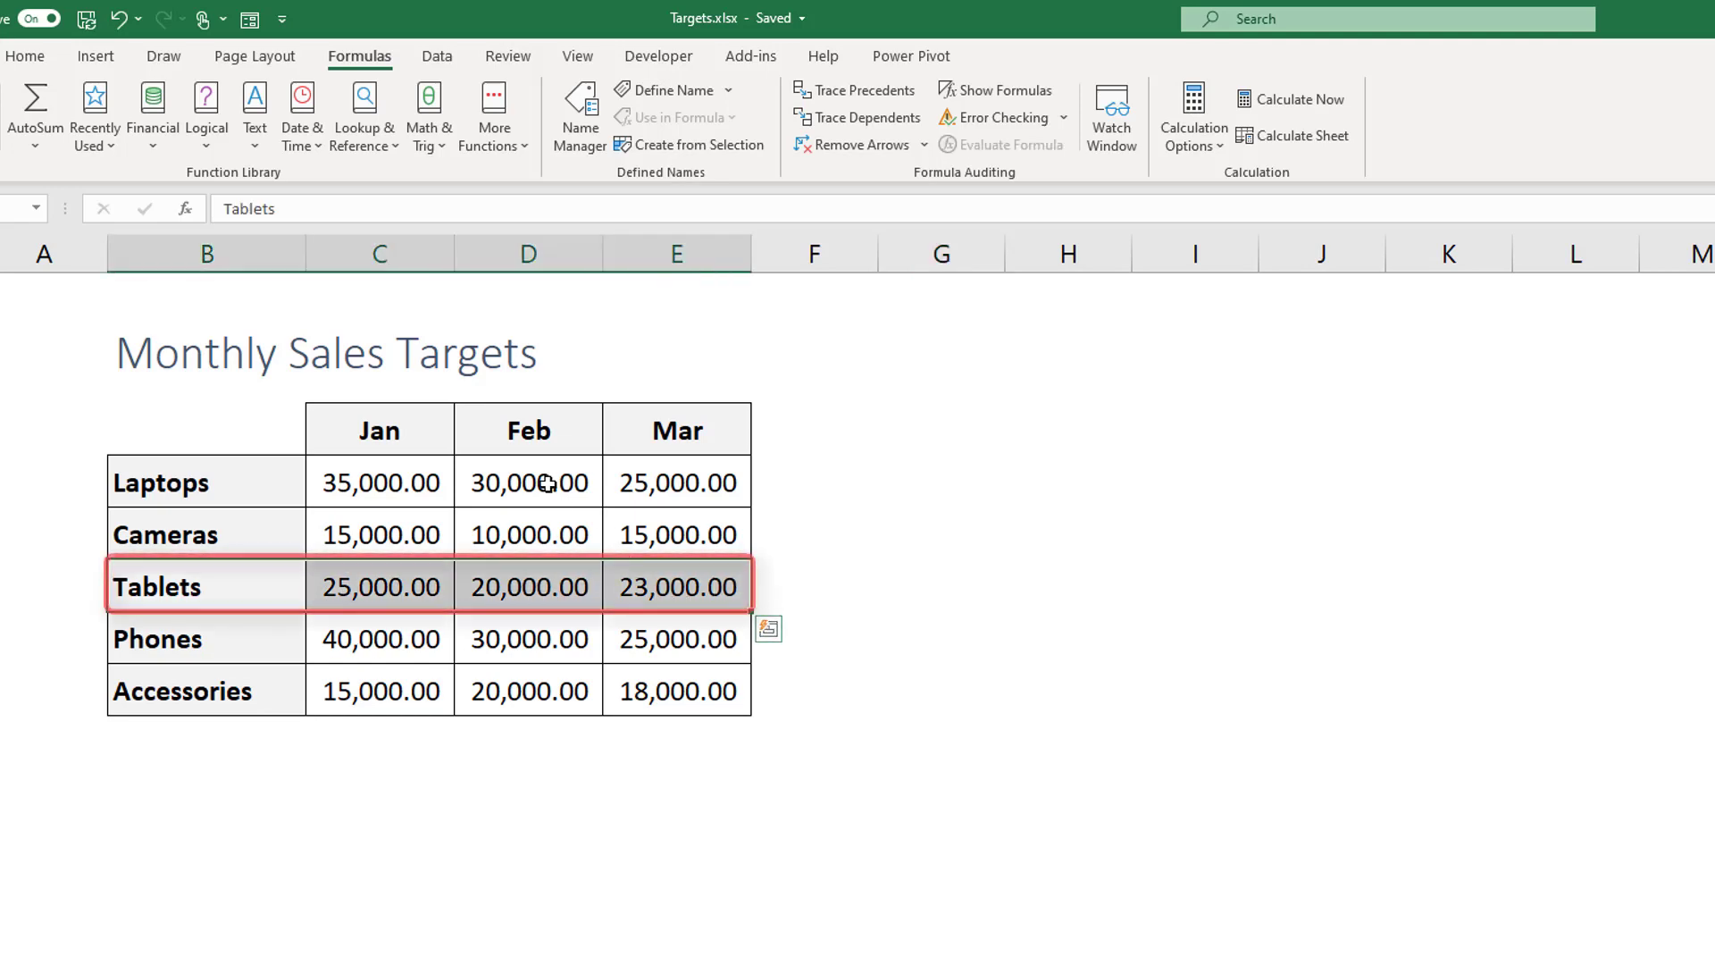
Step: Select C4:E9 and name the Jan, Feb and Mar target columns from their headings
click(528, 429)
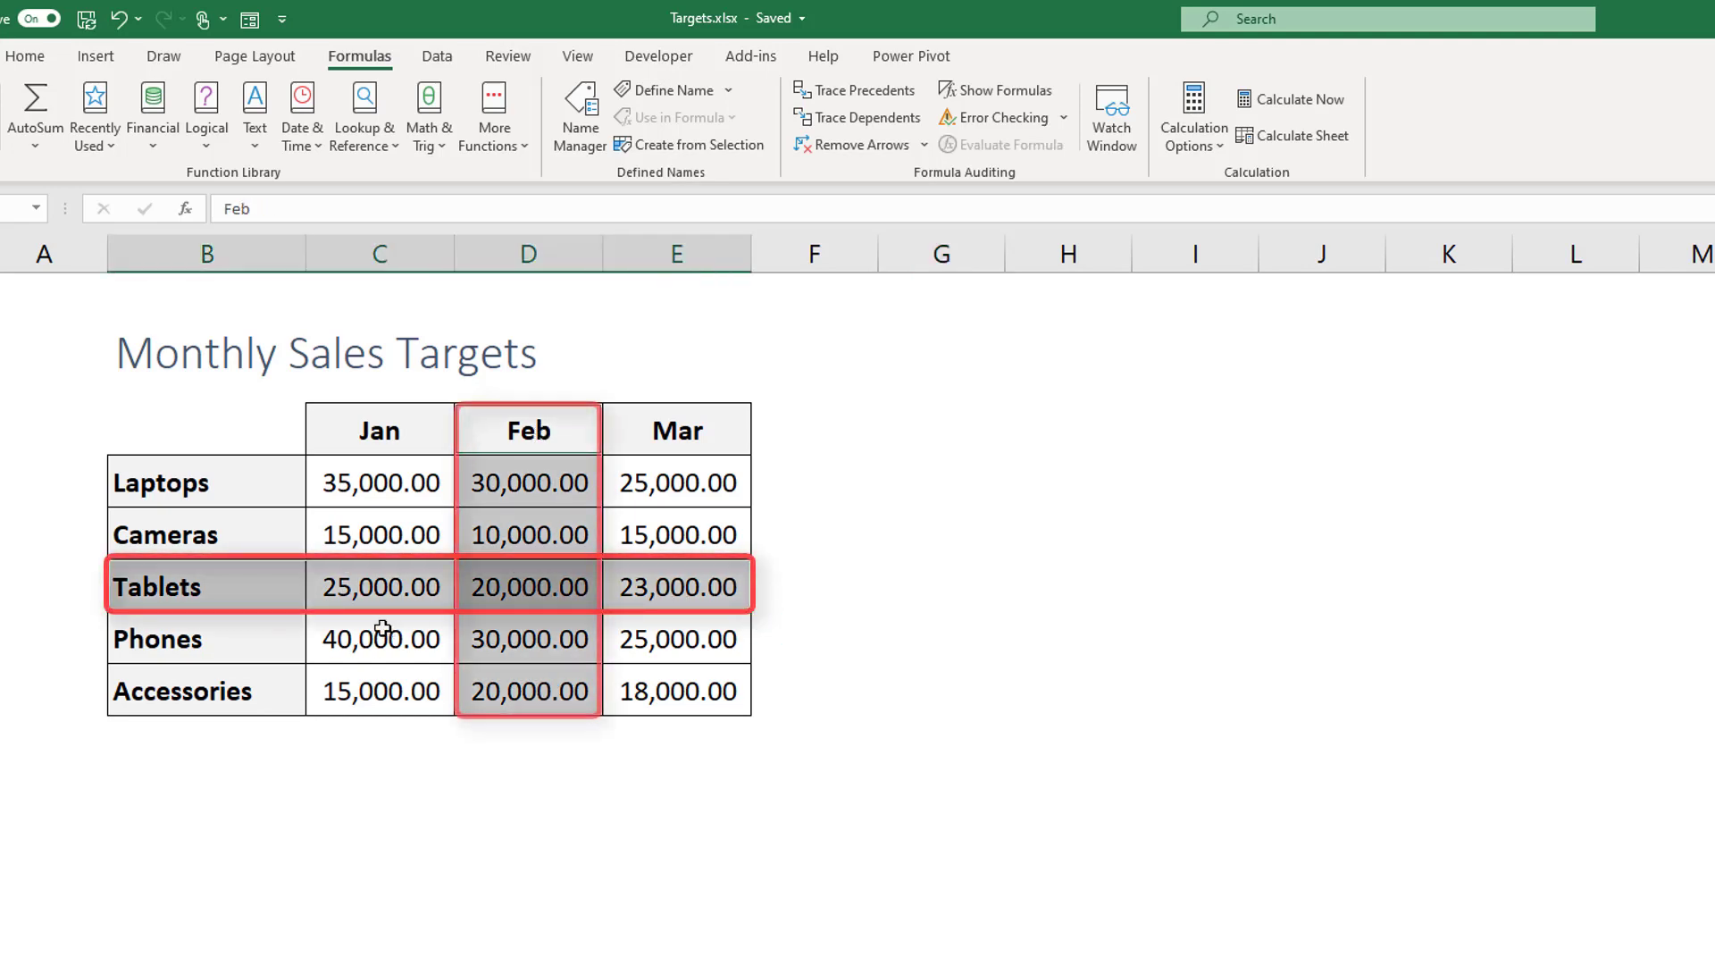
click(528, 586)
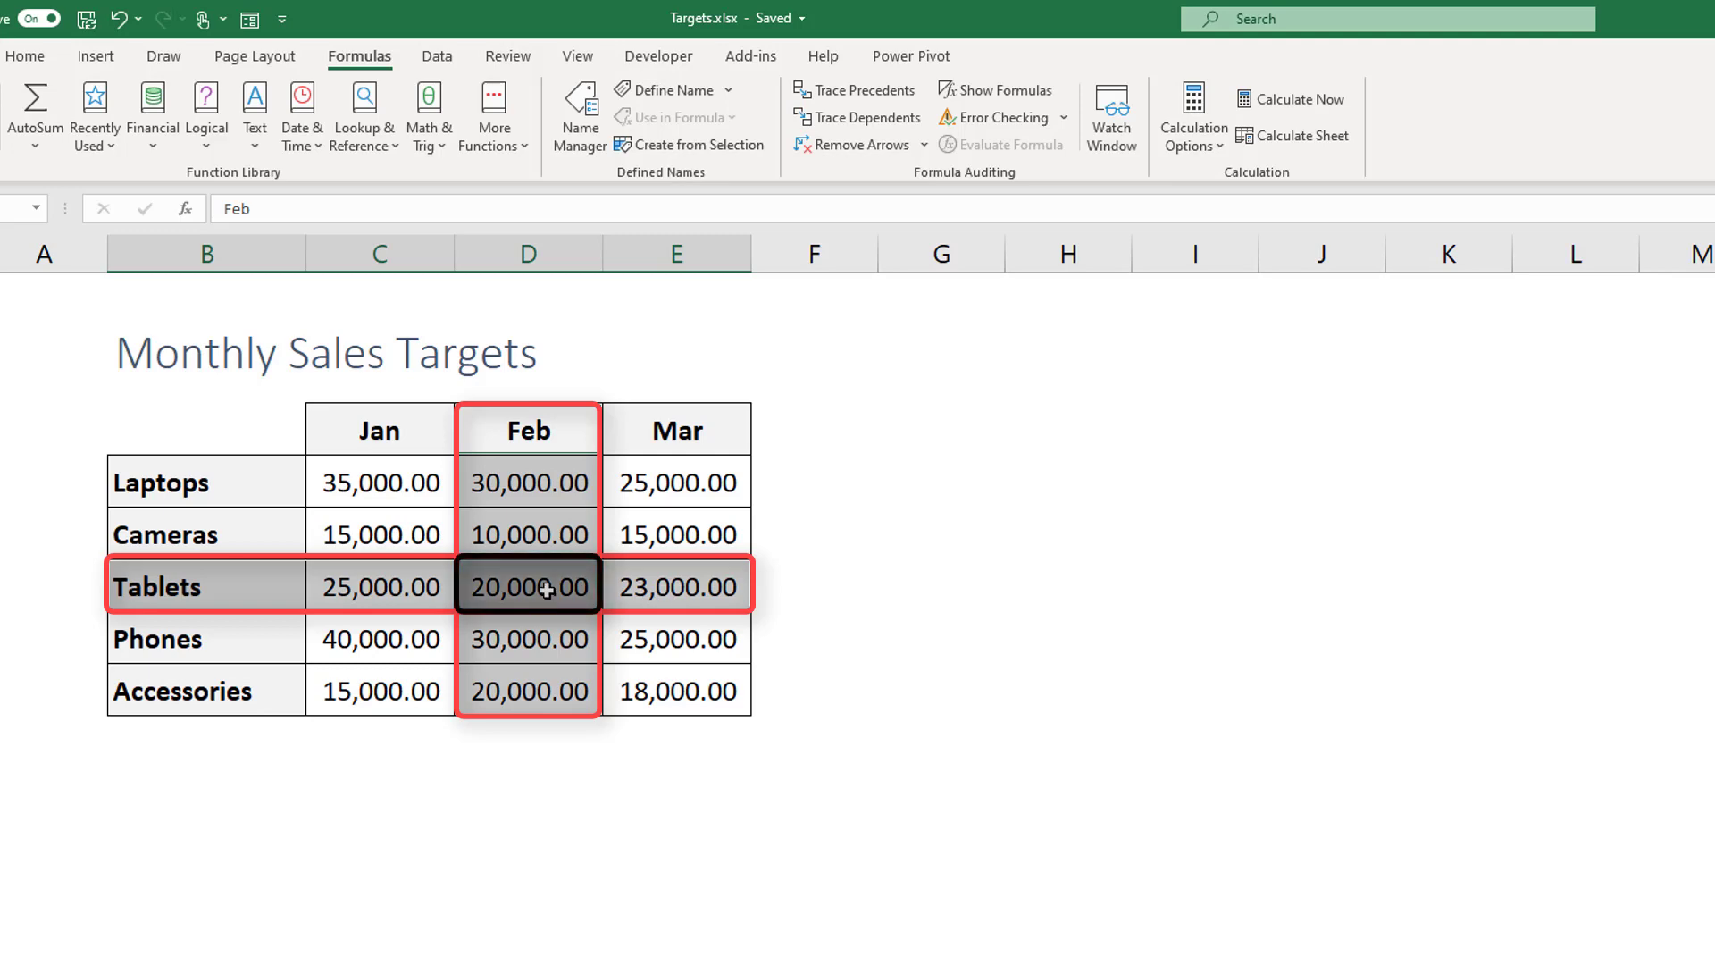
mouse_move(504, 472)
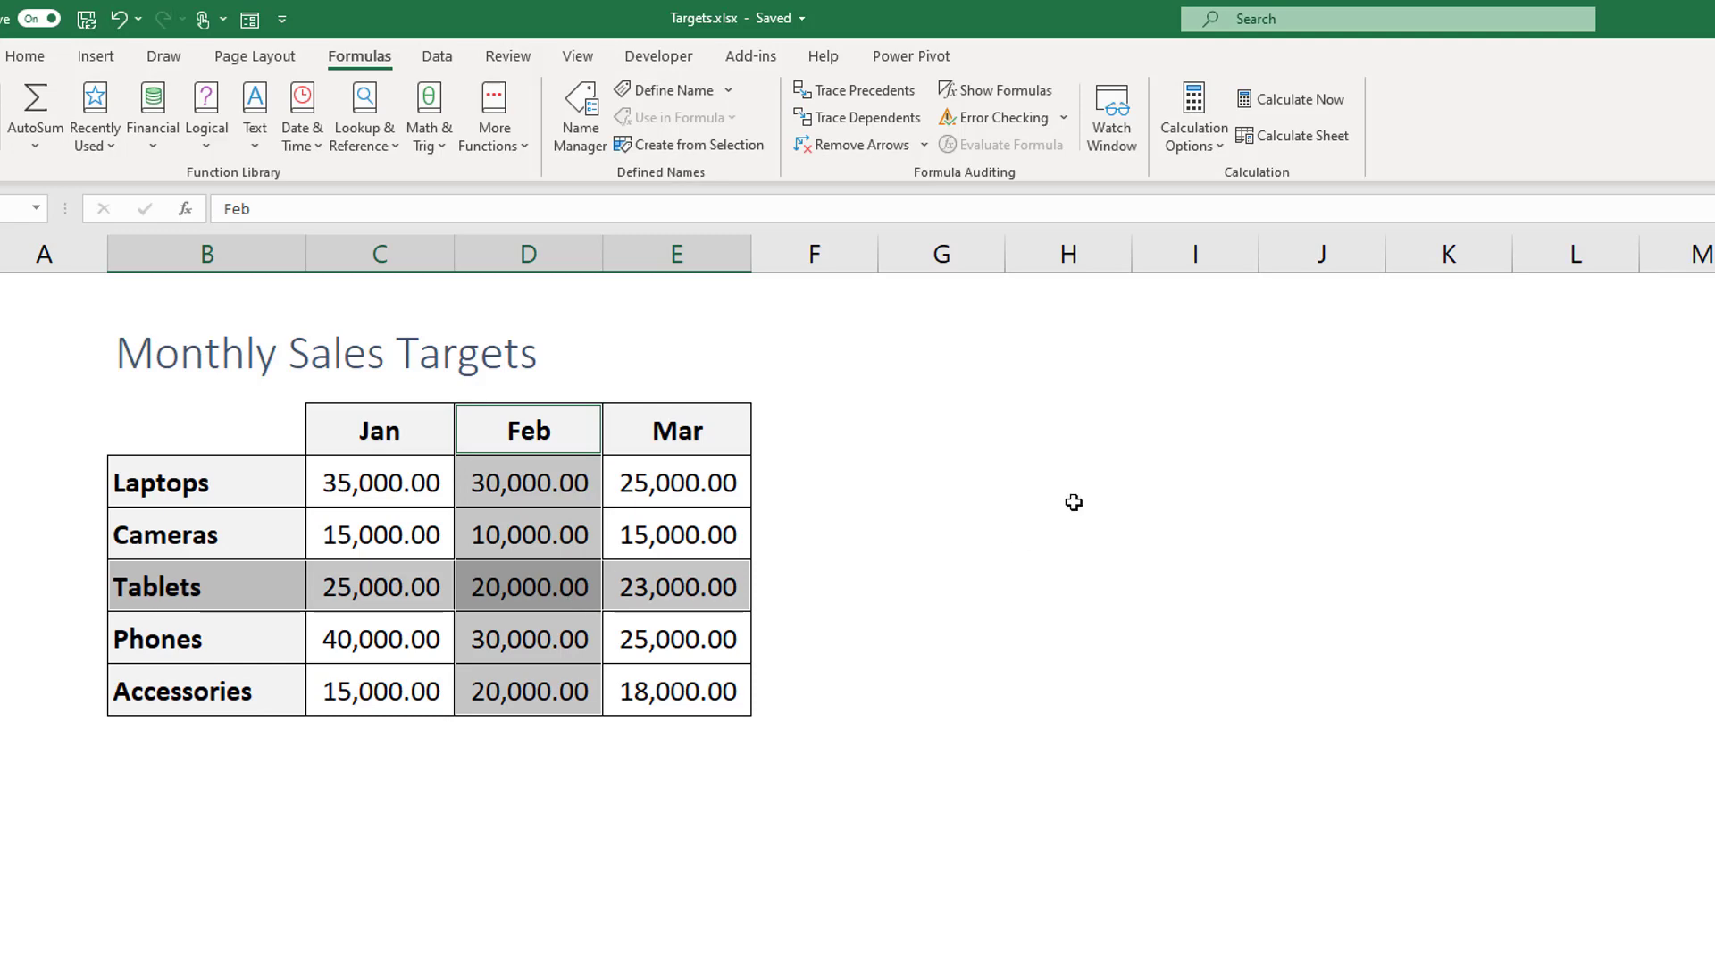
click(1070, 501)
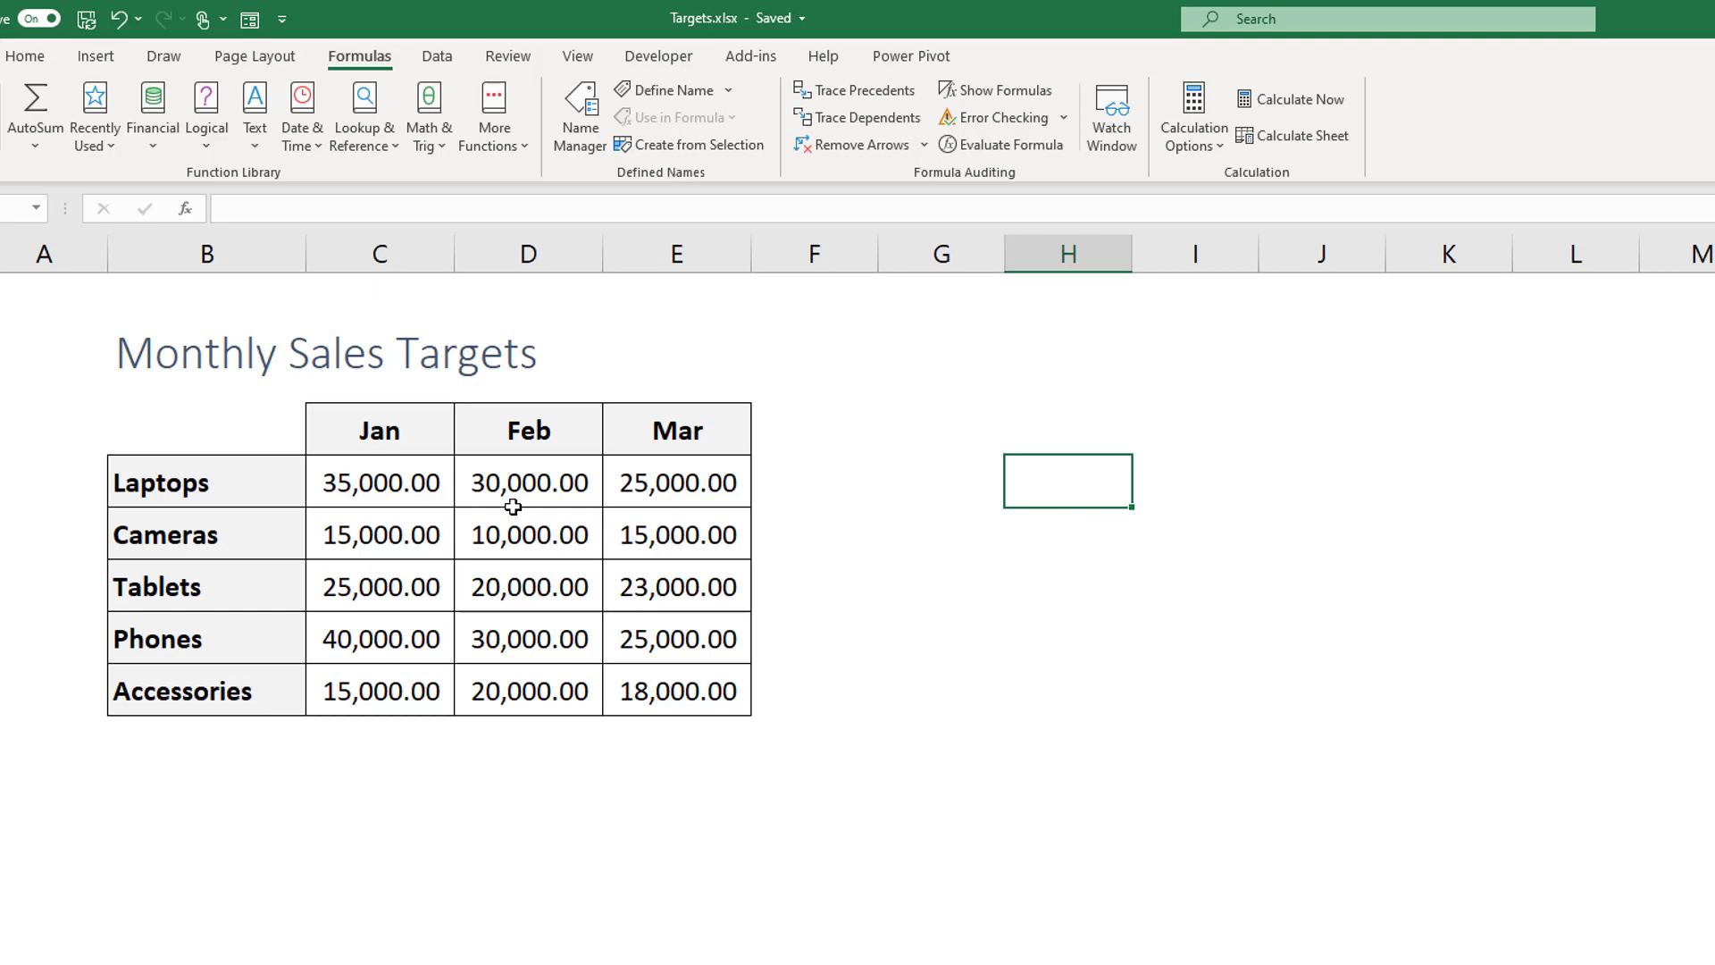
mouse_move(443, 480)
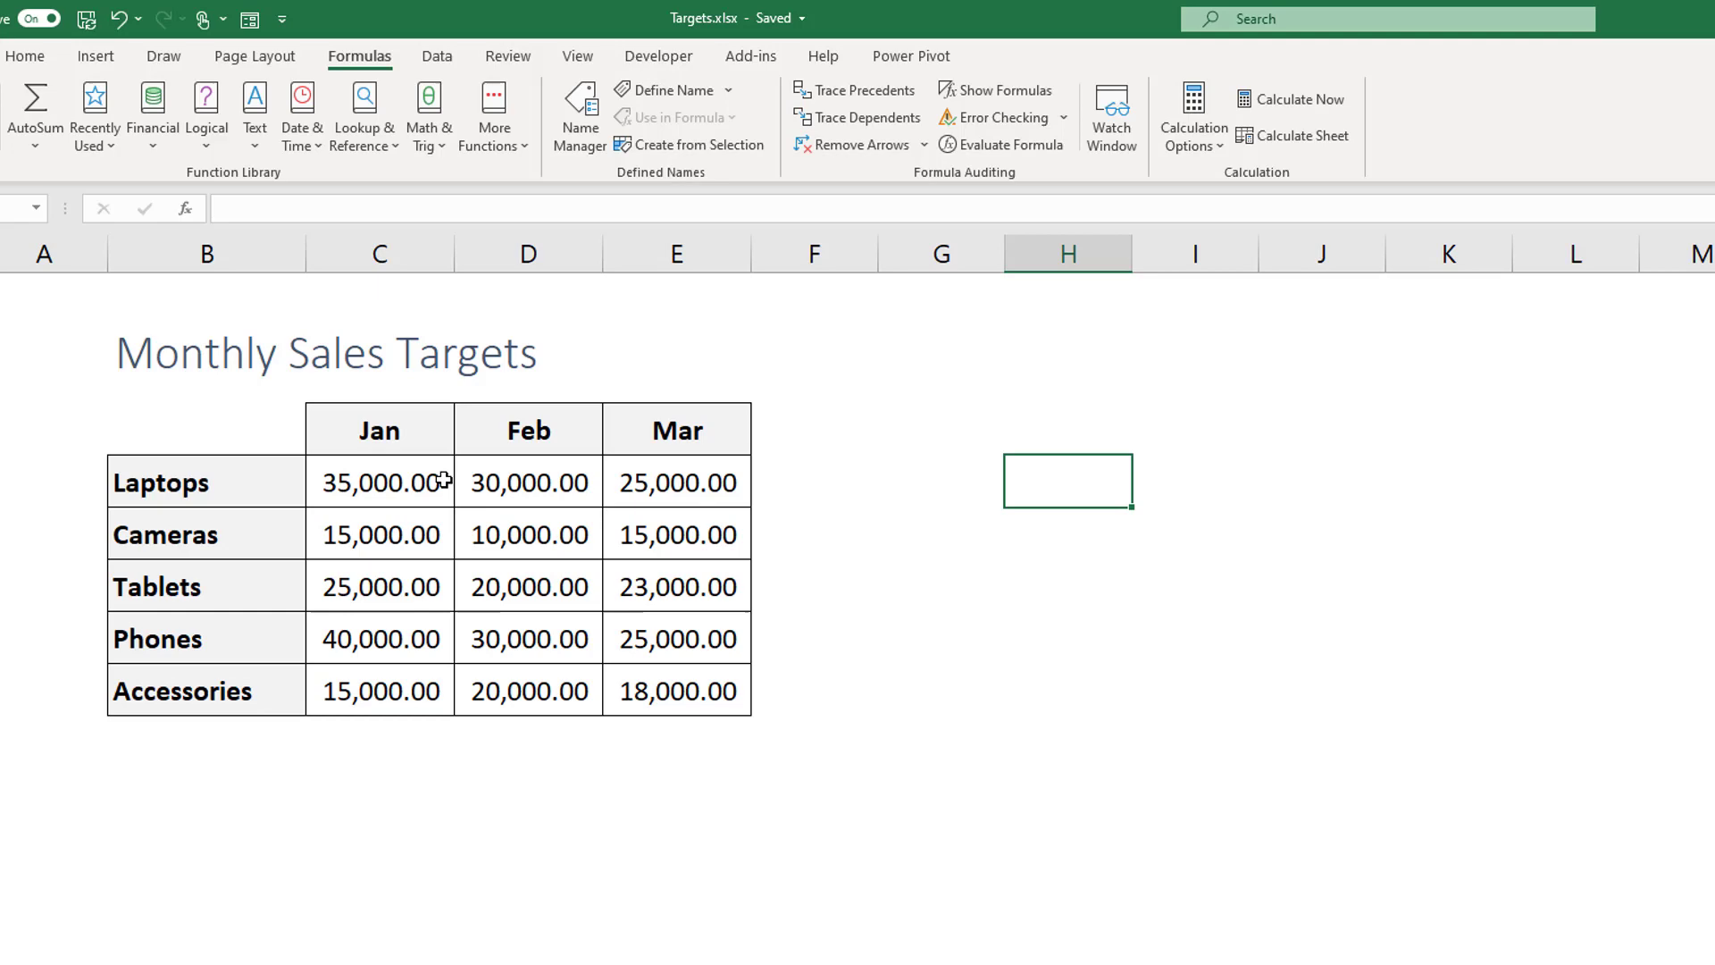
mouse_move(409, 439)
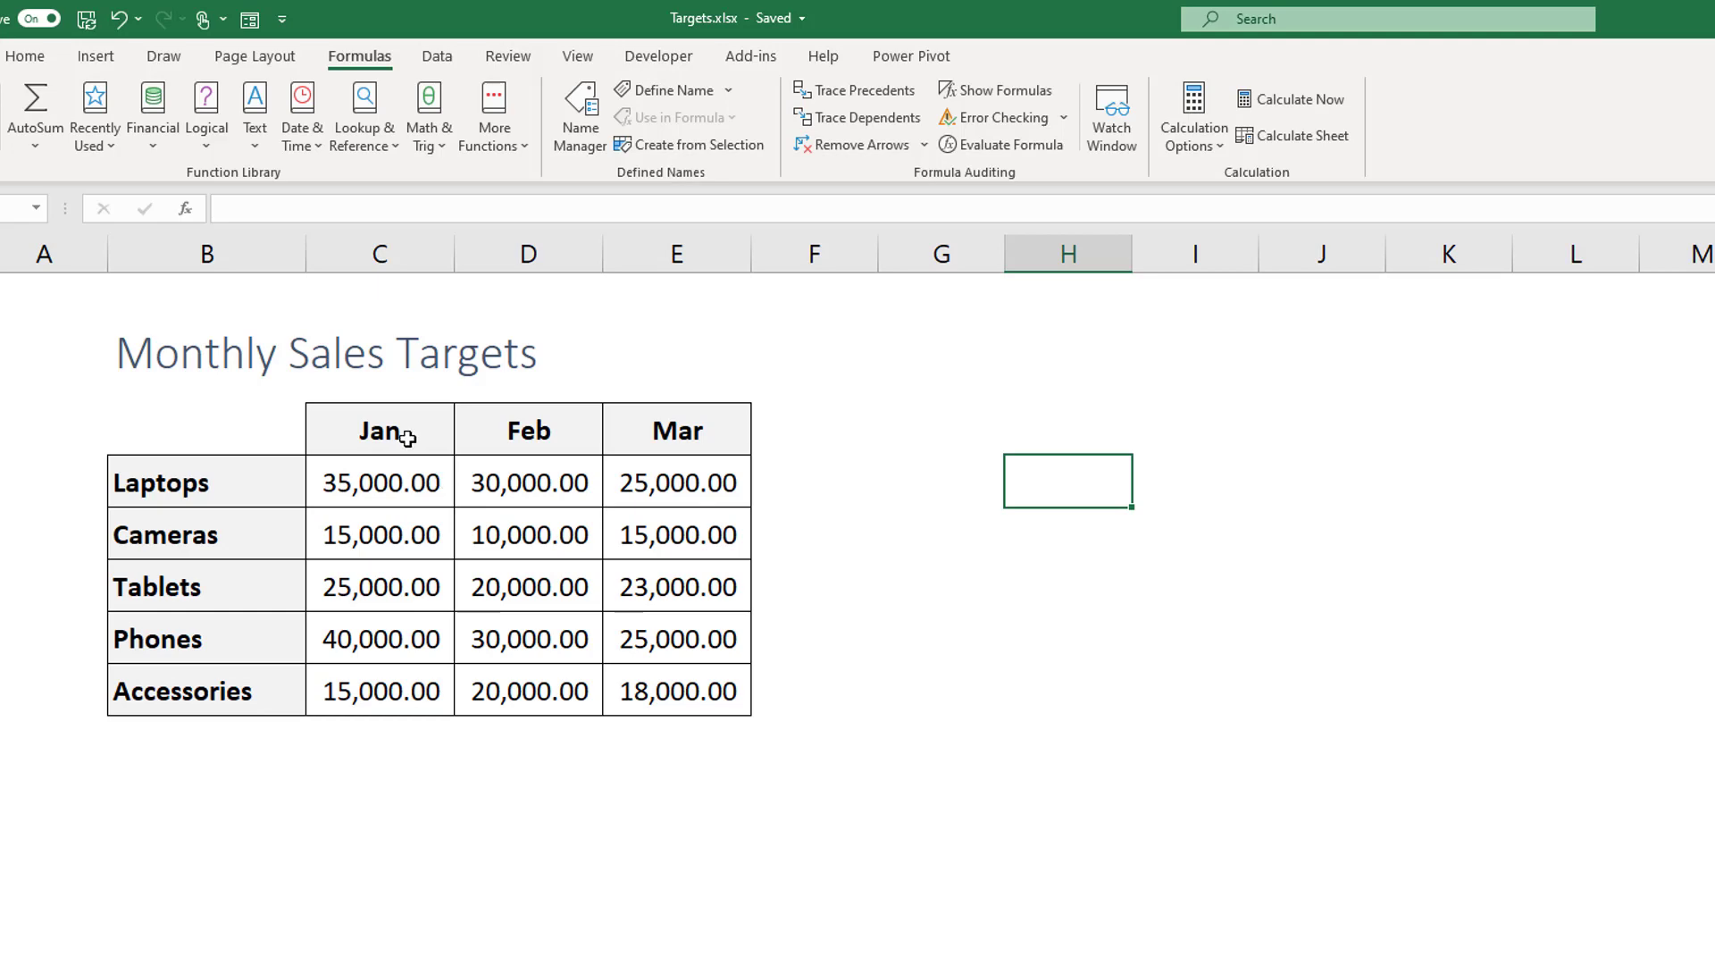
drag(380, 429, 676, 690)
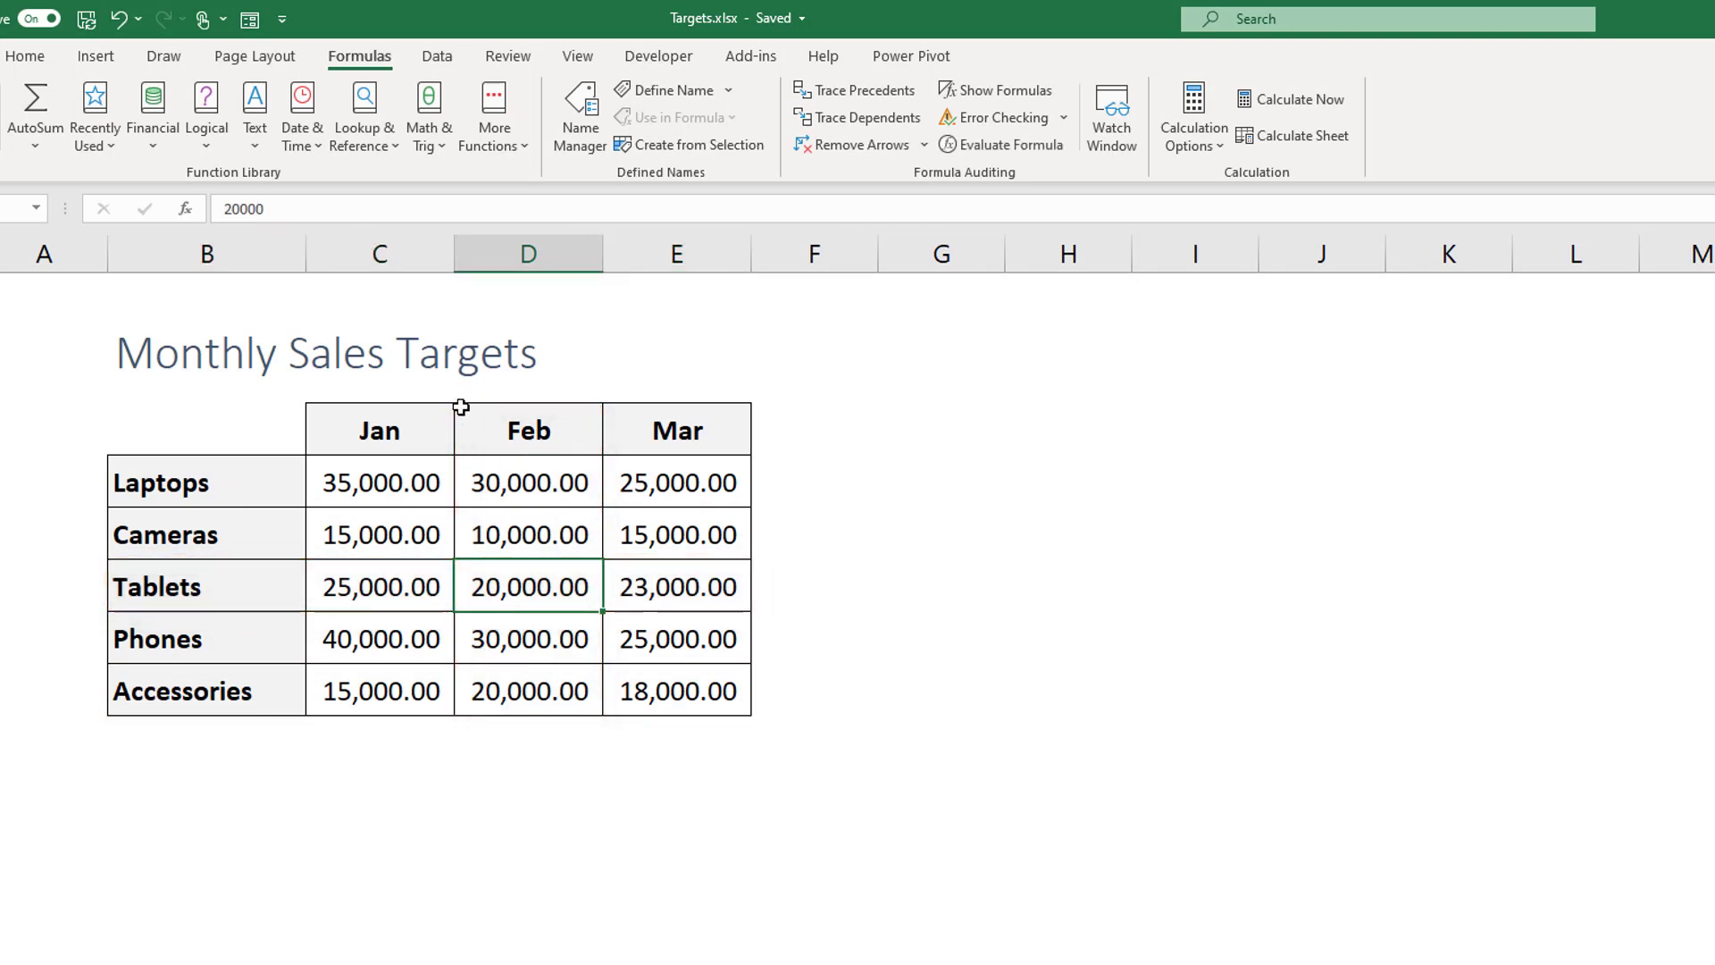
mouse_move(423, 429)
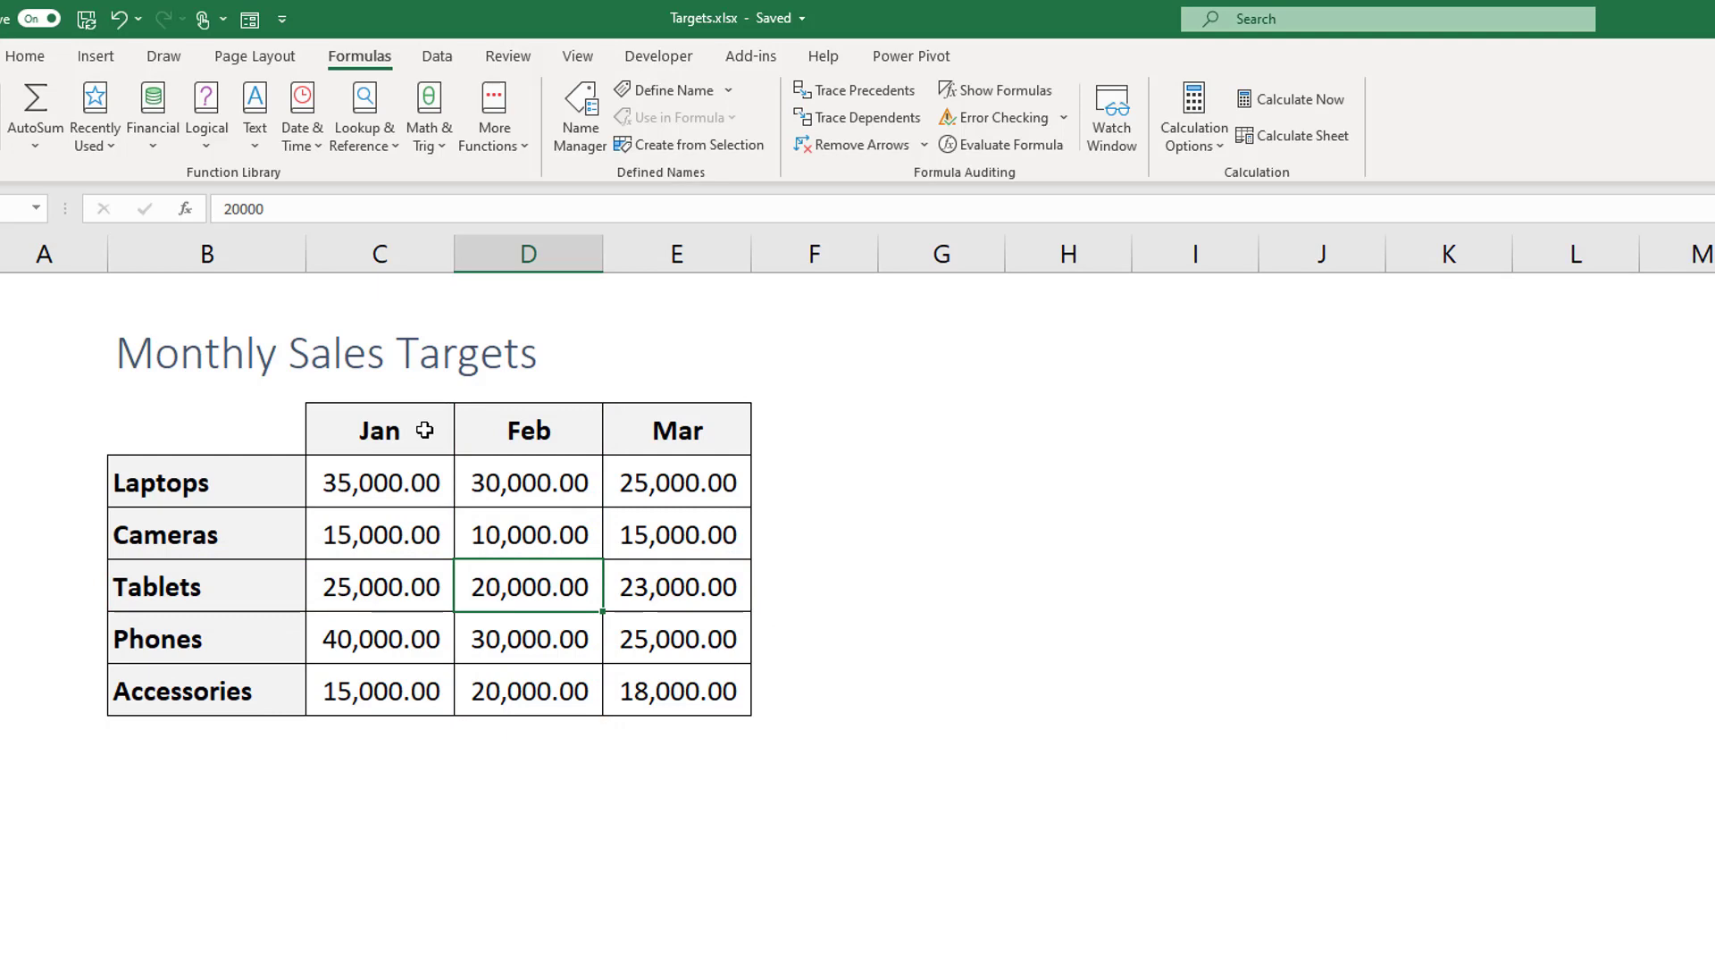
mouse_move(353, 429)
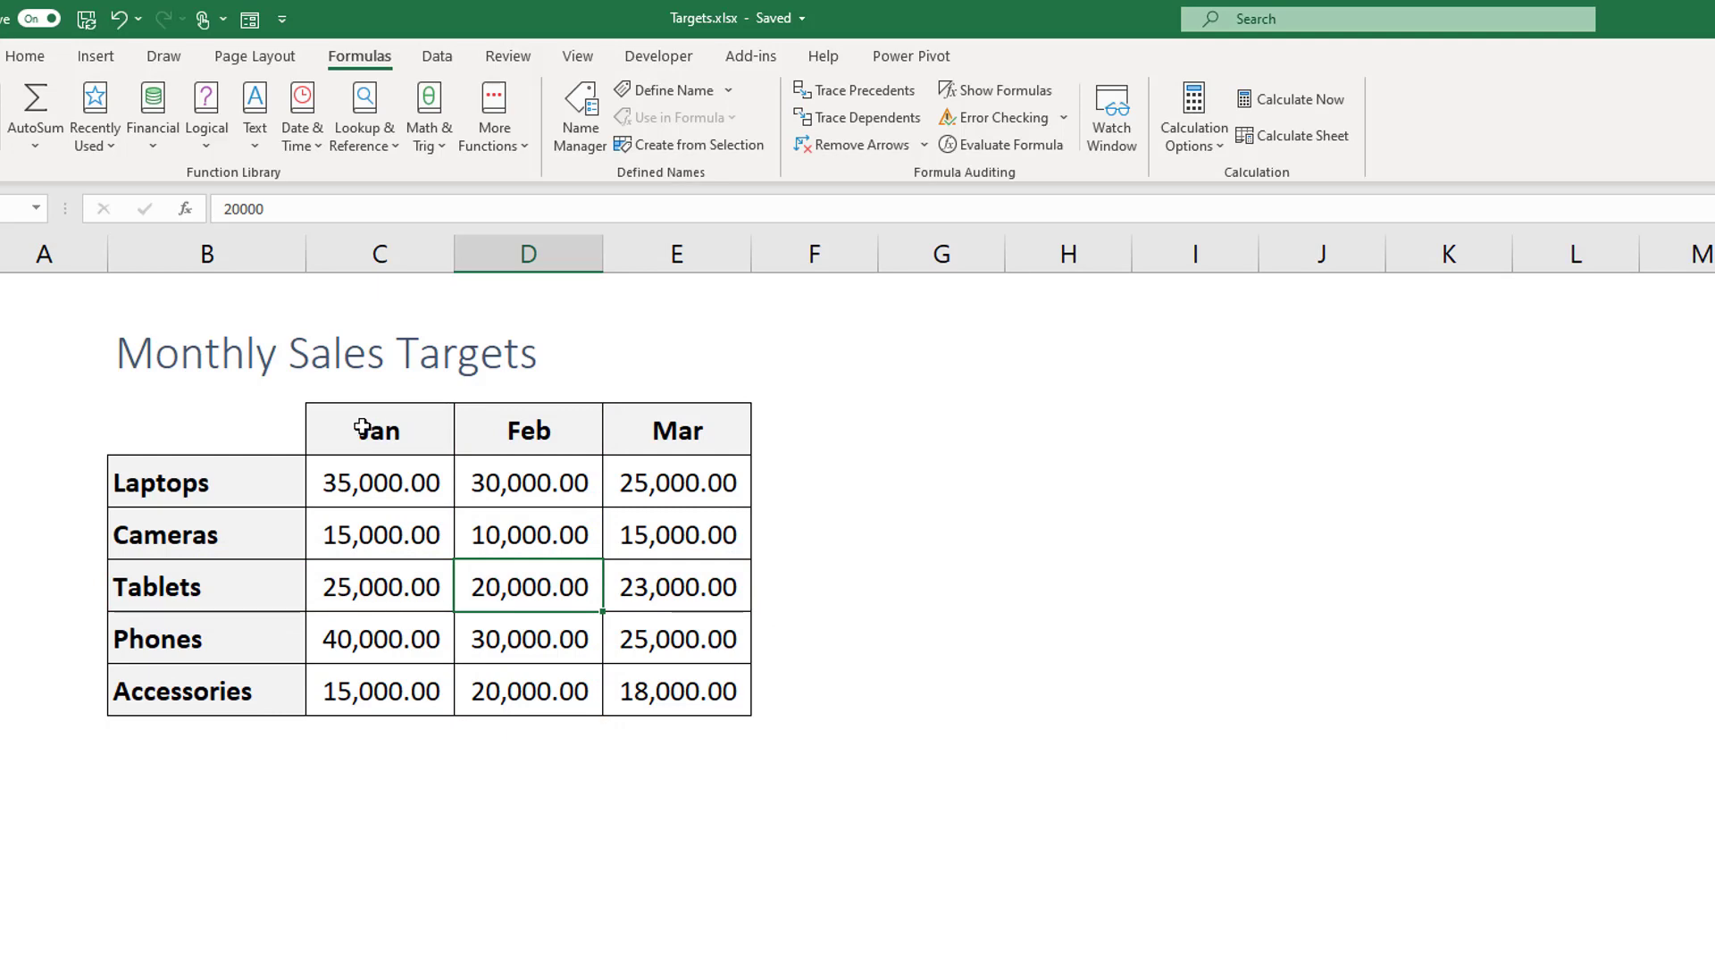
click(380, 429)
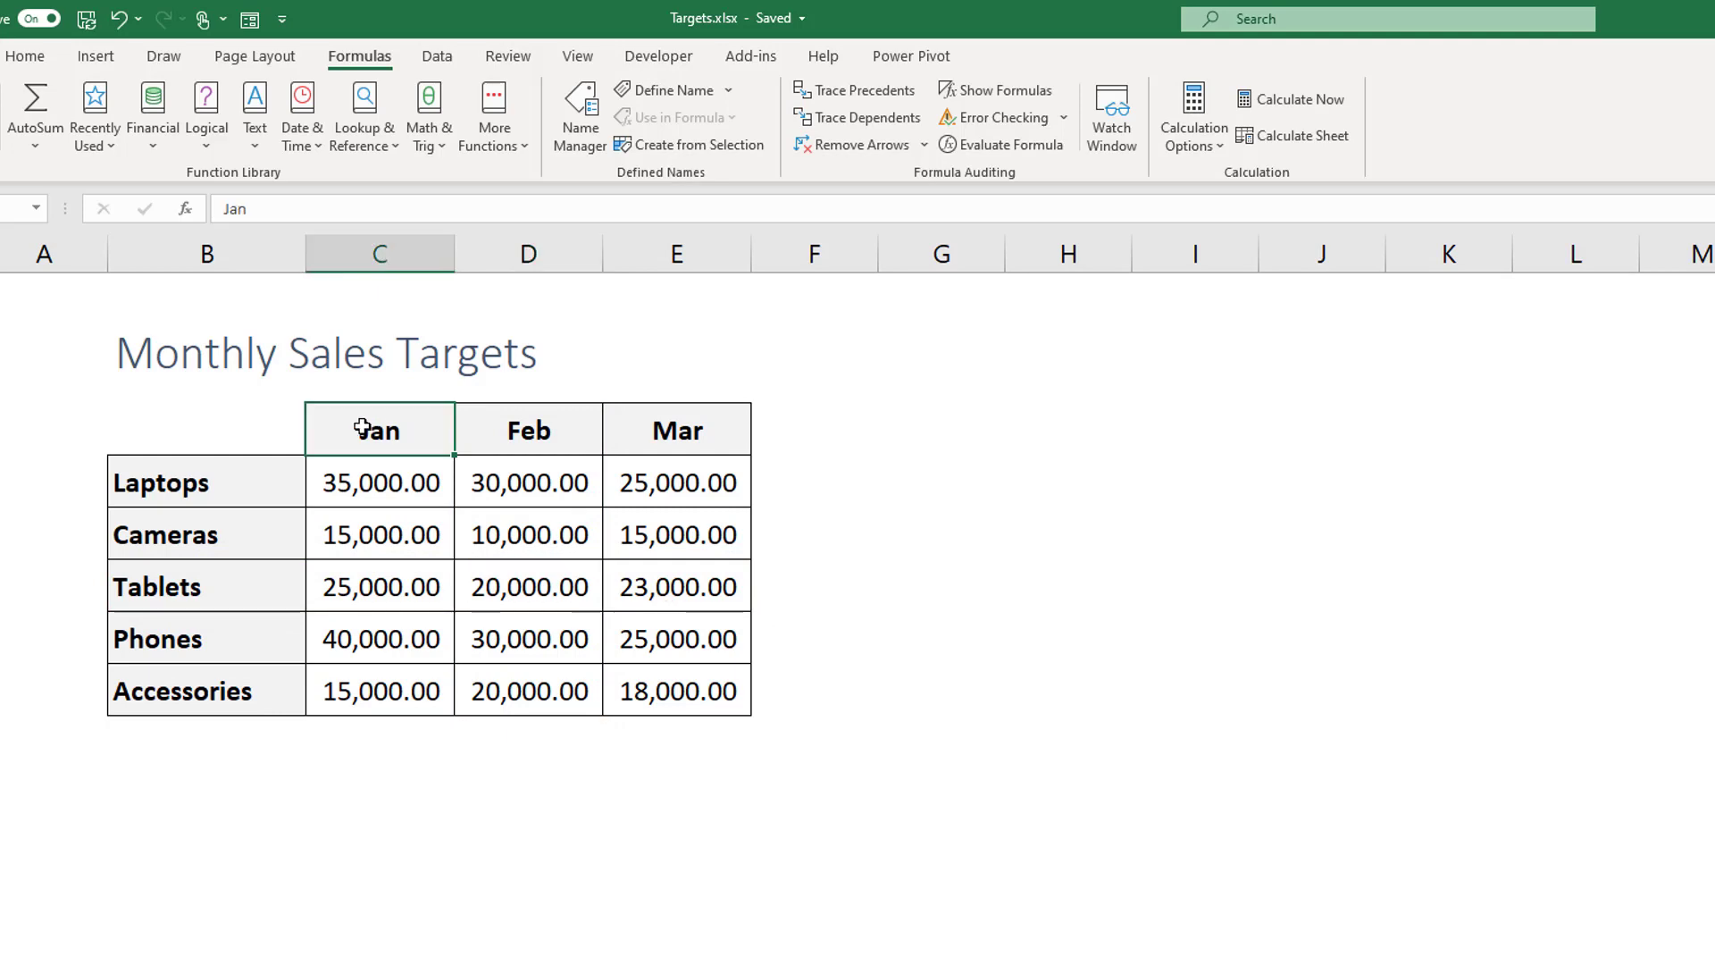
drag(380, 428, 676, 691)
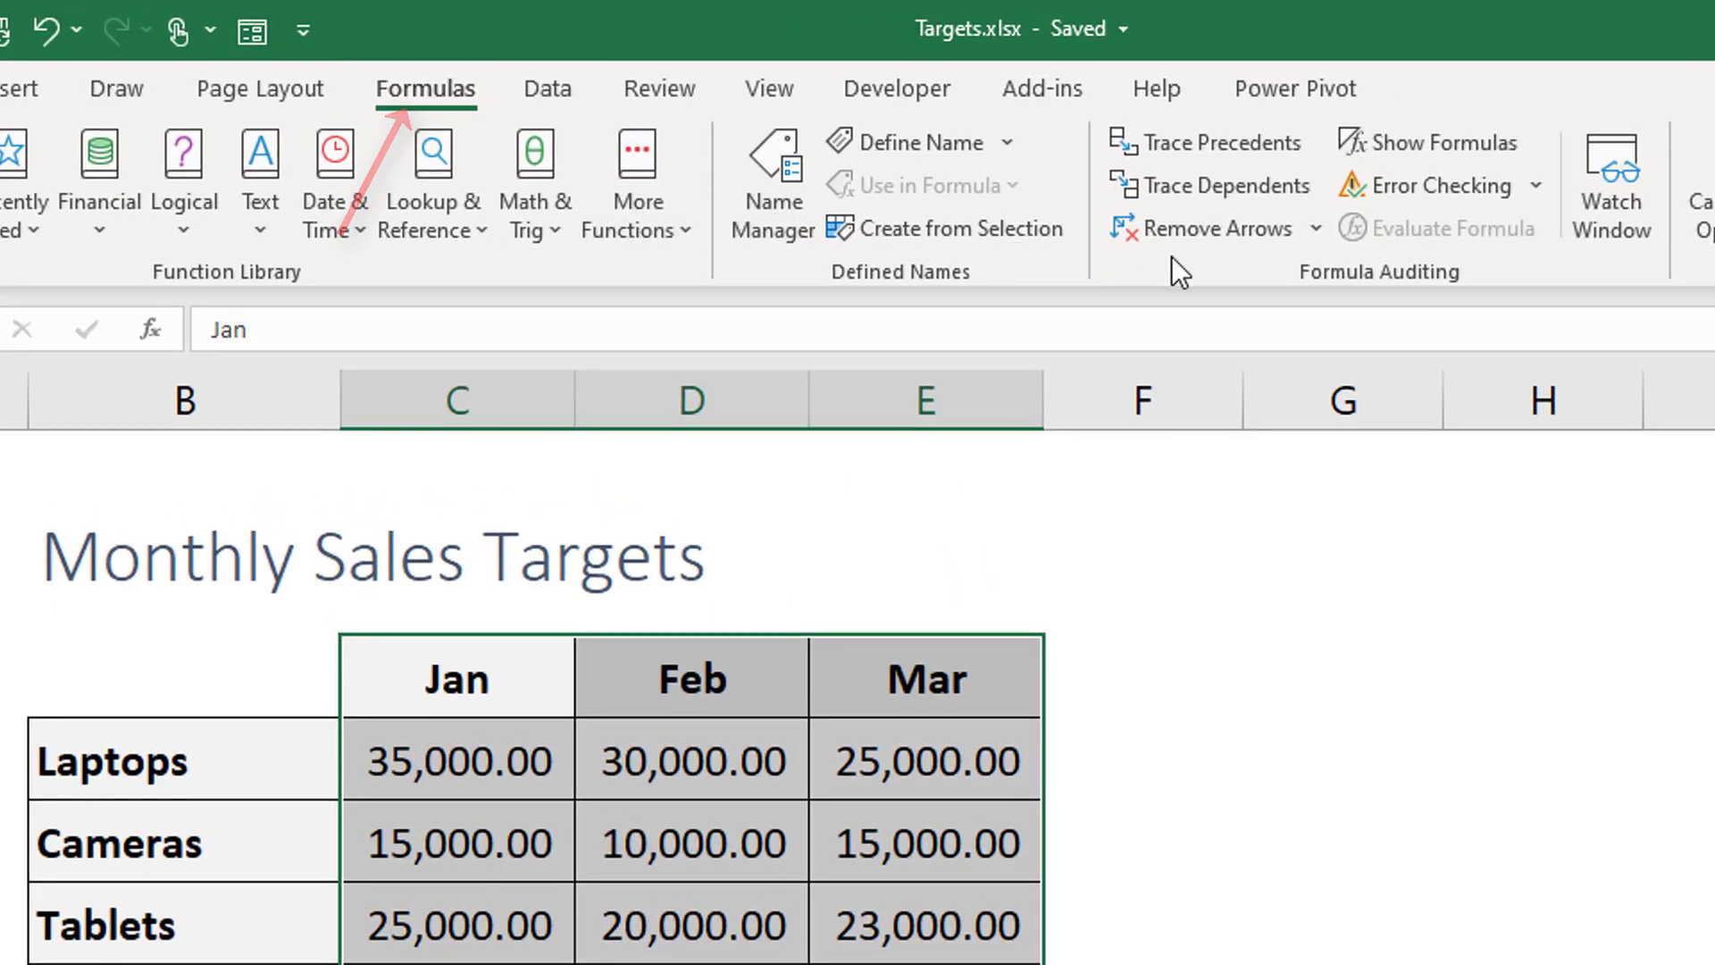
mouse_move(897, 241)
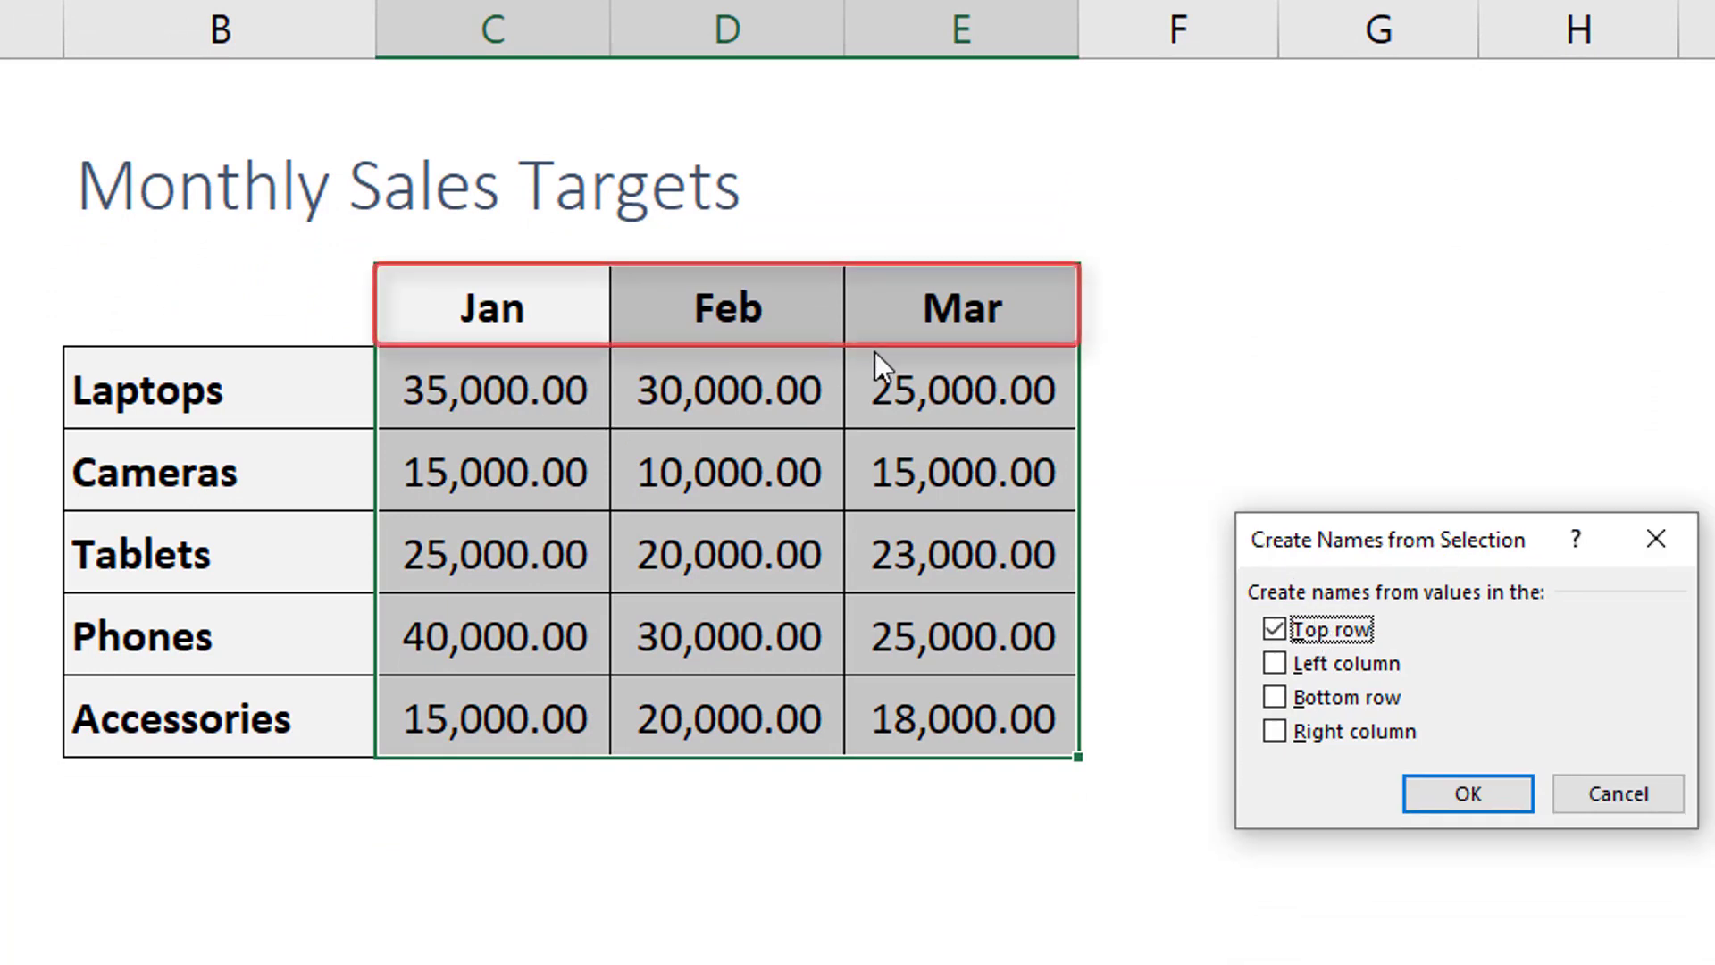
mouse_move(707, 361)
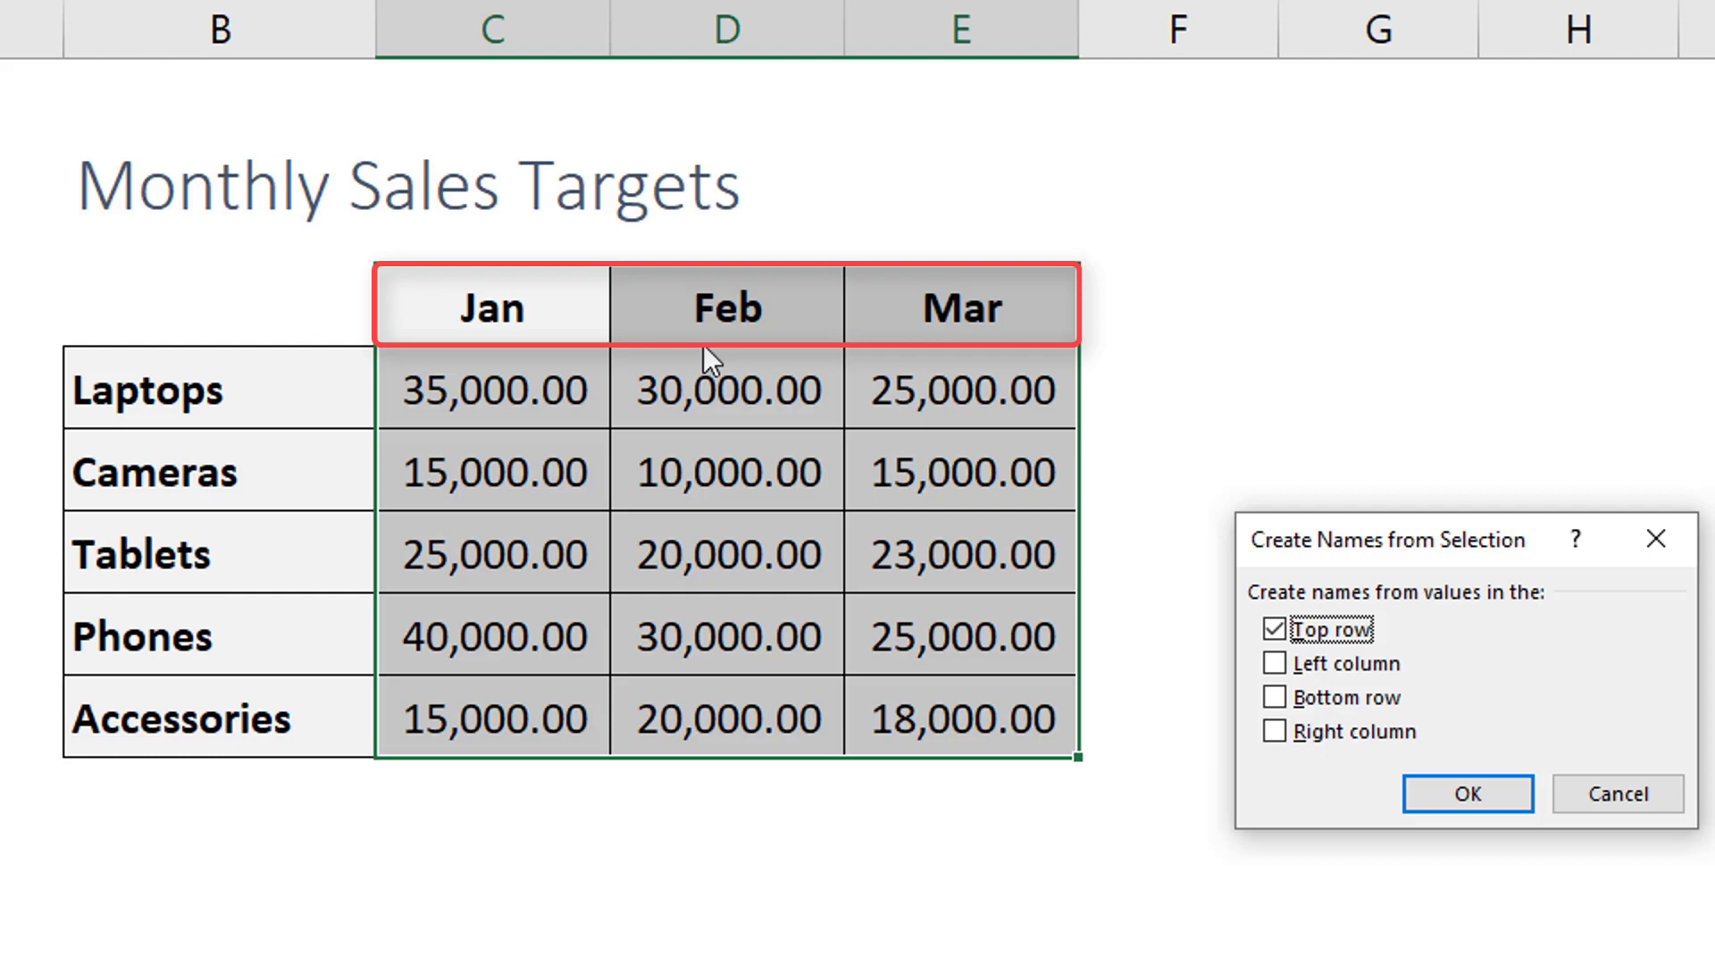
mouse_move(499, 388)
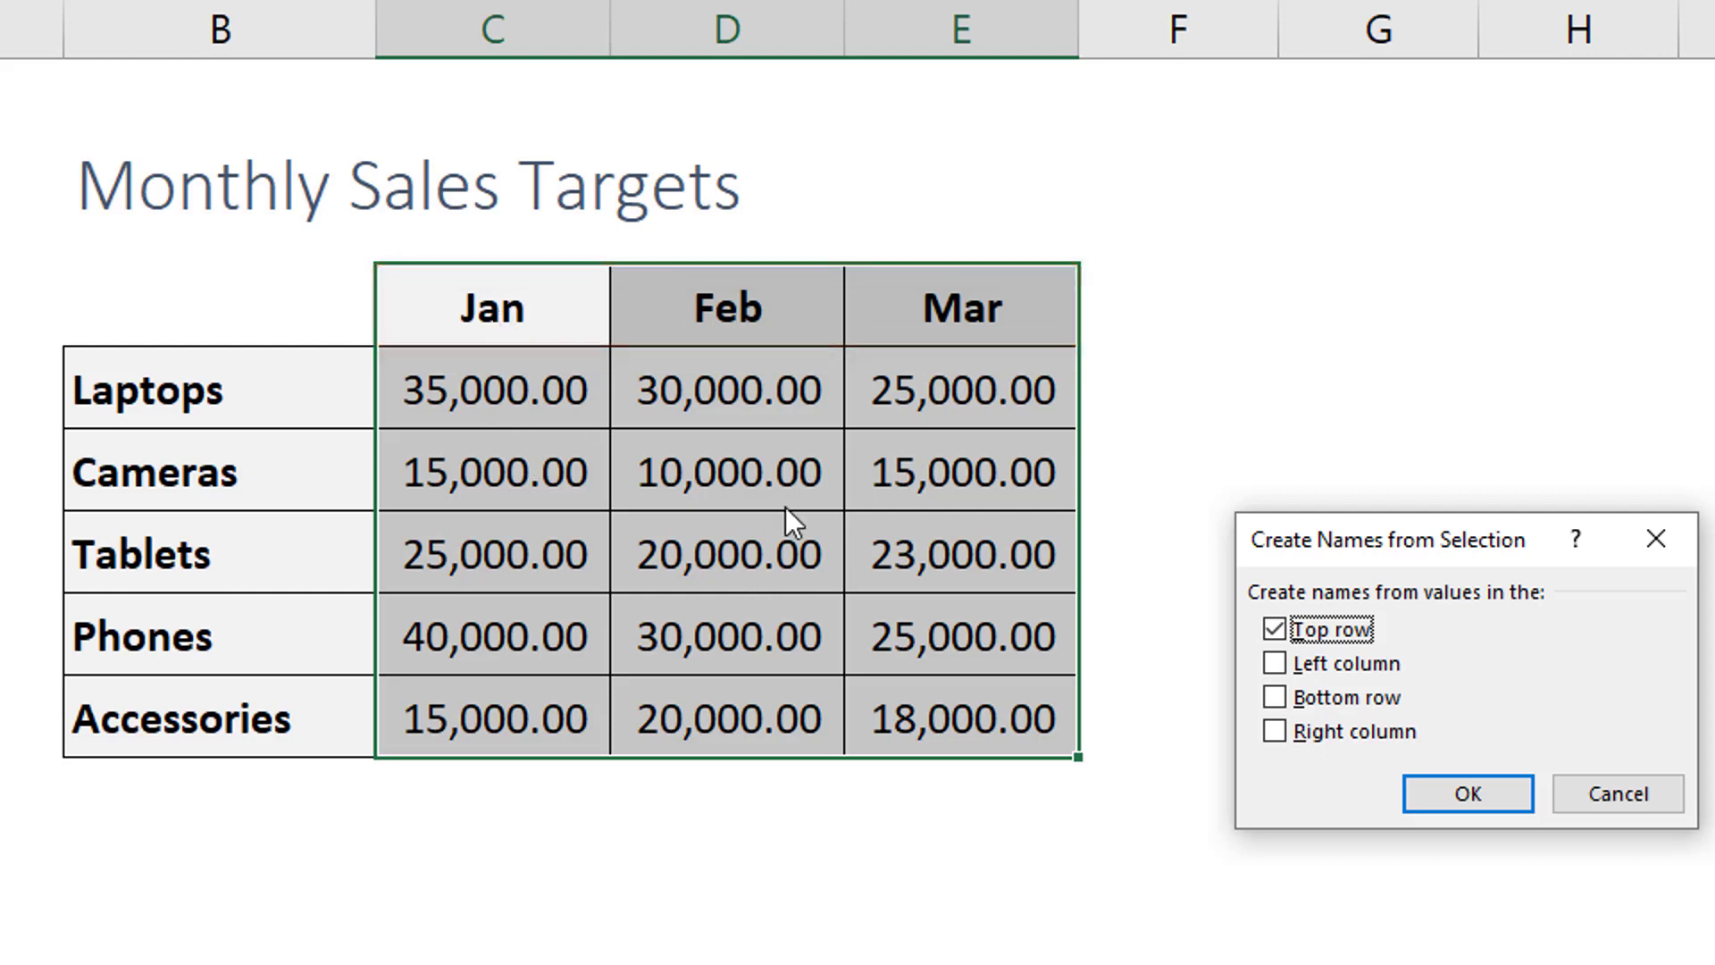
mouse_move(1301, 896)
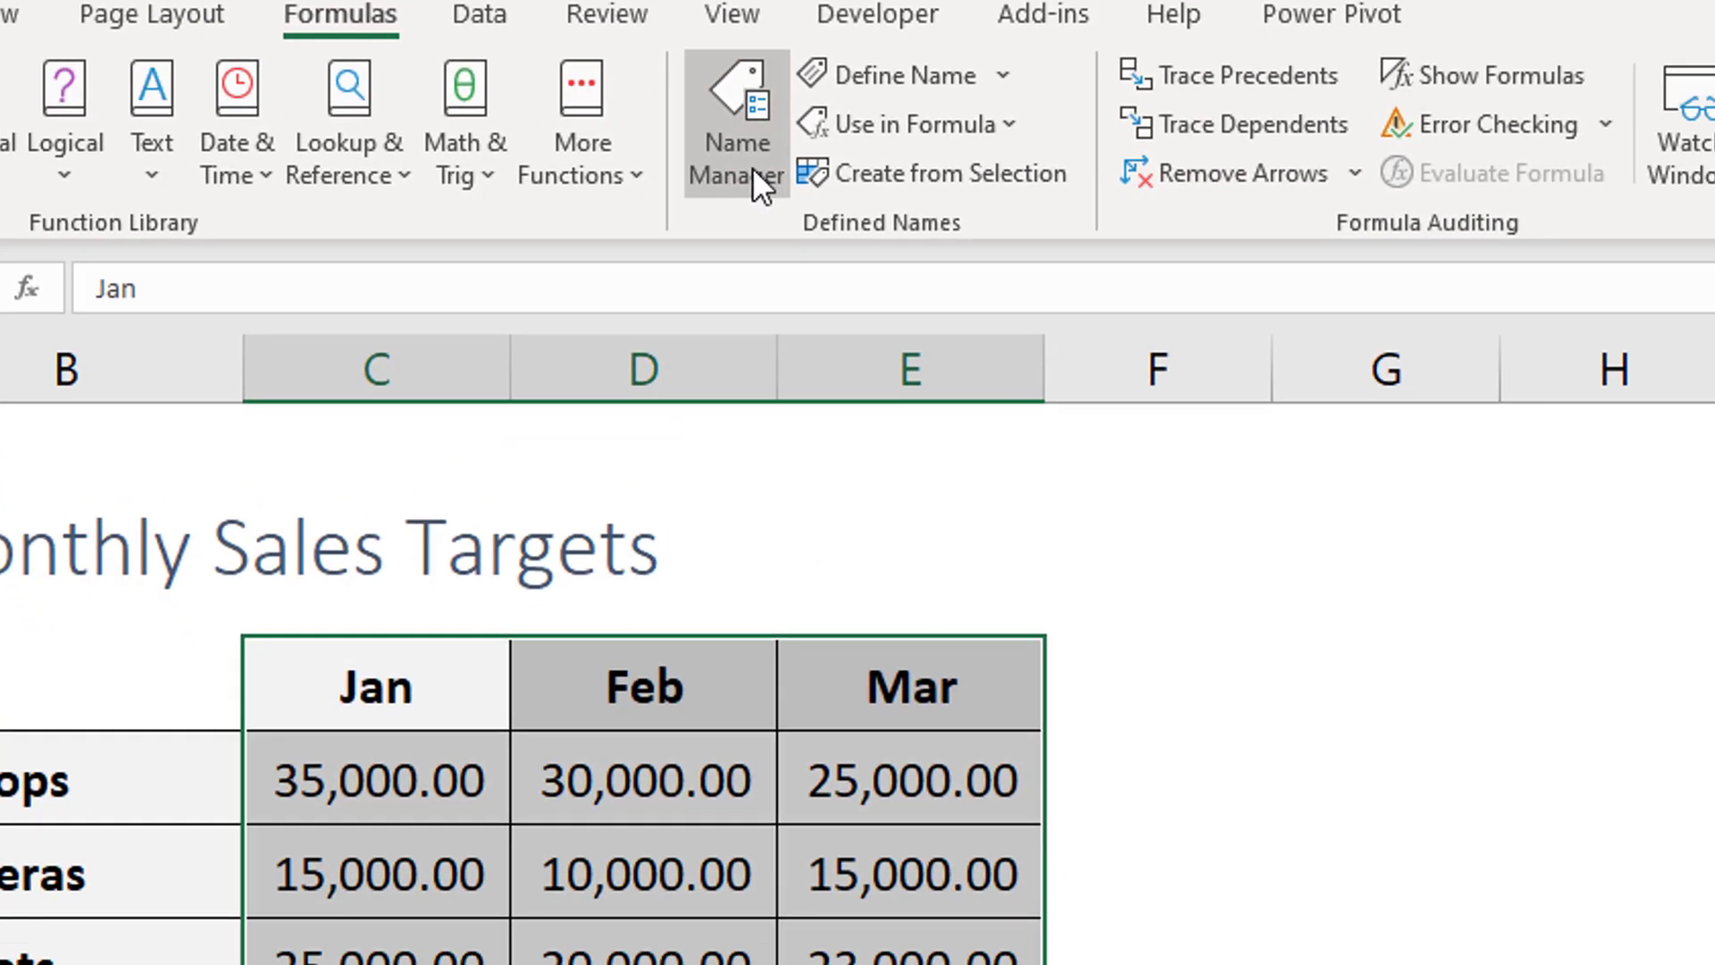
click(736, 116)
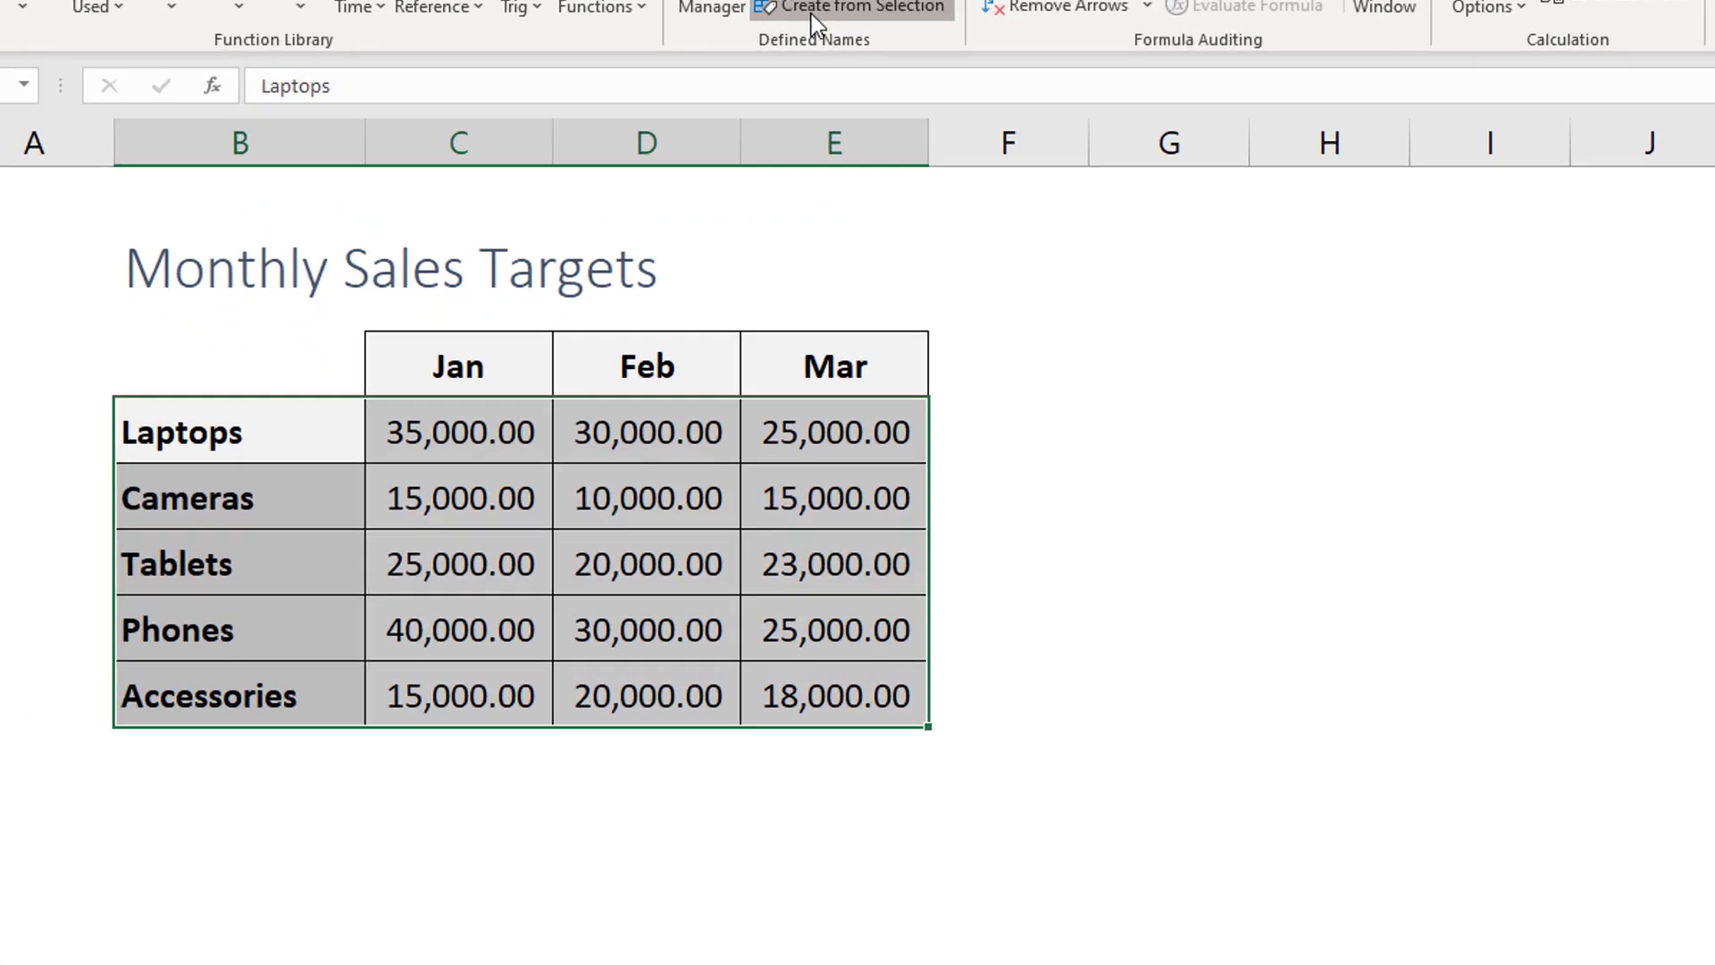
click(853, 7)
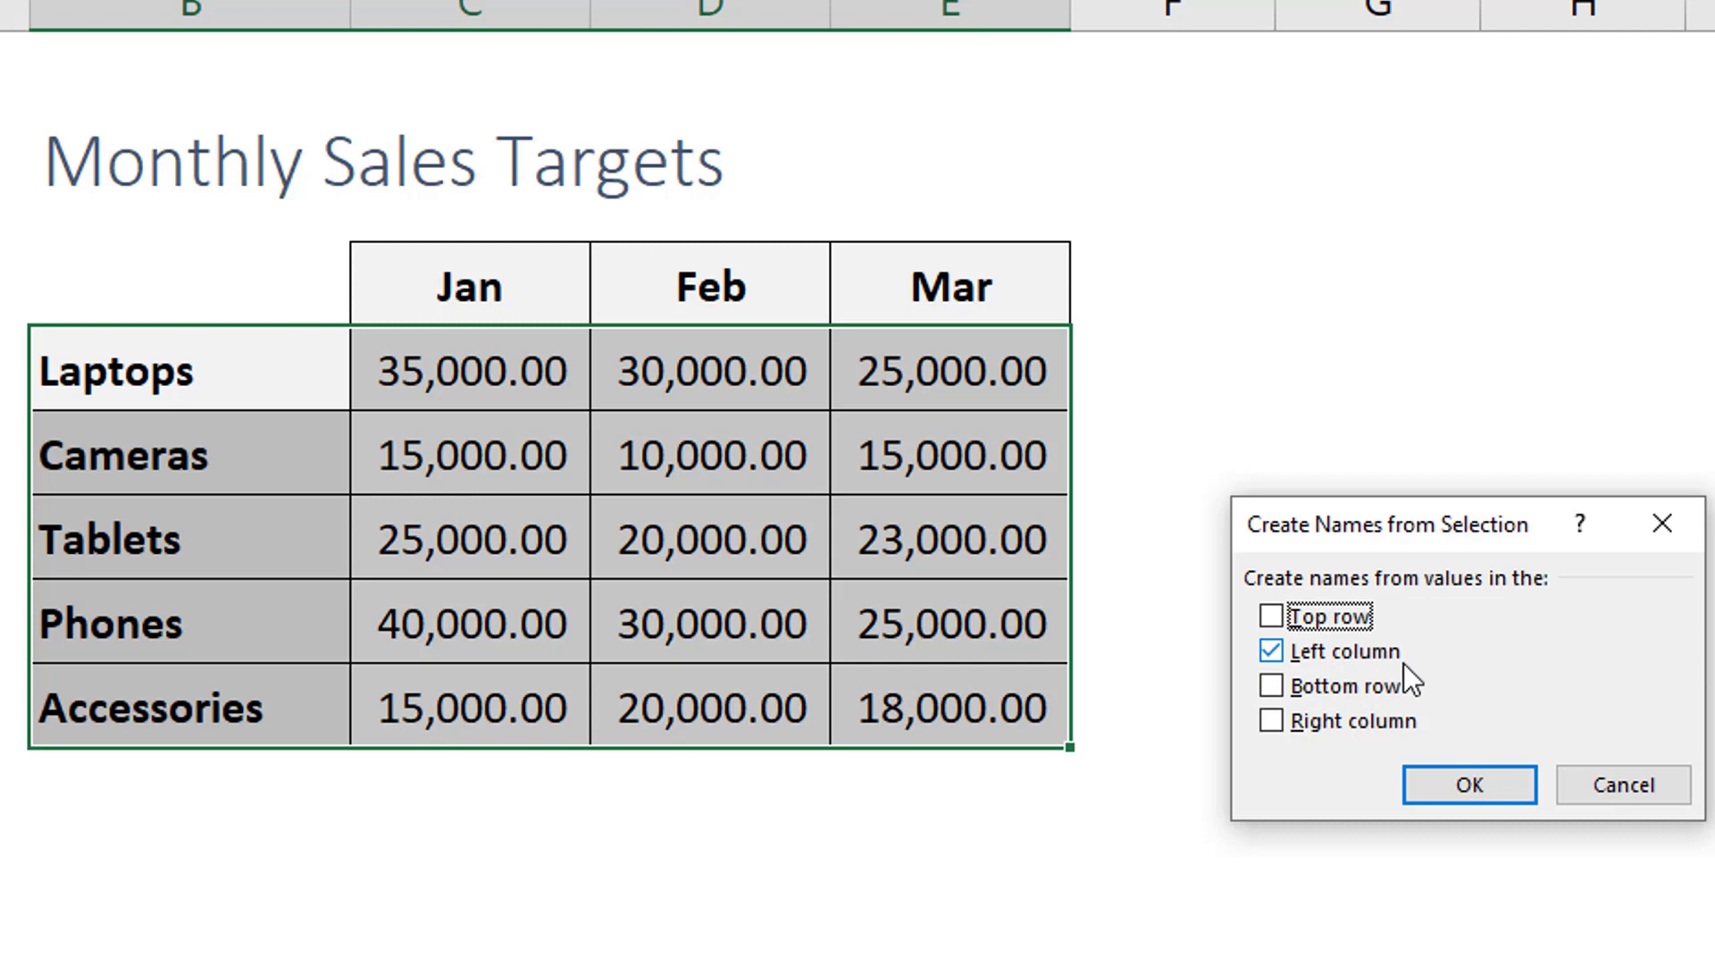
mouse_move(132, 442)
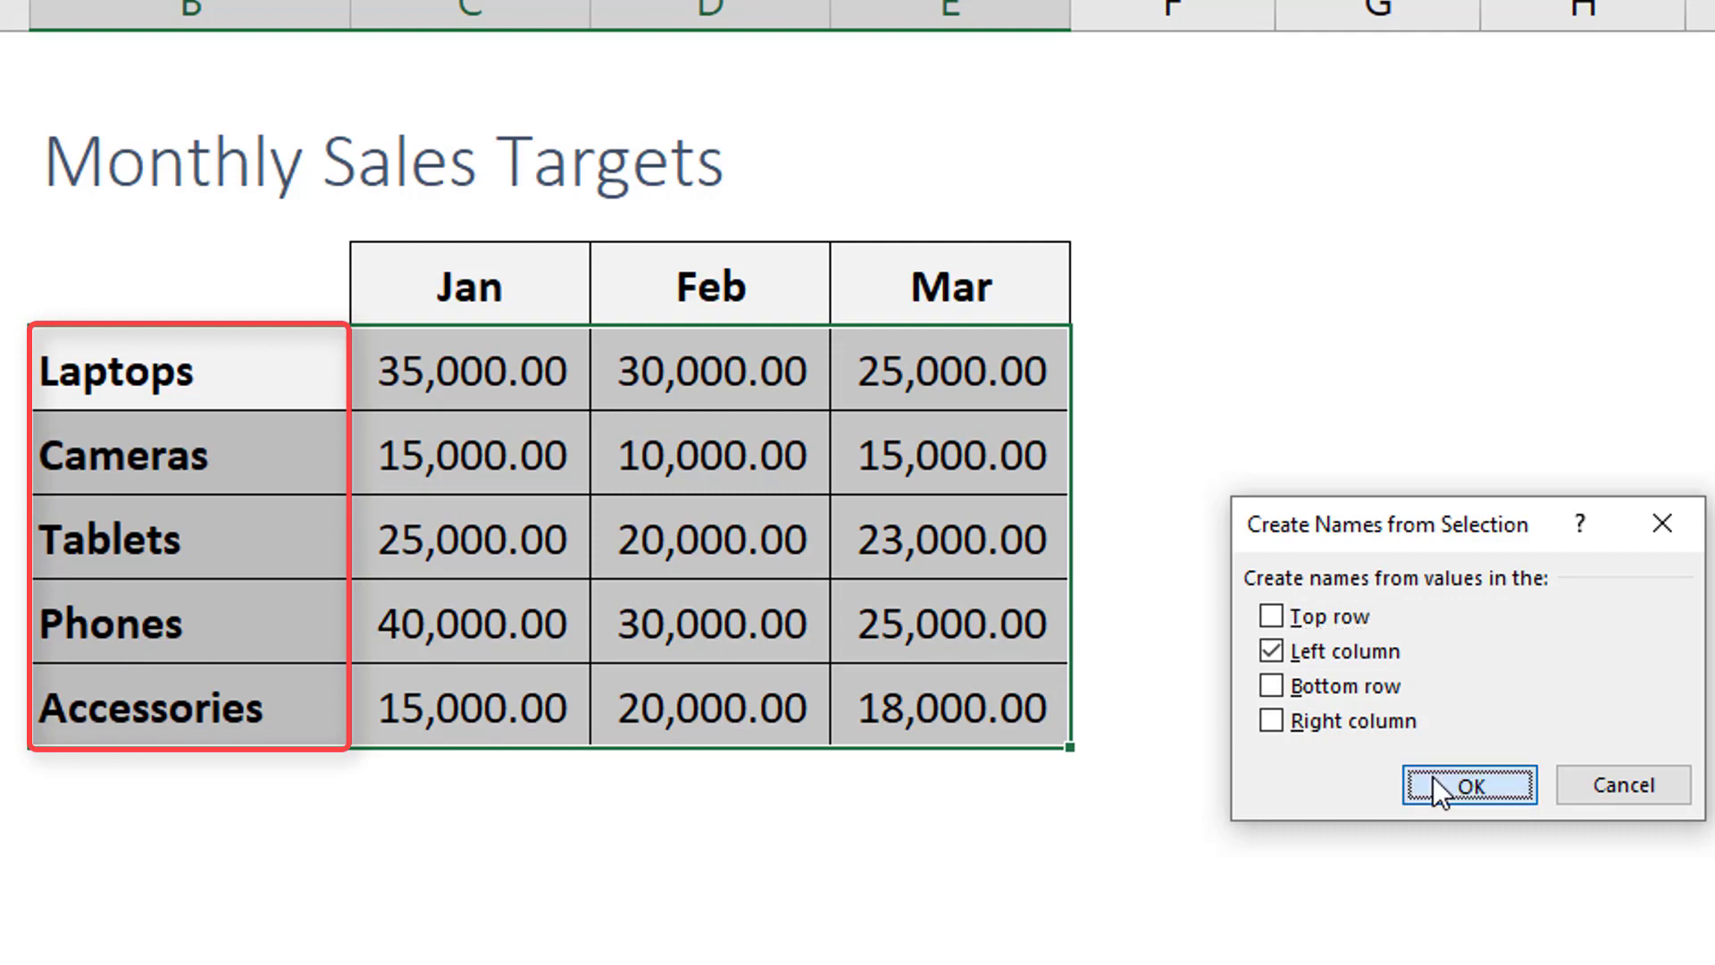
click(1469, 785)
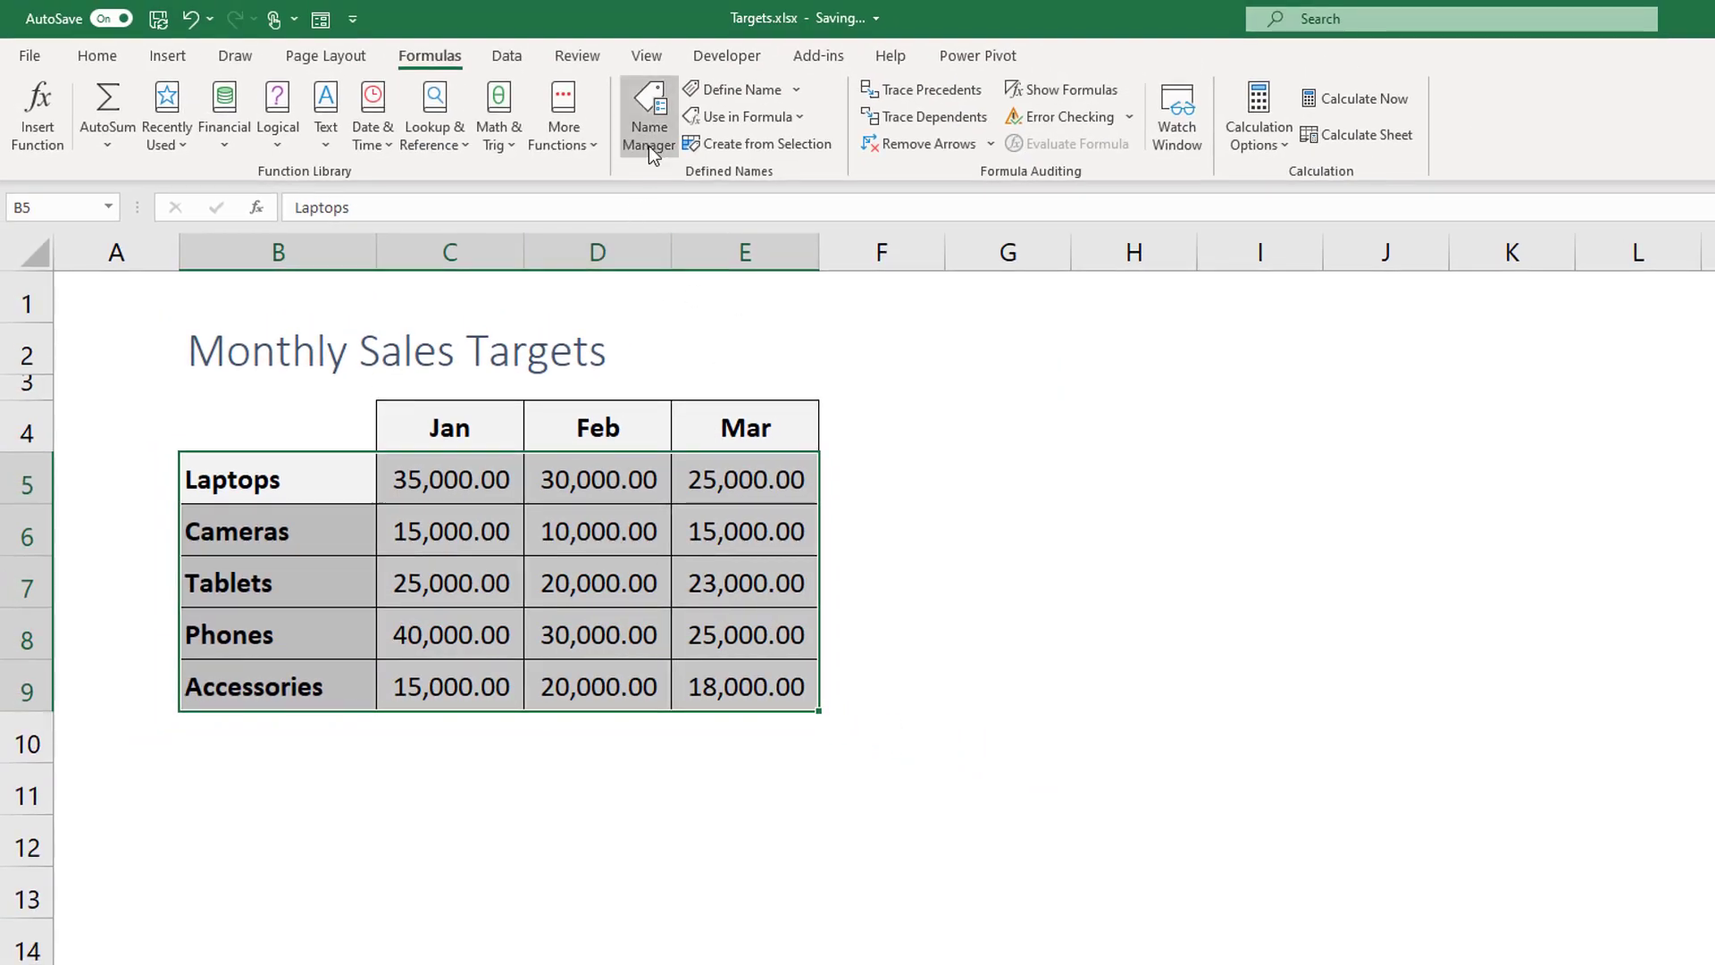
click(648, 107)
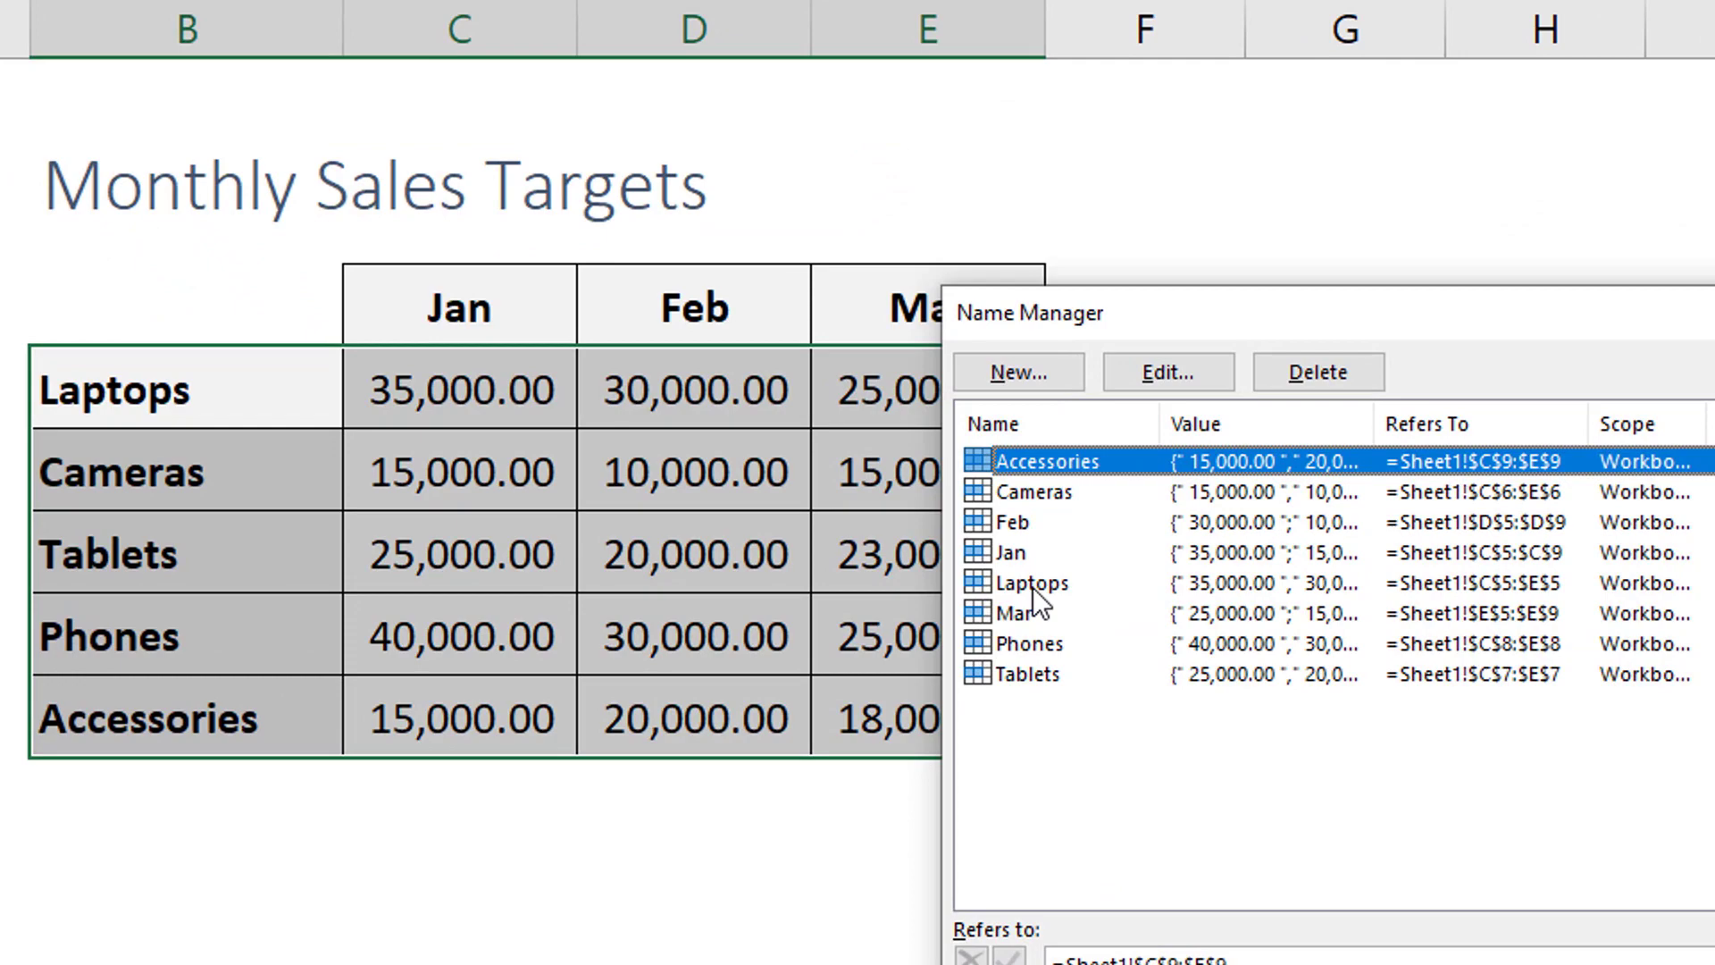
click(1033, 583)
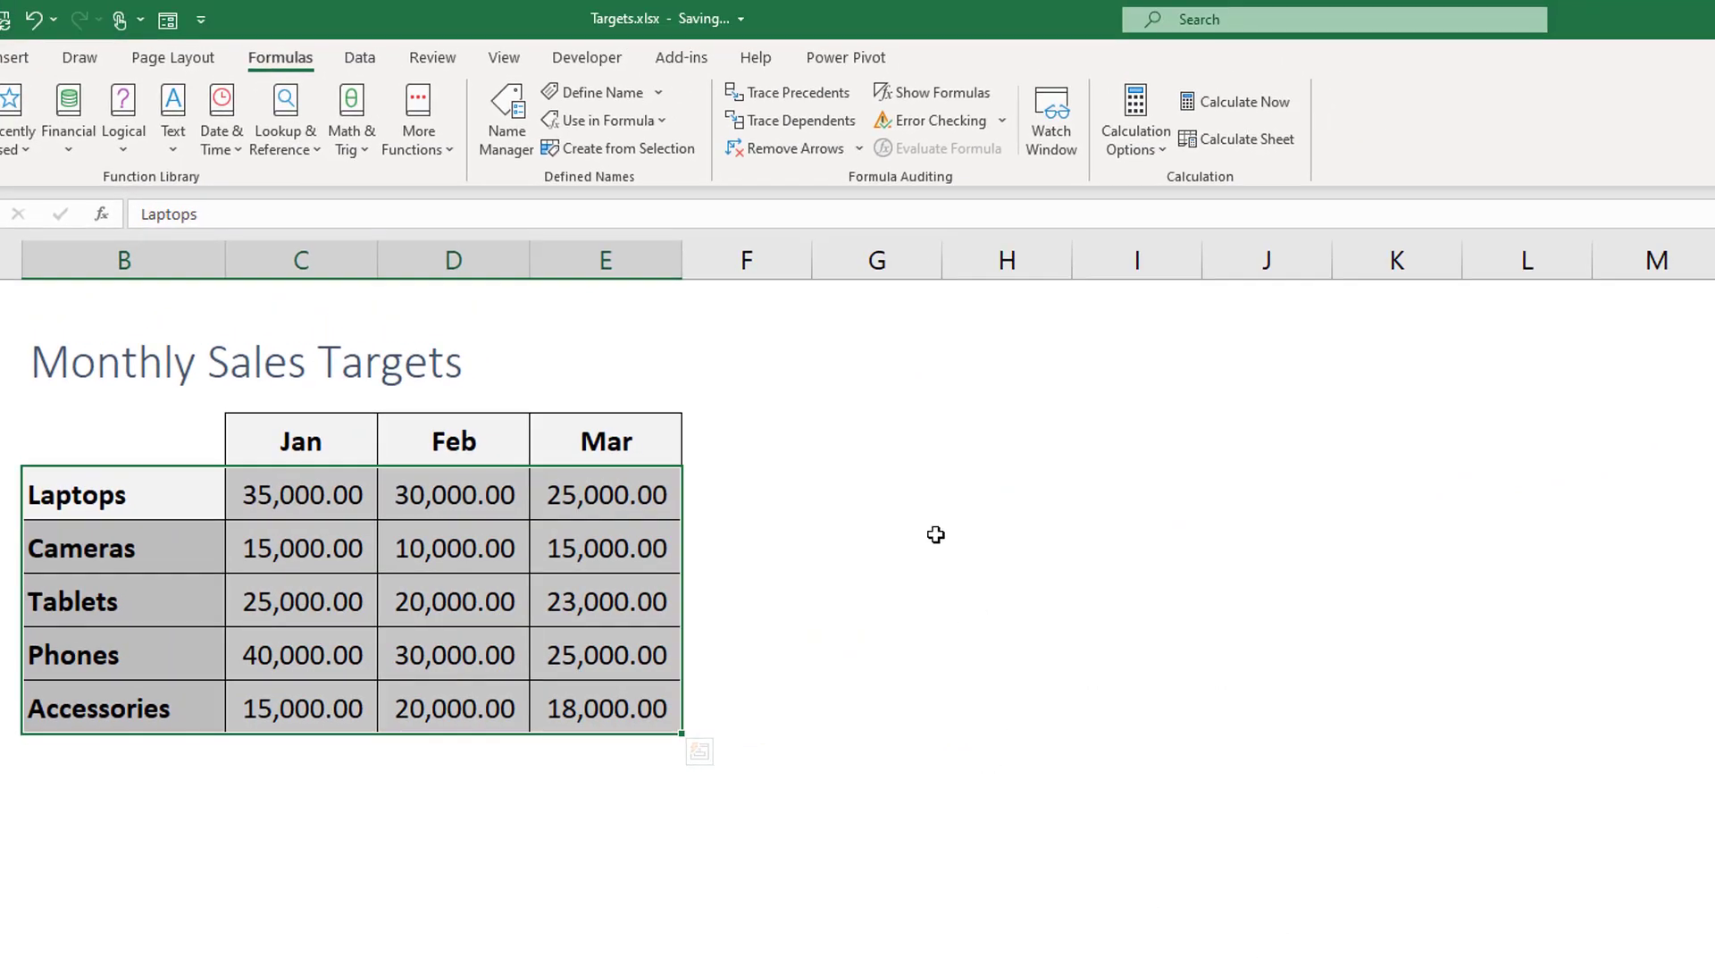
click(875, 494)
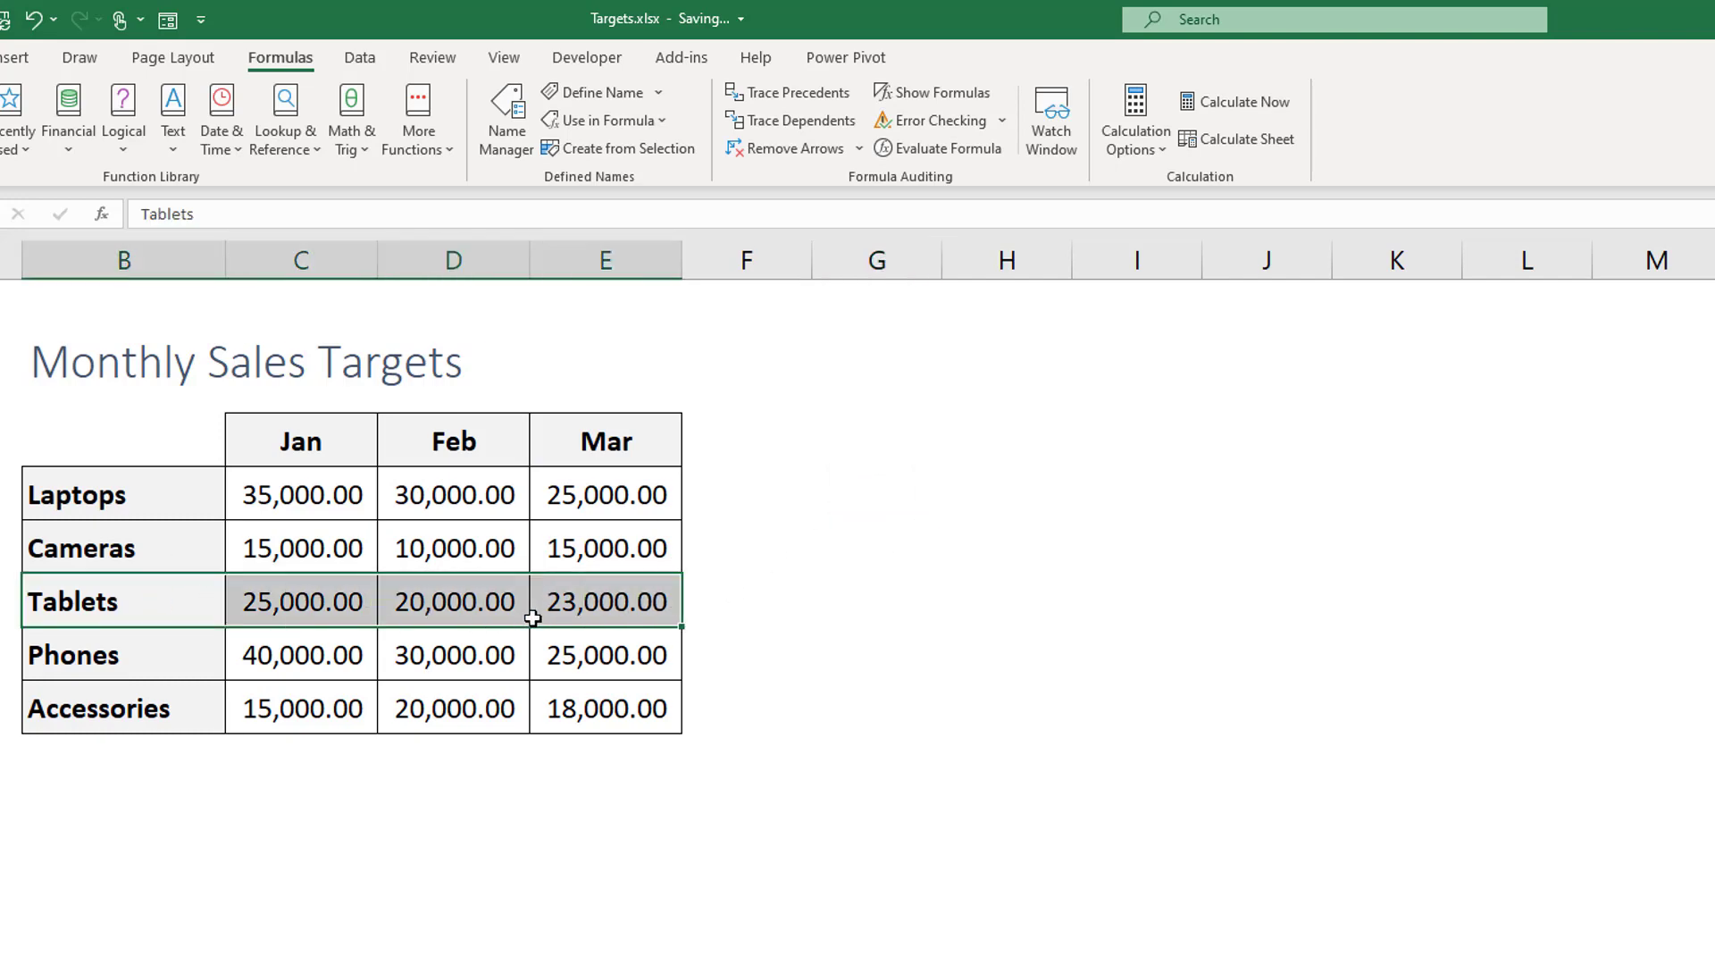
Step: Show where the Feb column meets the Tablets row, then select empty cell G5
click(453, 439)
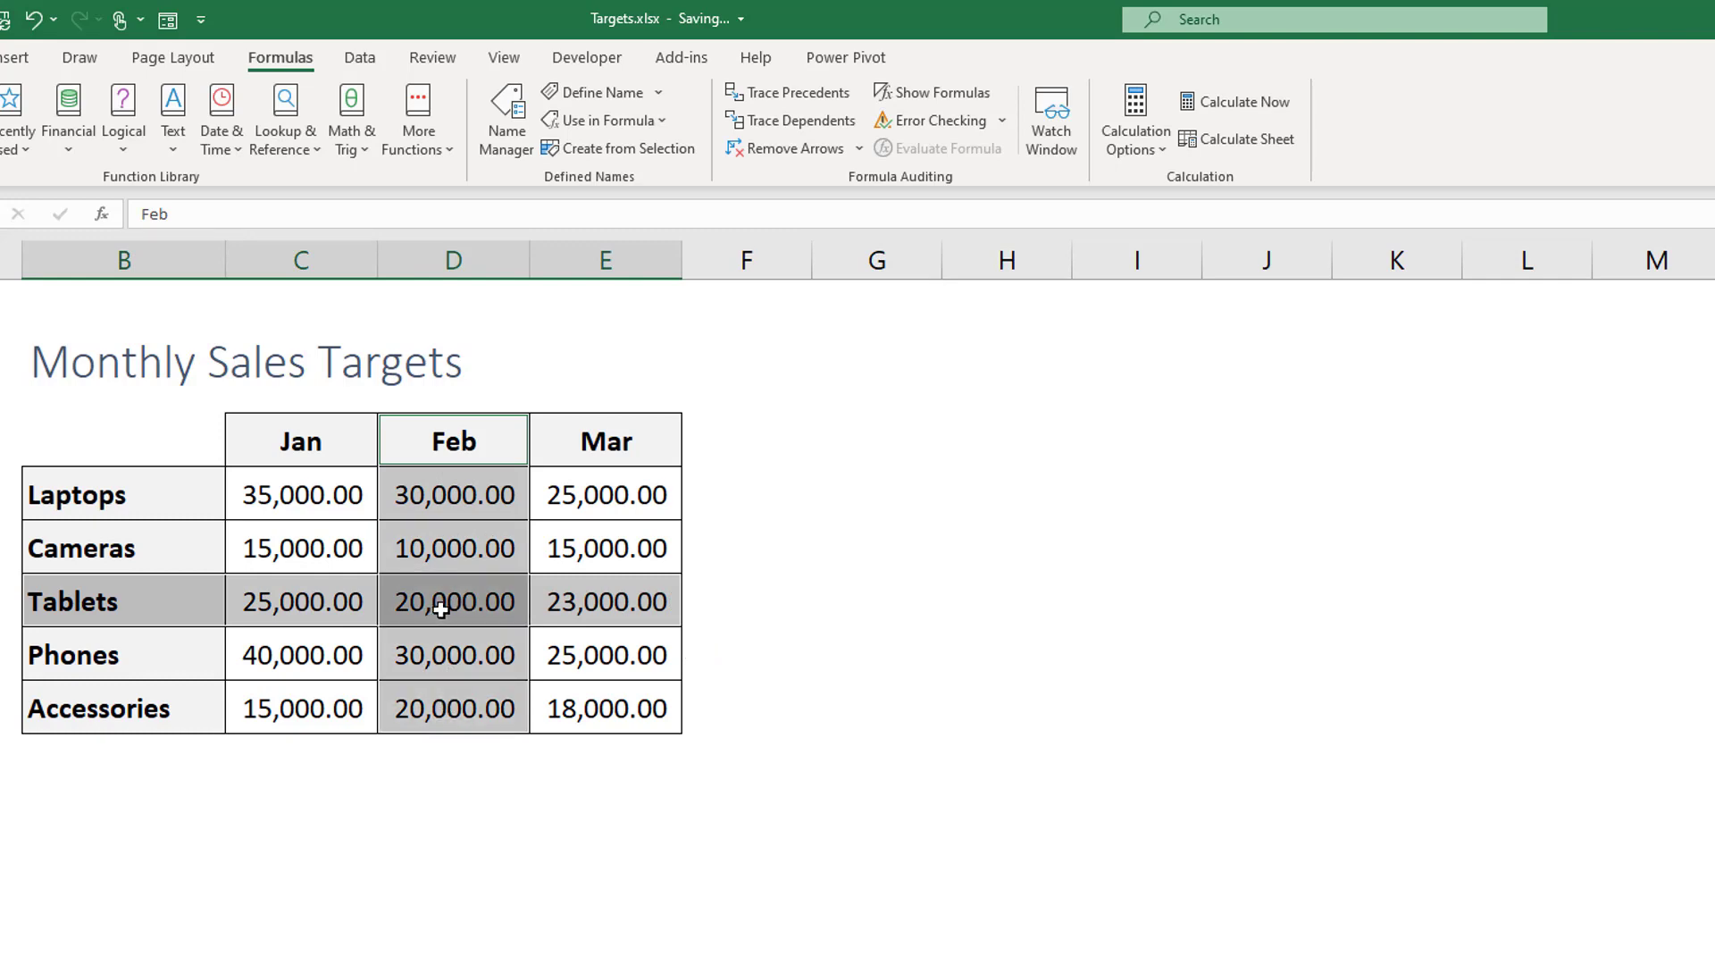
mouse_move(829, 521)
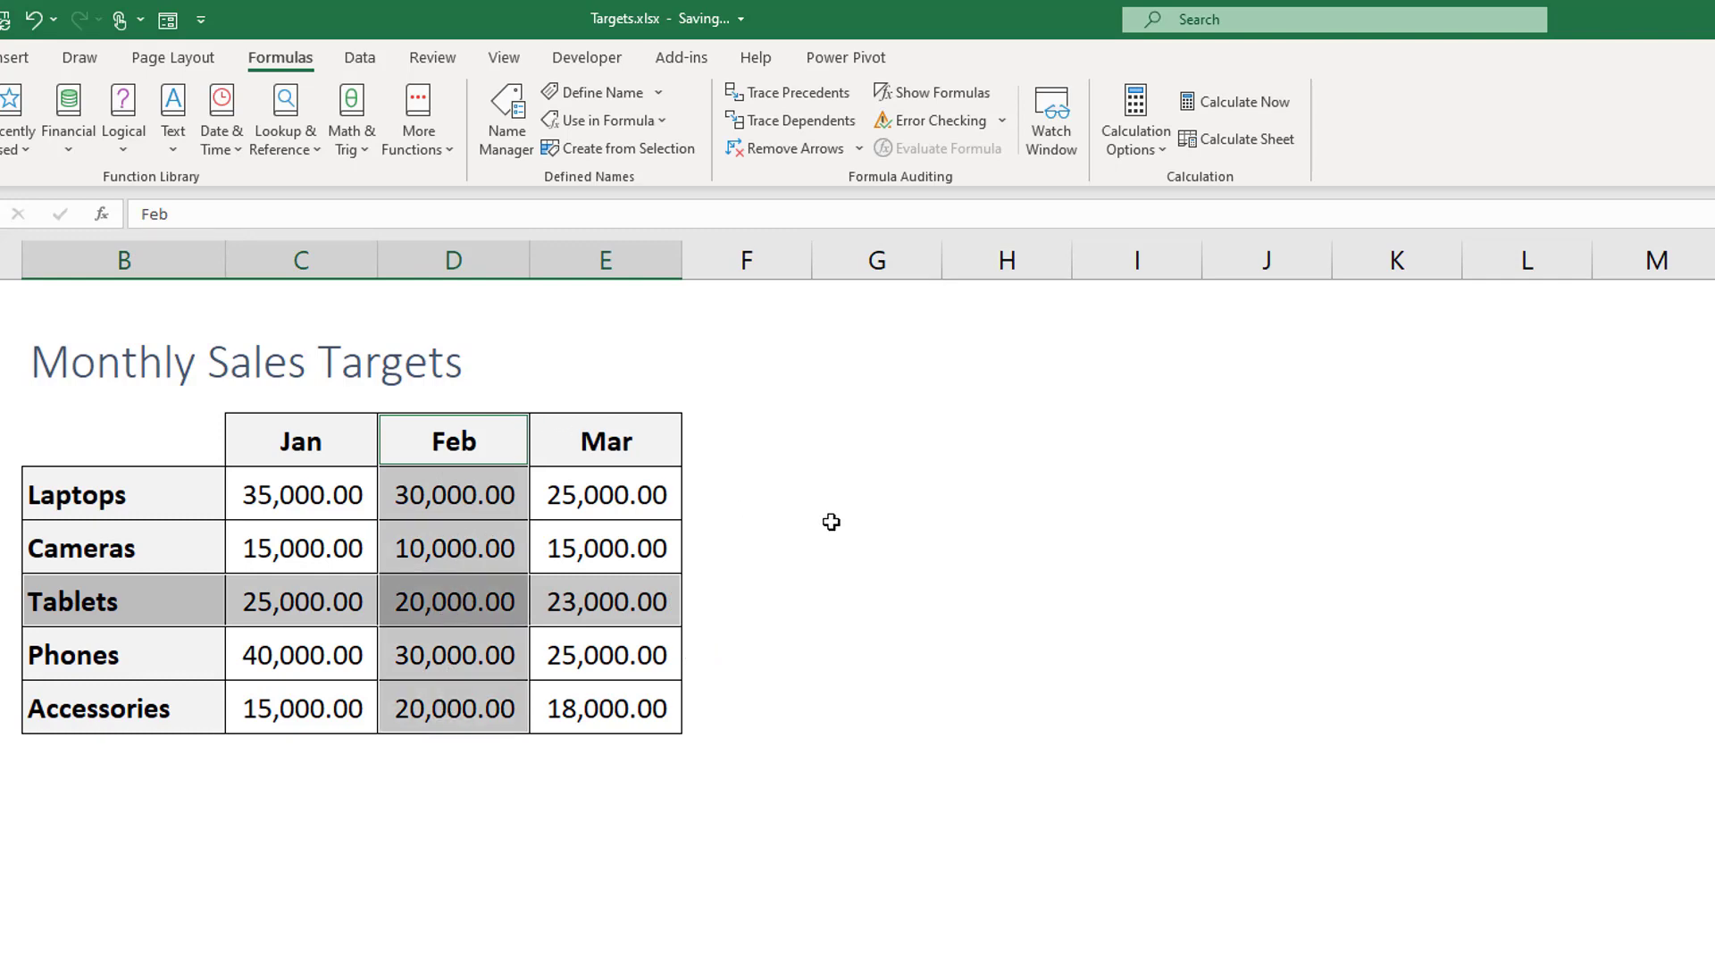
click(876, 495)
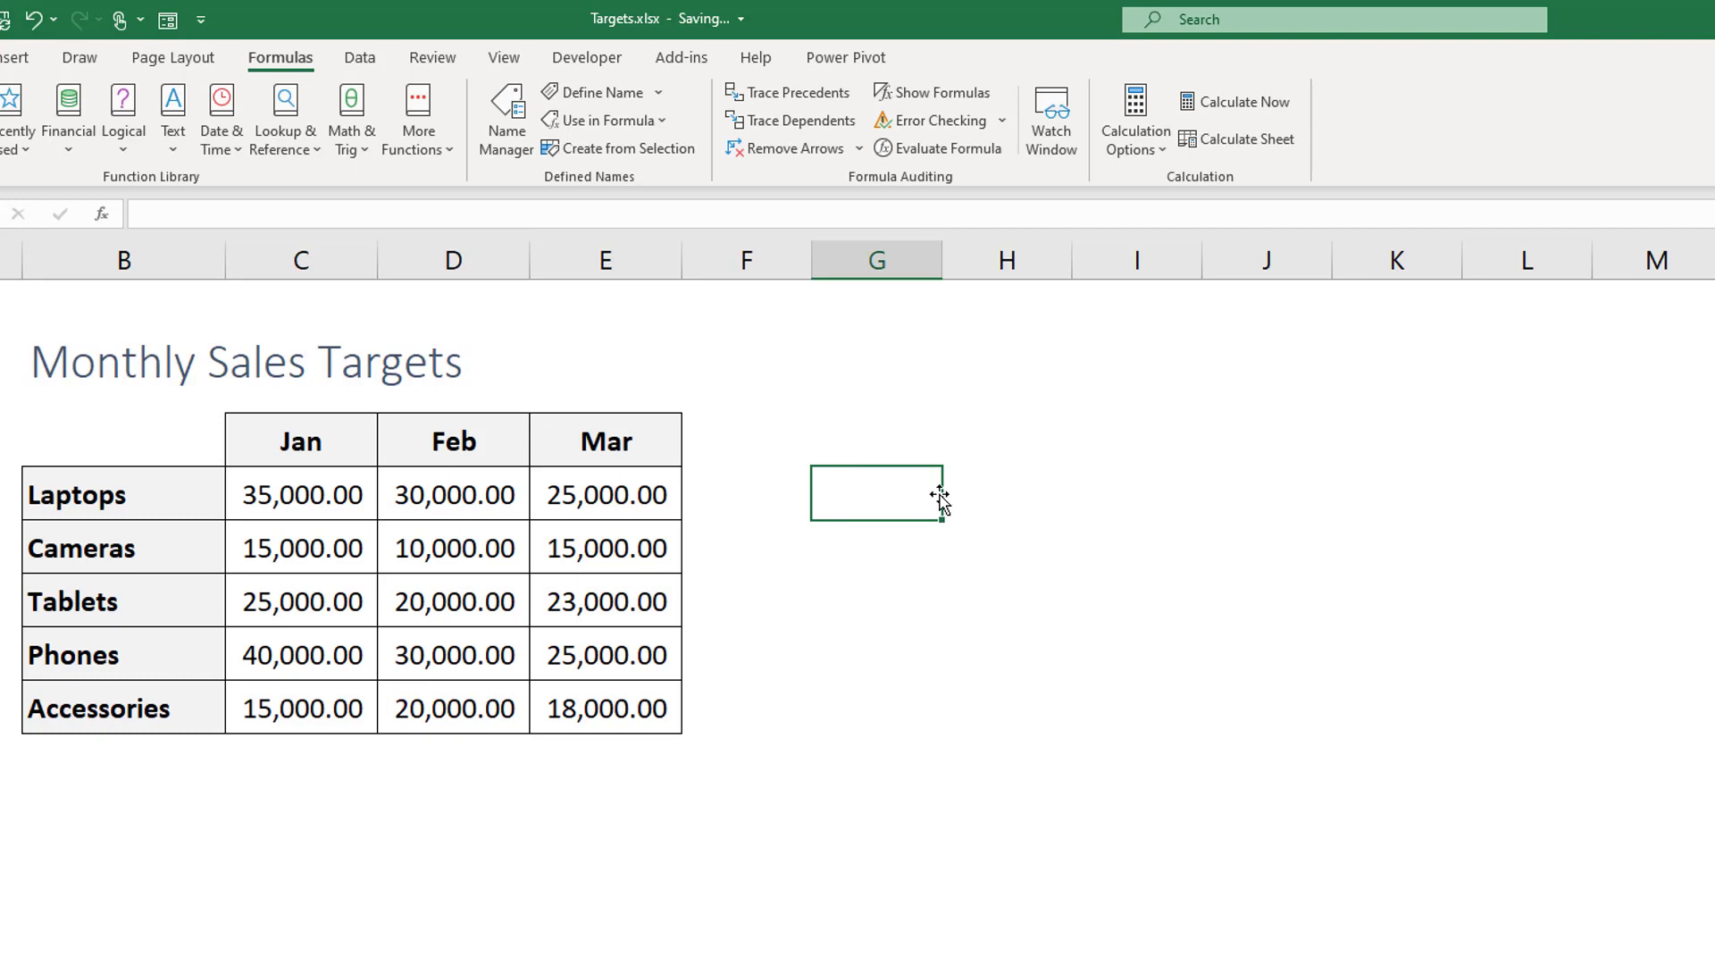
mouse_move(945, 503)
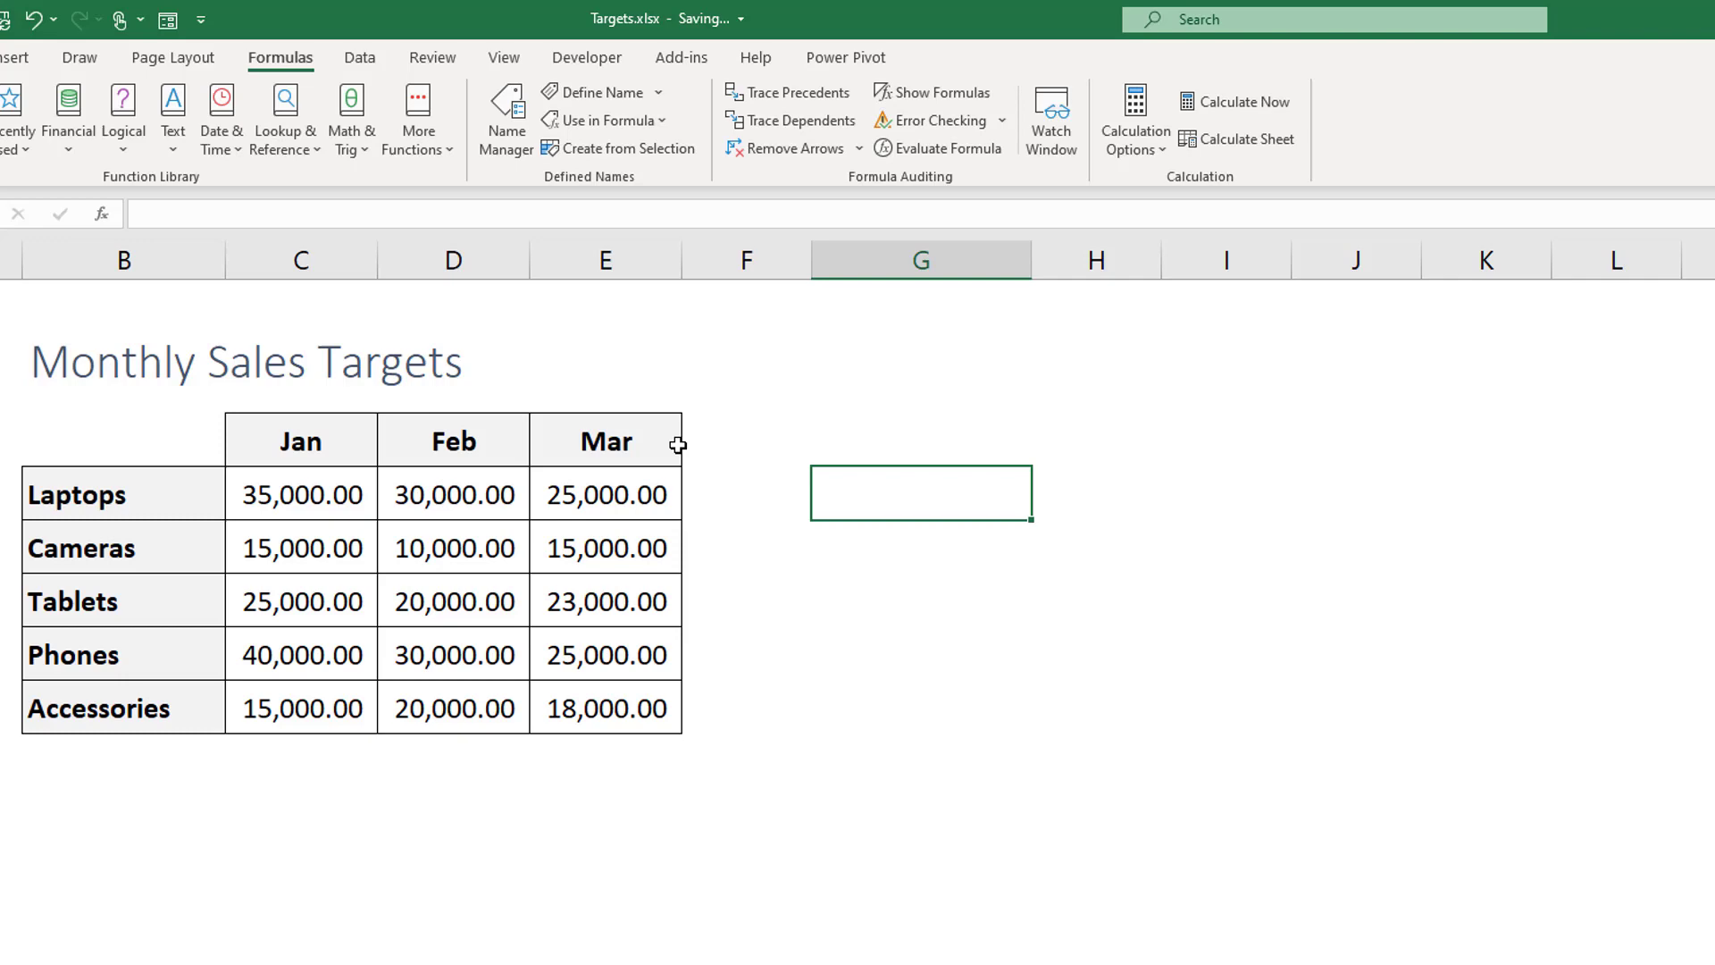
Step: Add a G5 month drop-down list sourced from the Jan–Mar headers
click(359, 57)
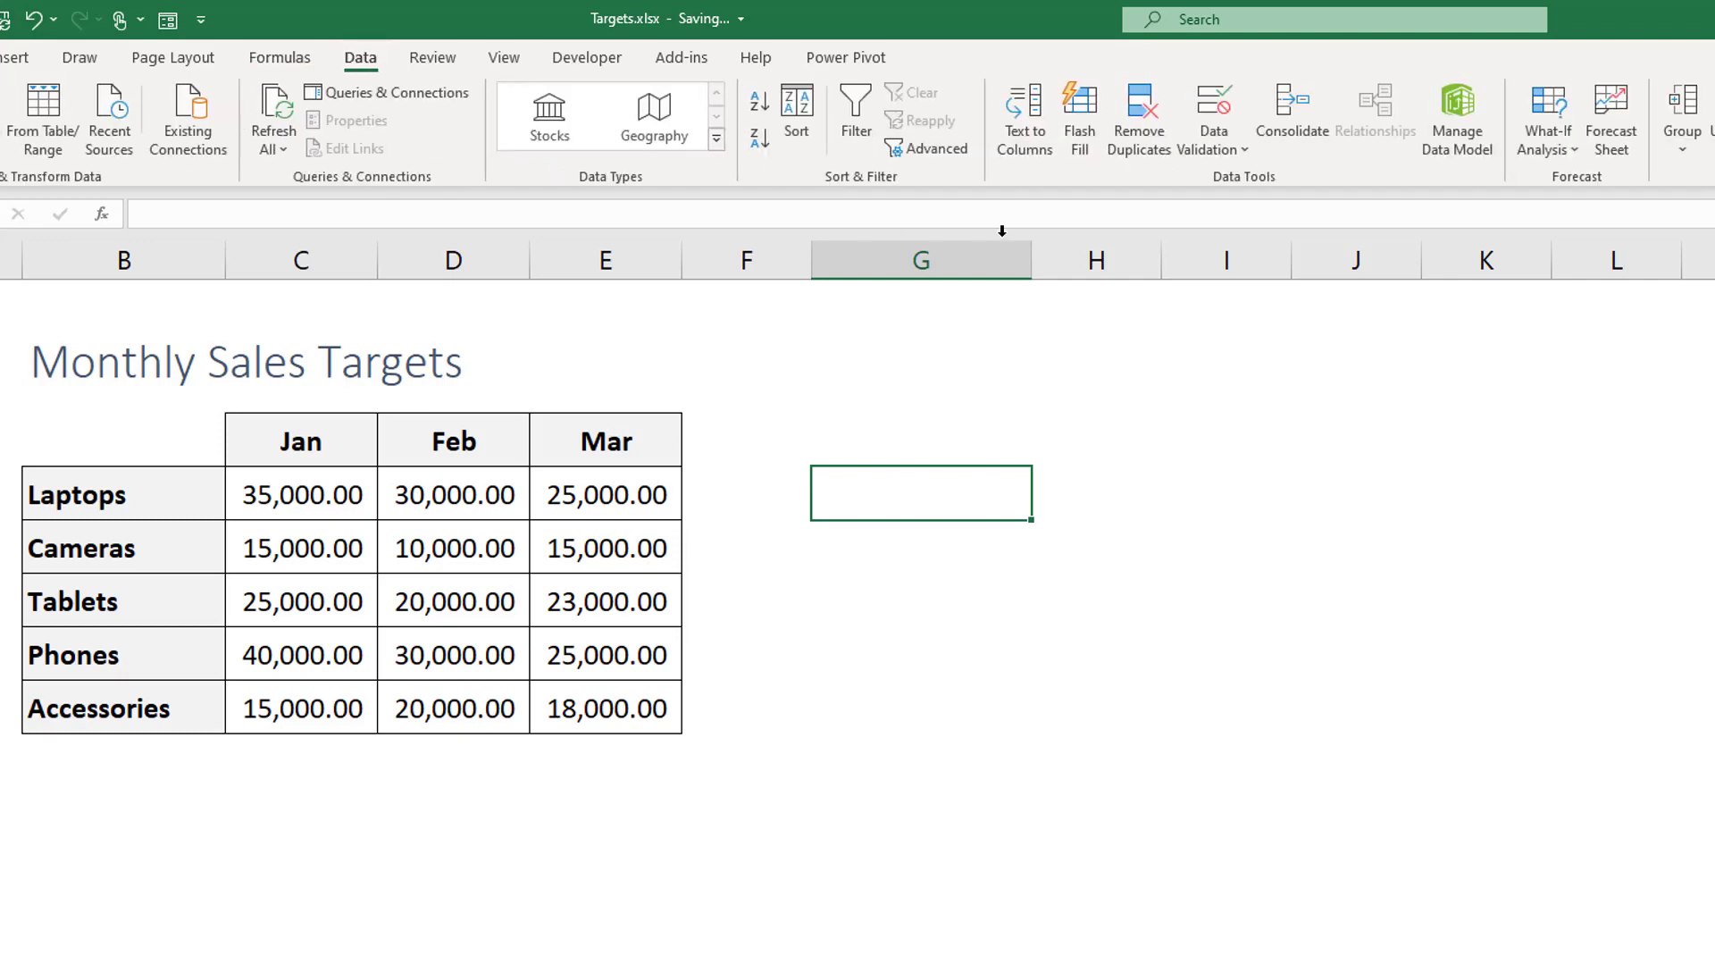
click(1215, 103)
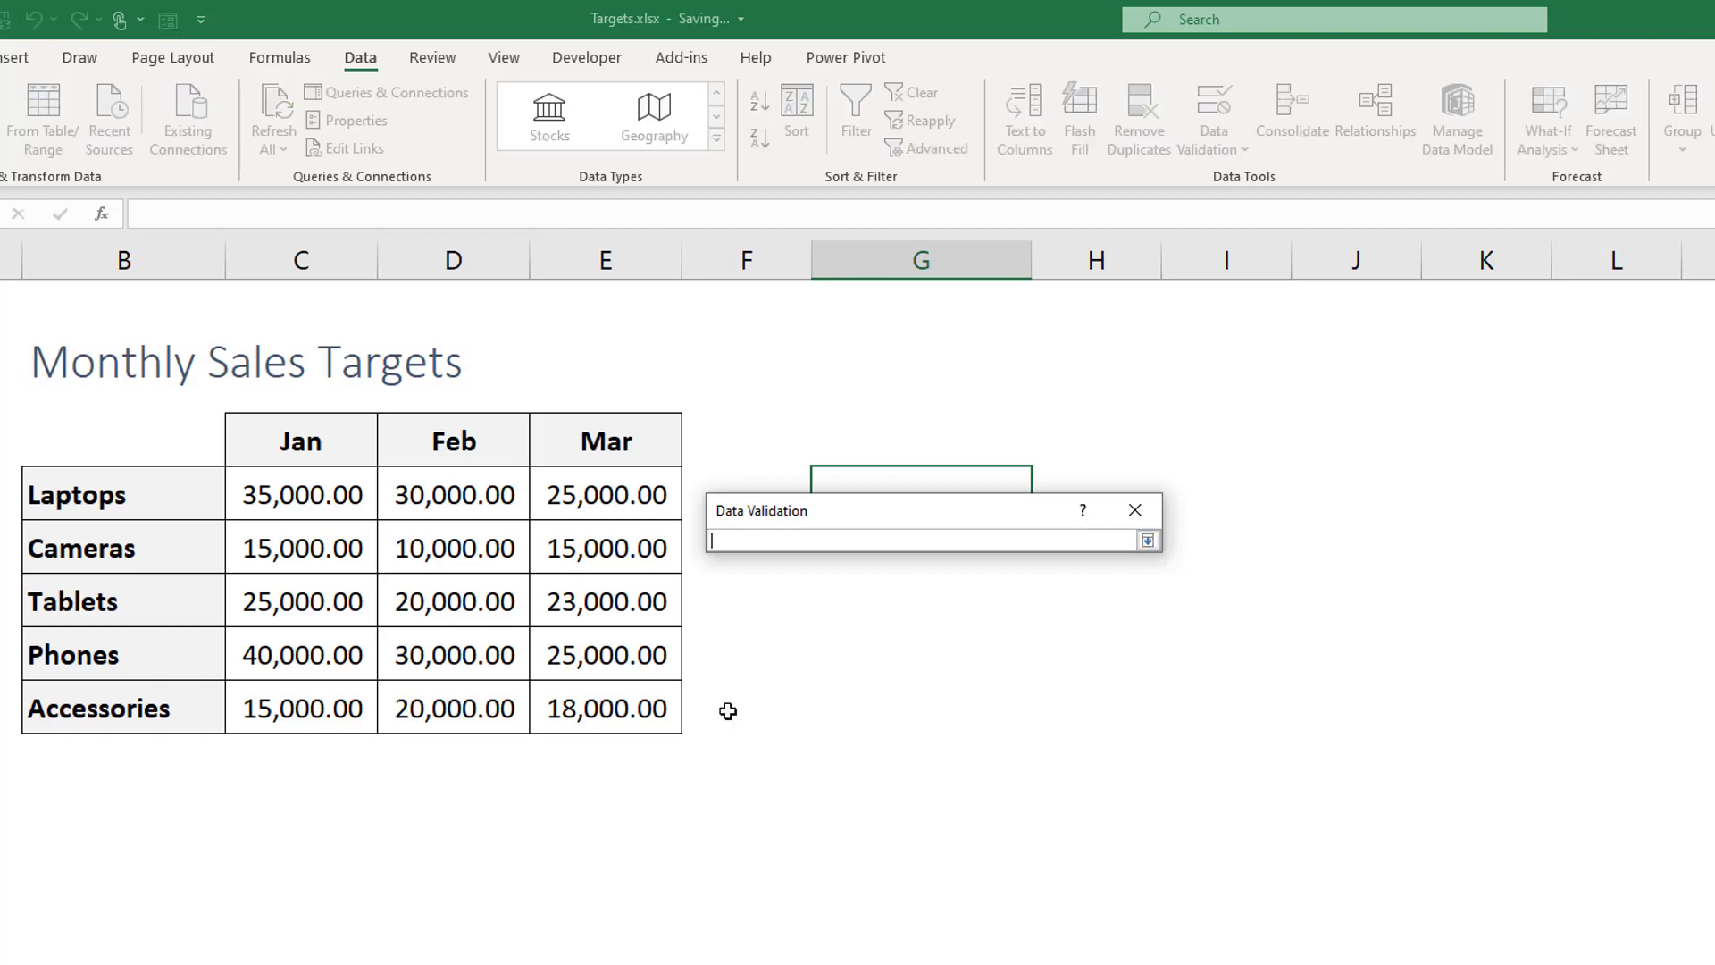
drag(300, 439, 605, 440)
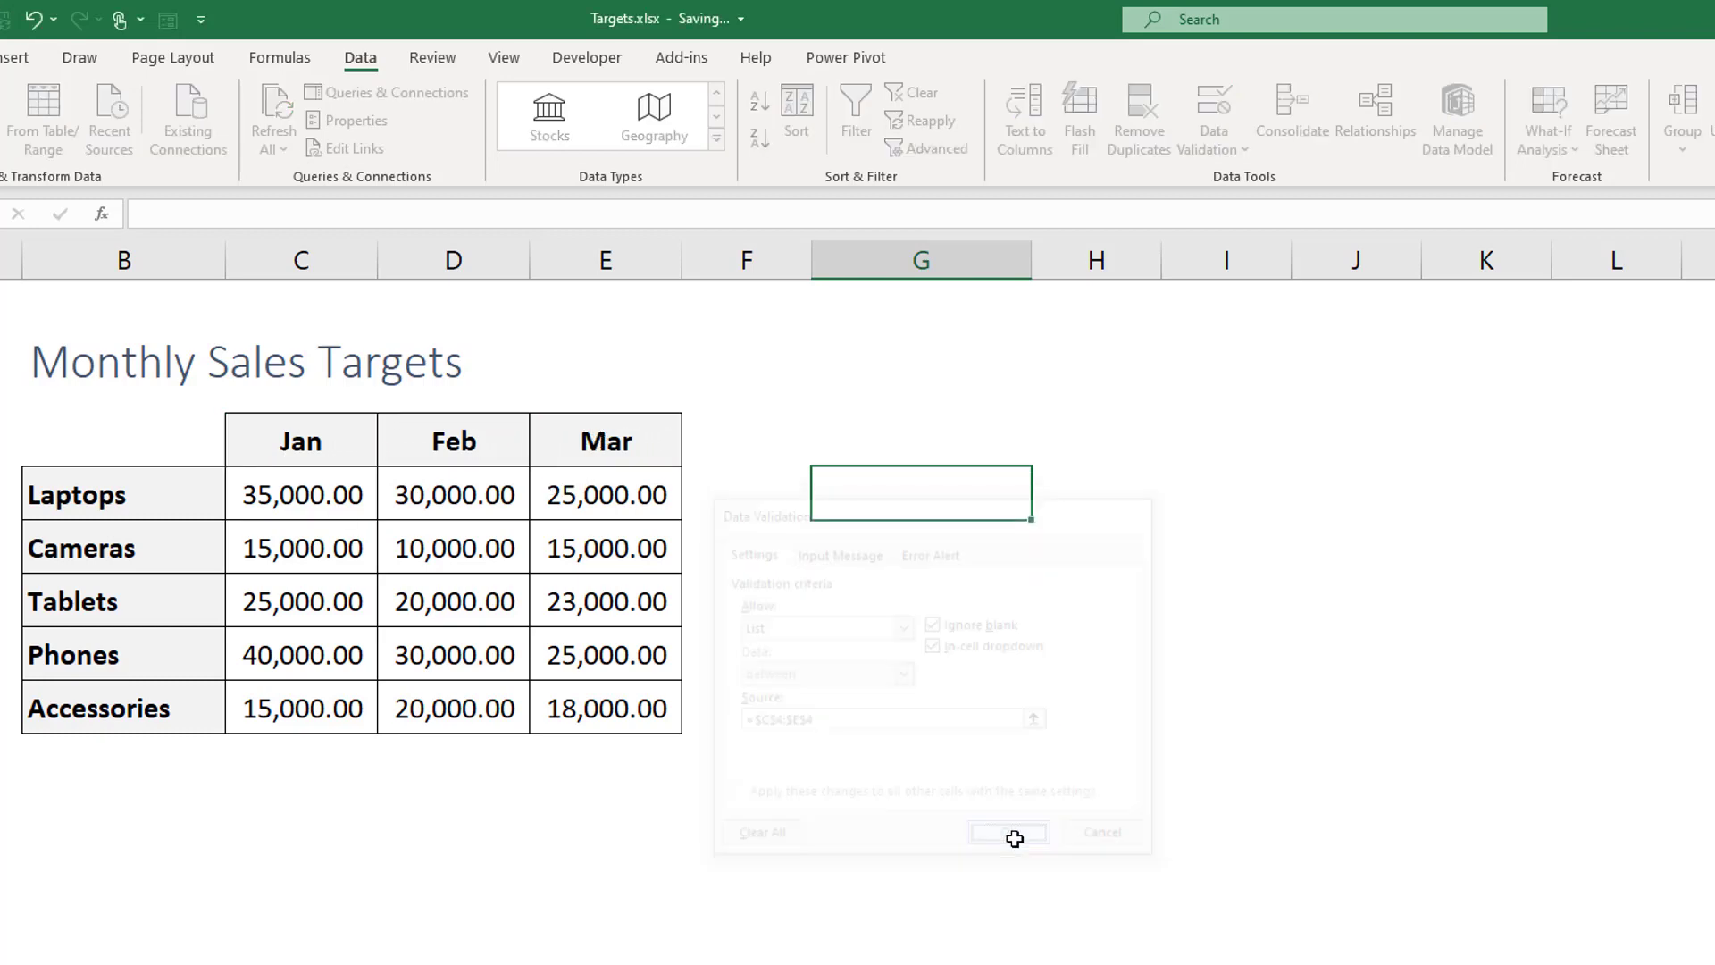
click(1009, 833)
text(Feb)
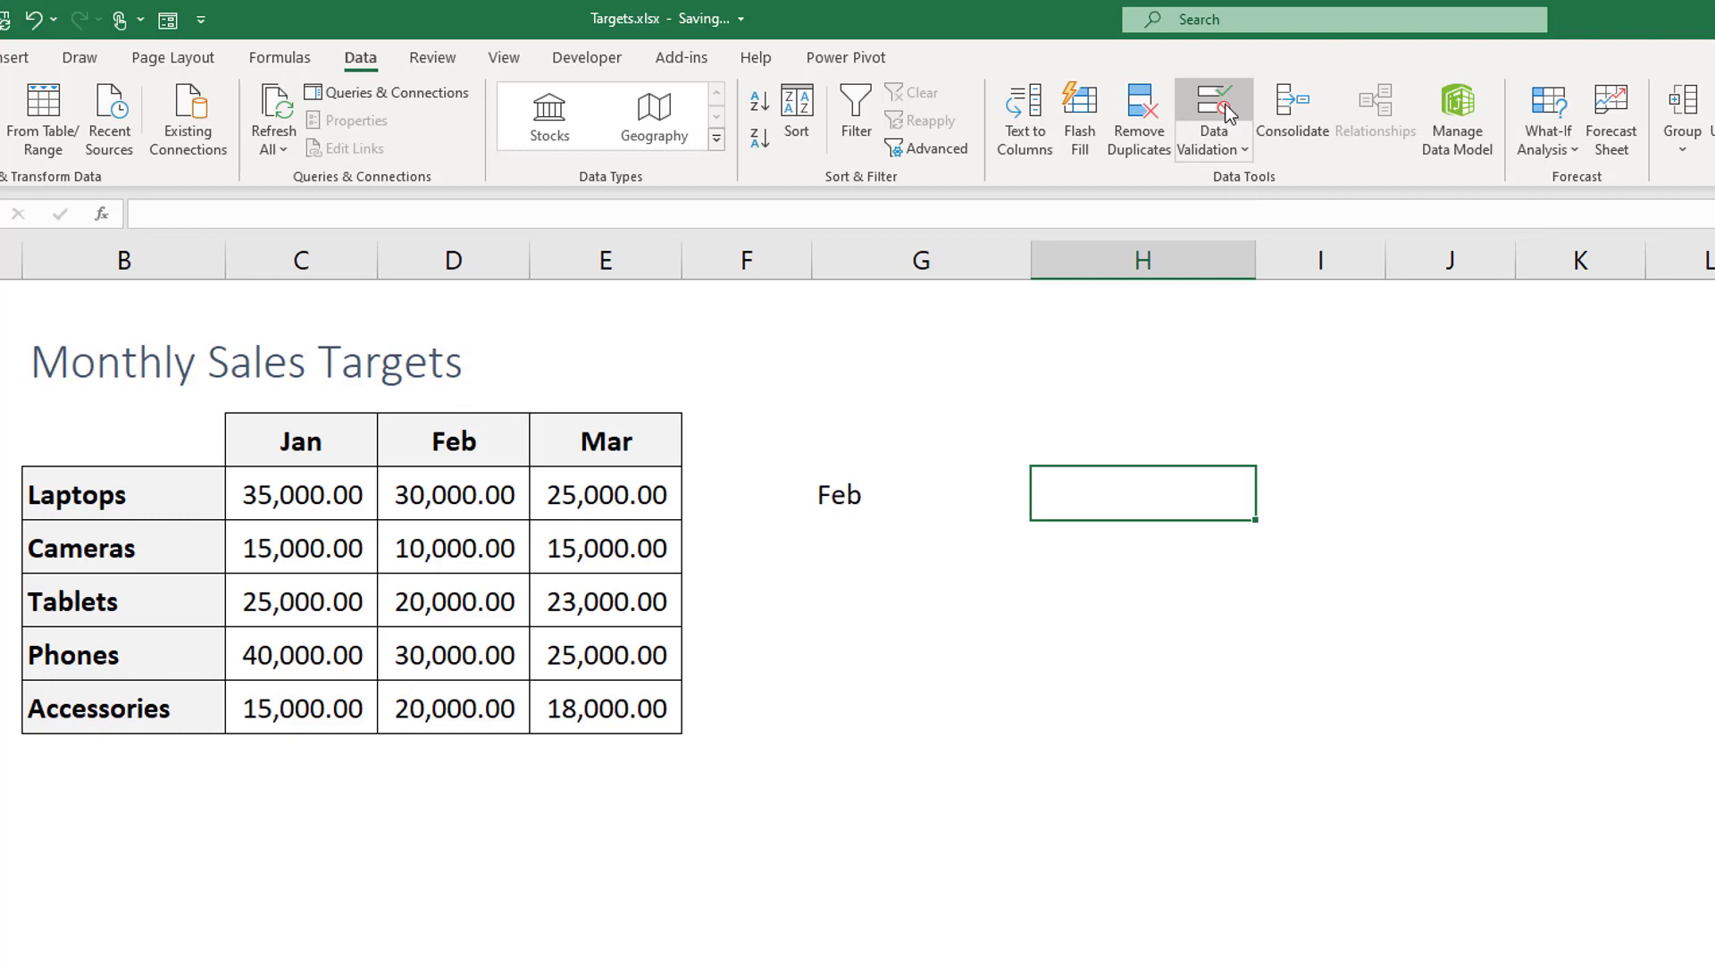
Step: Add an H5 product drop-down from =$B$5:$B$9 and choose Tablets
click(1212, 97)
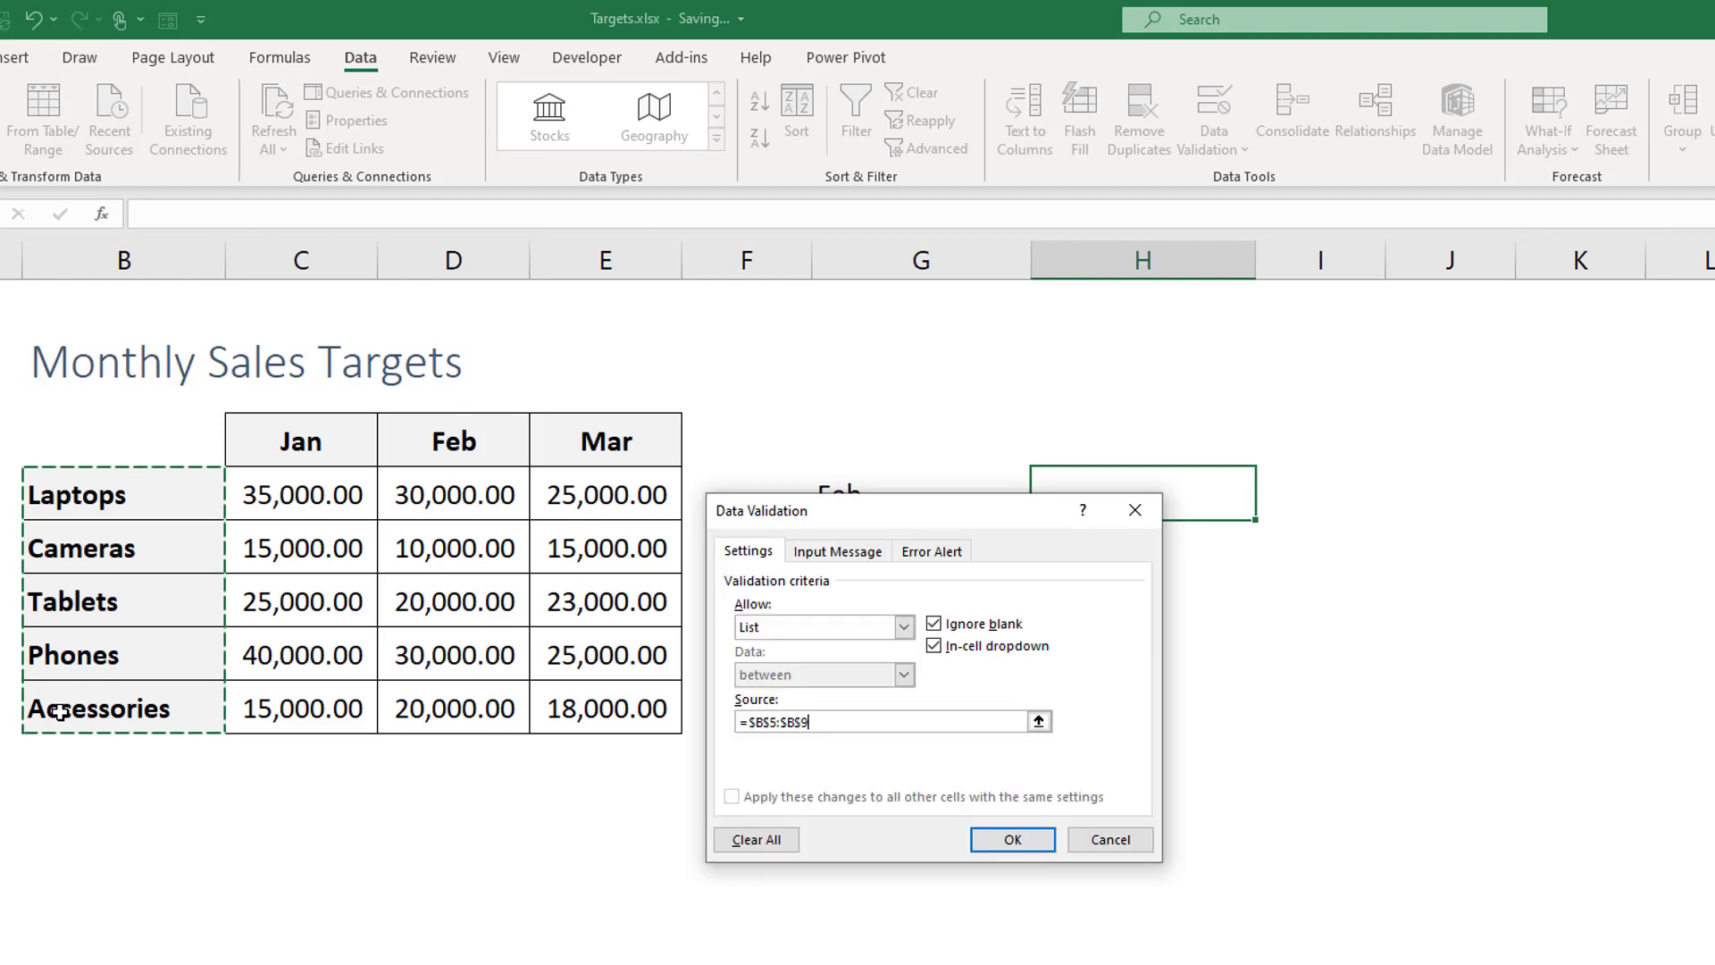
click(1011, 839)
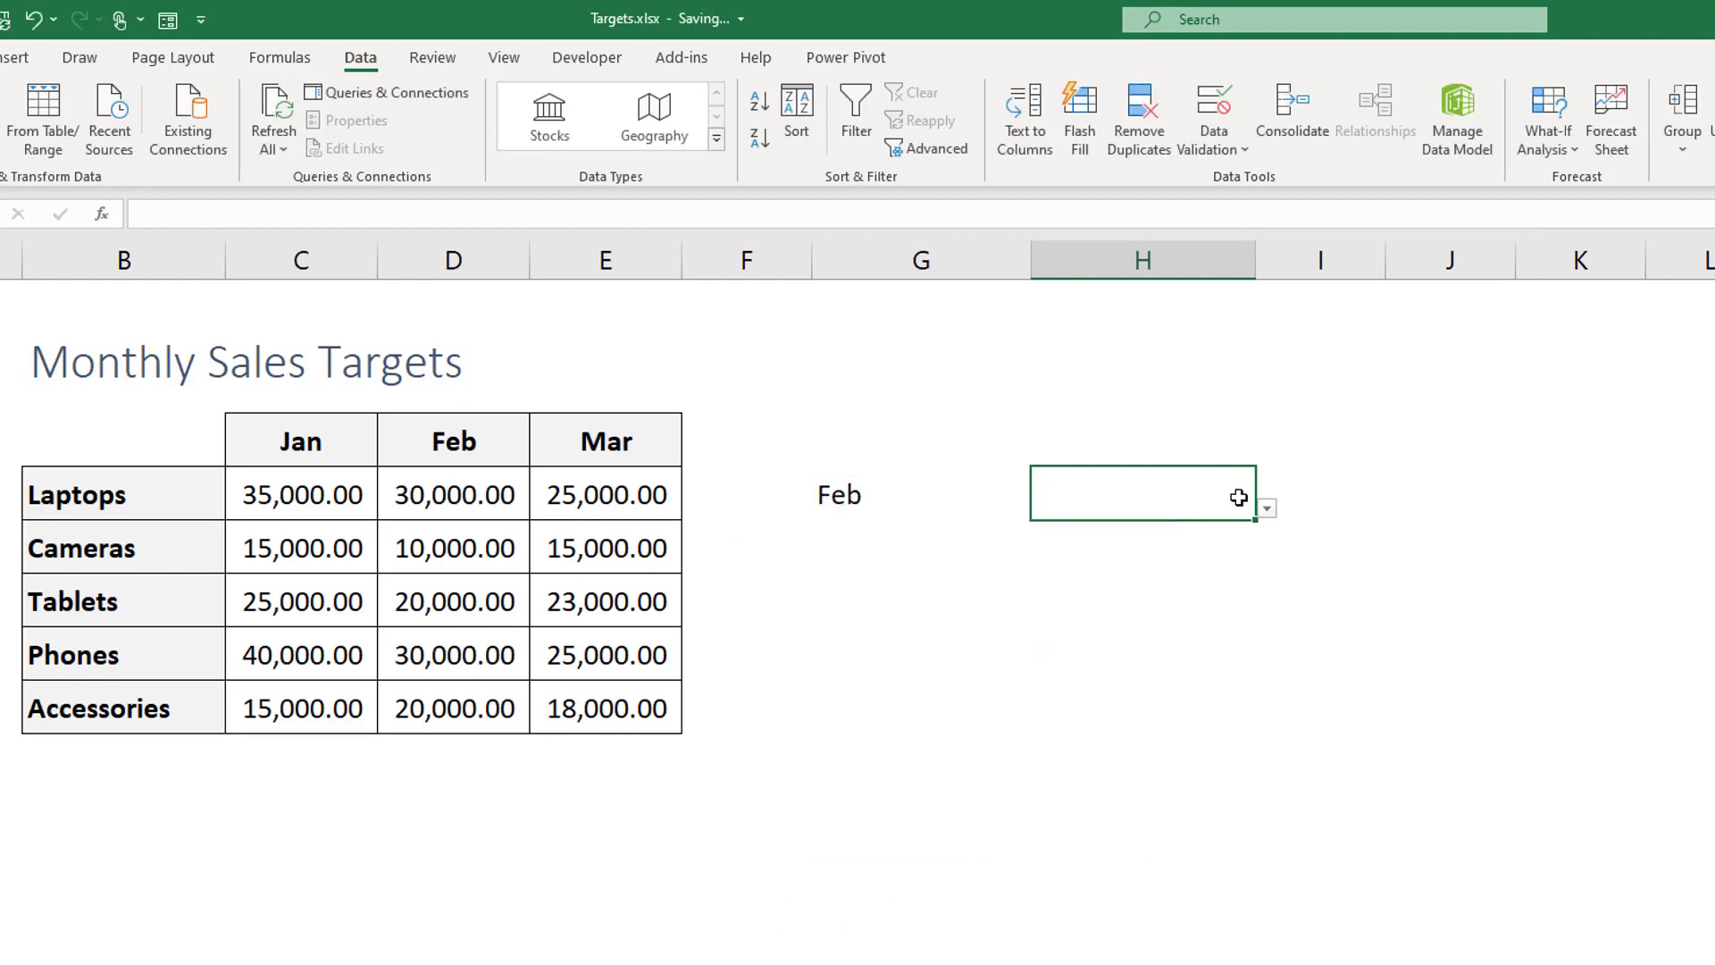
click(1268, 508)
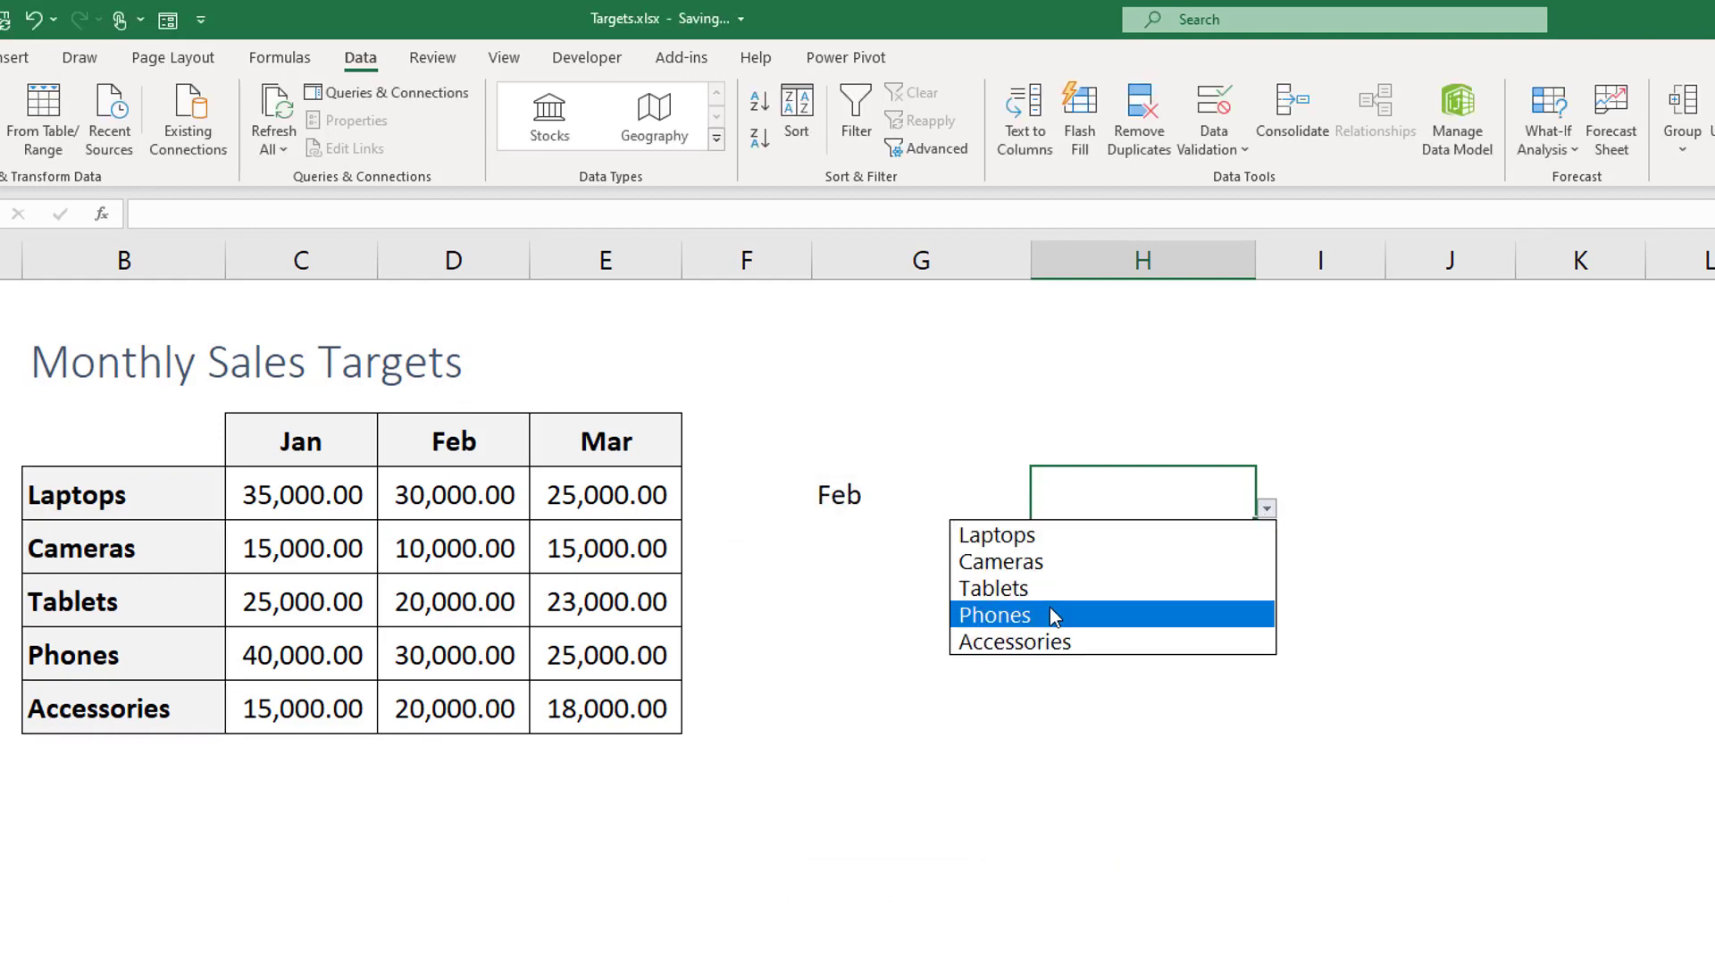
click(994, 587)
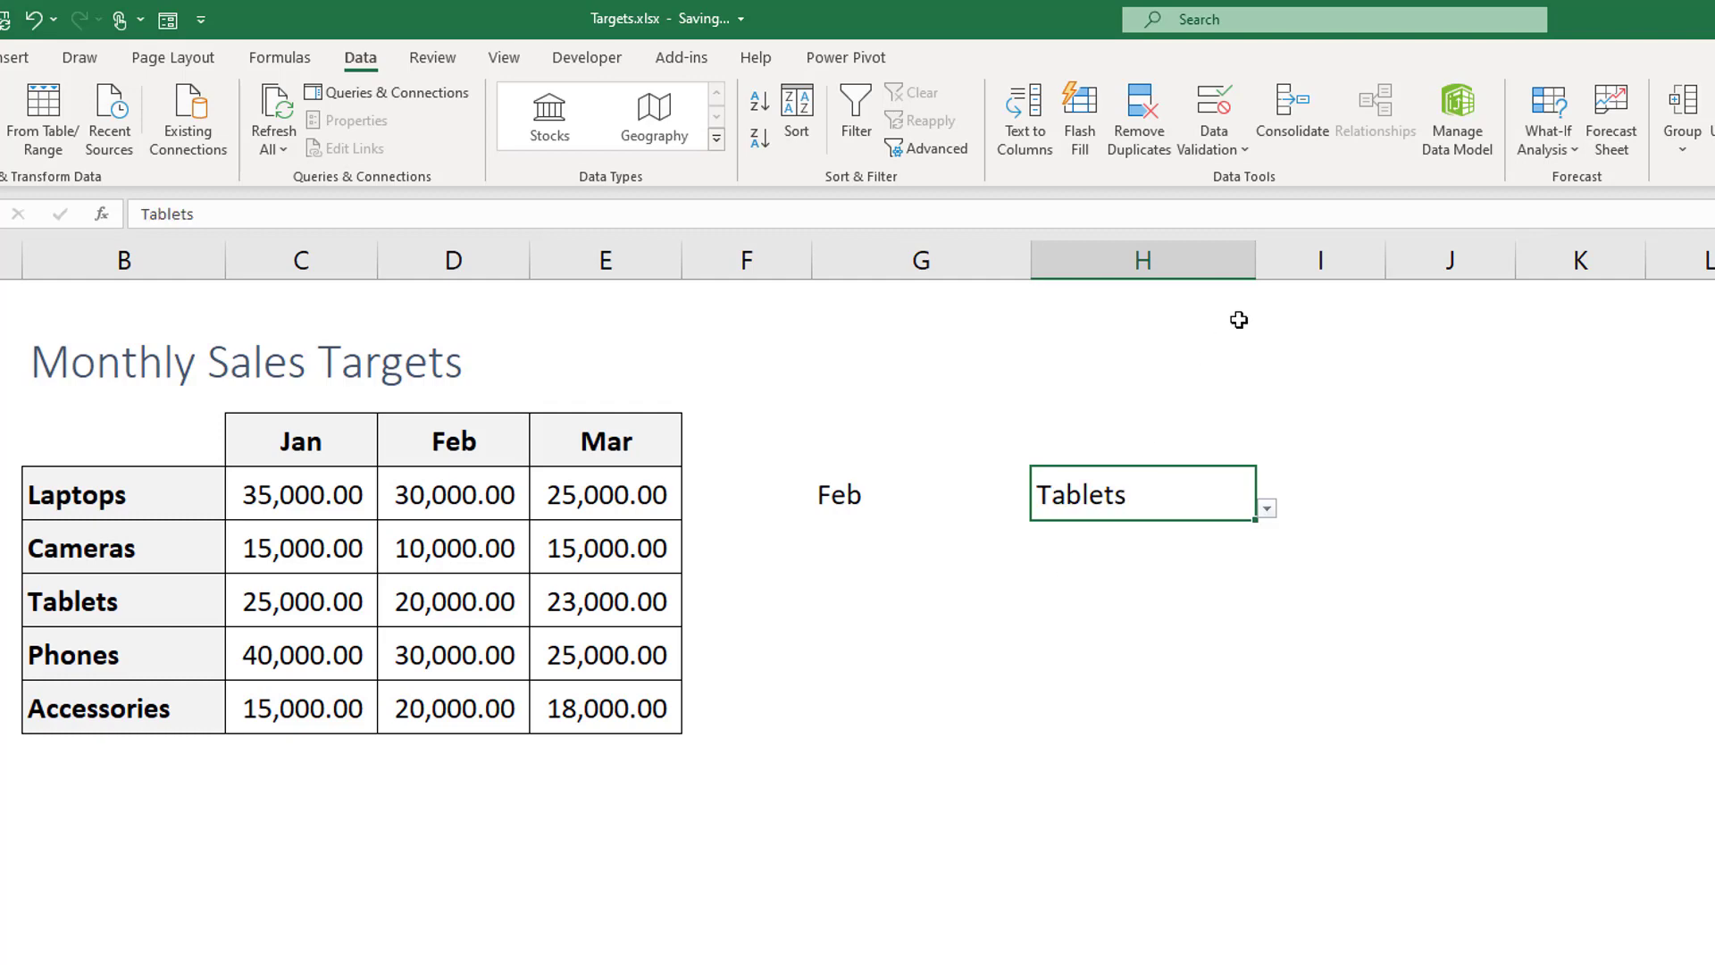
Step: Select I5 and drag column I wider to hold the target result
click(1298, 497)
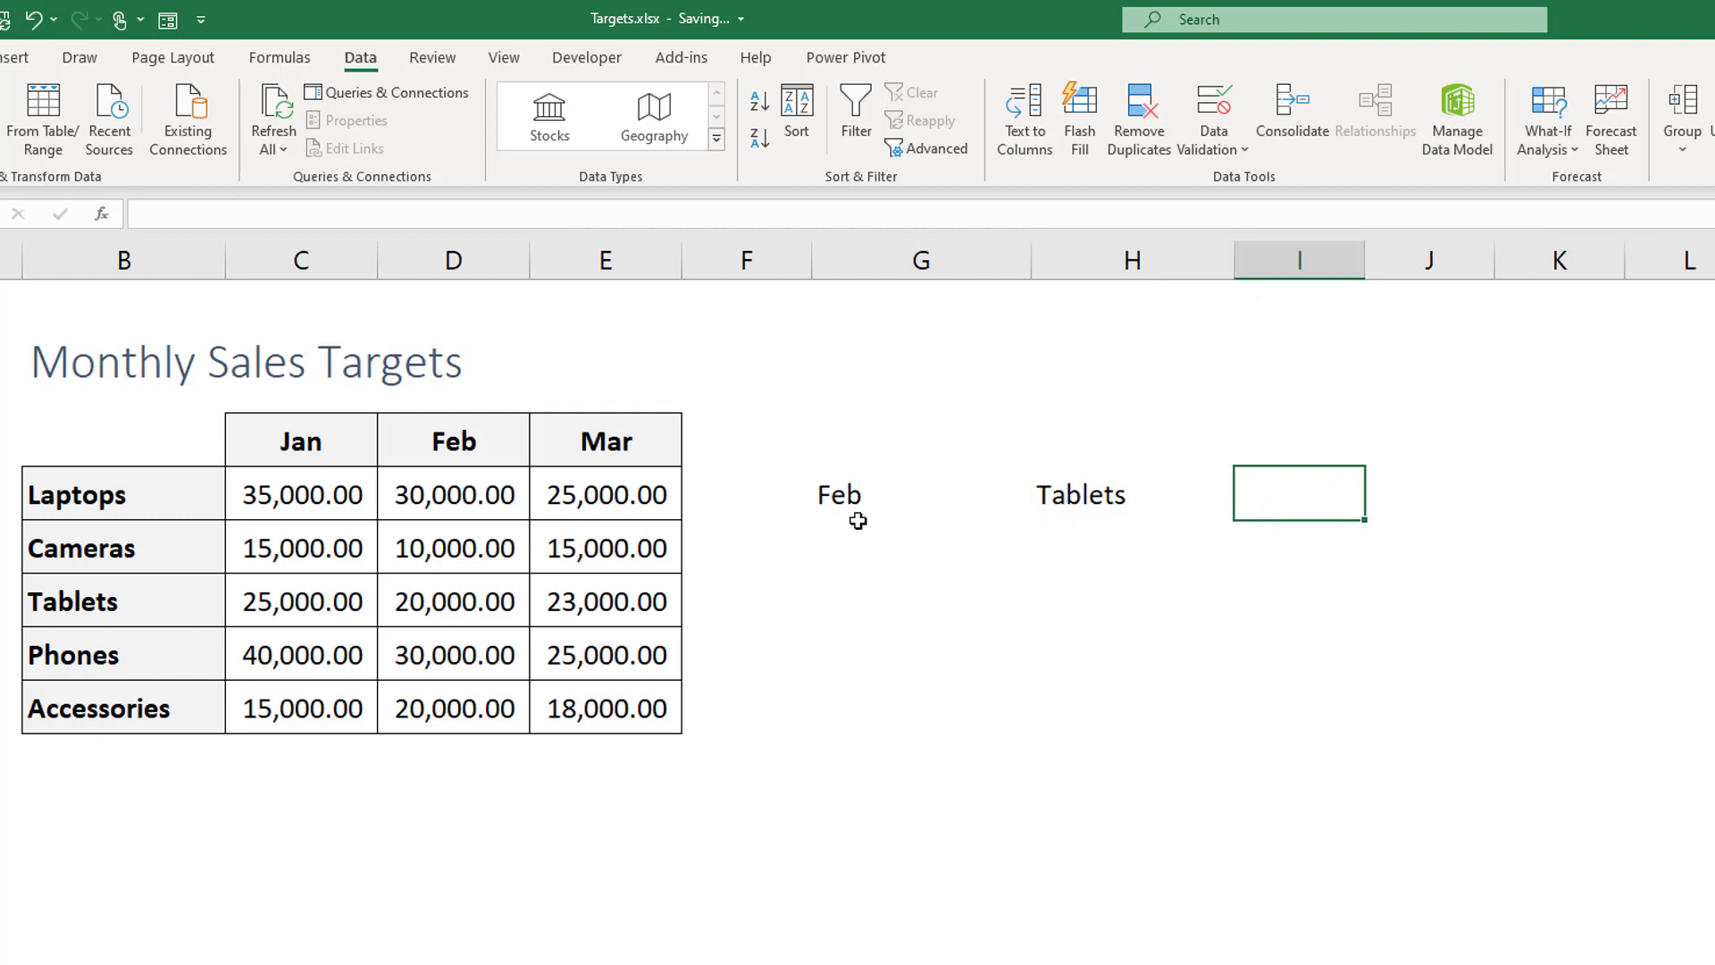
click(1132, 494)
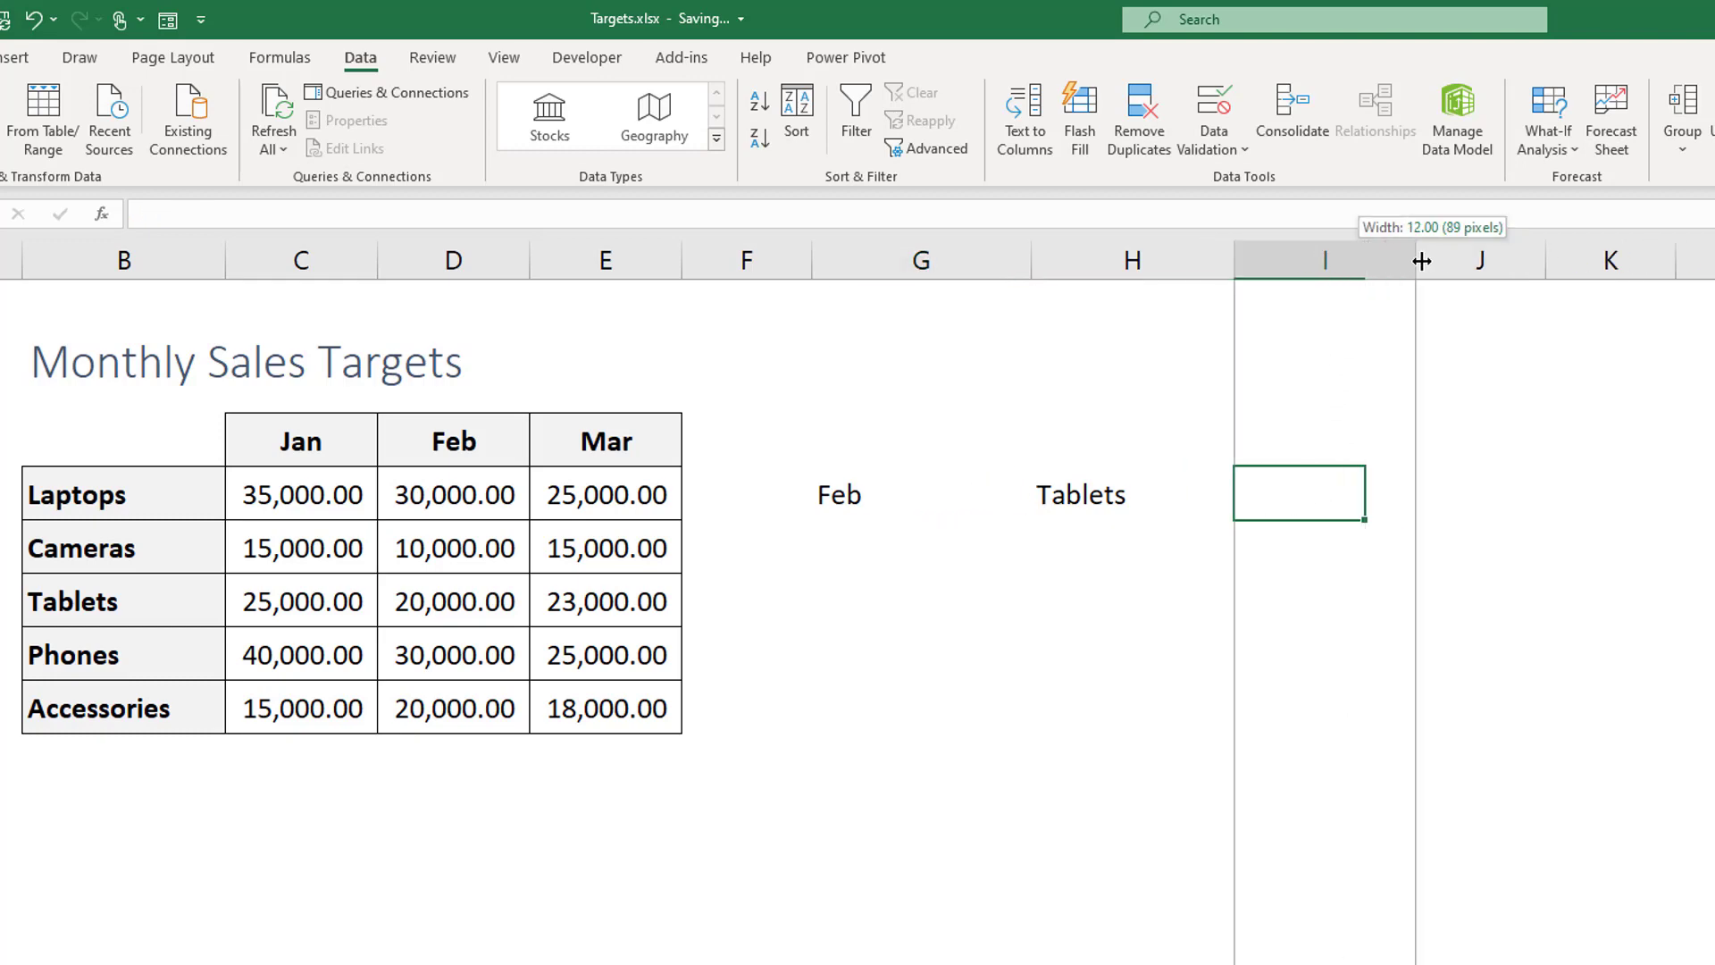
drag(1421, 259, 1195, 259)
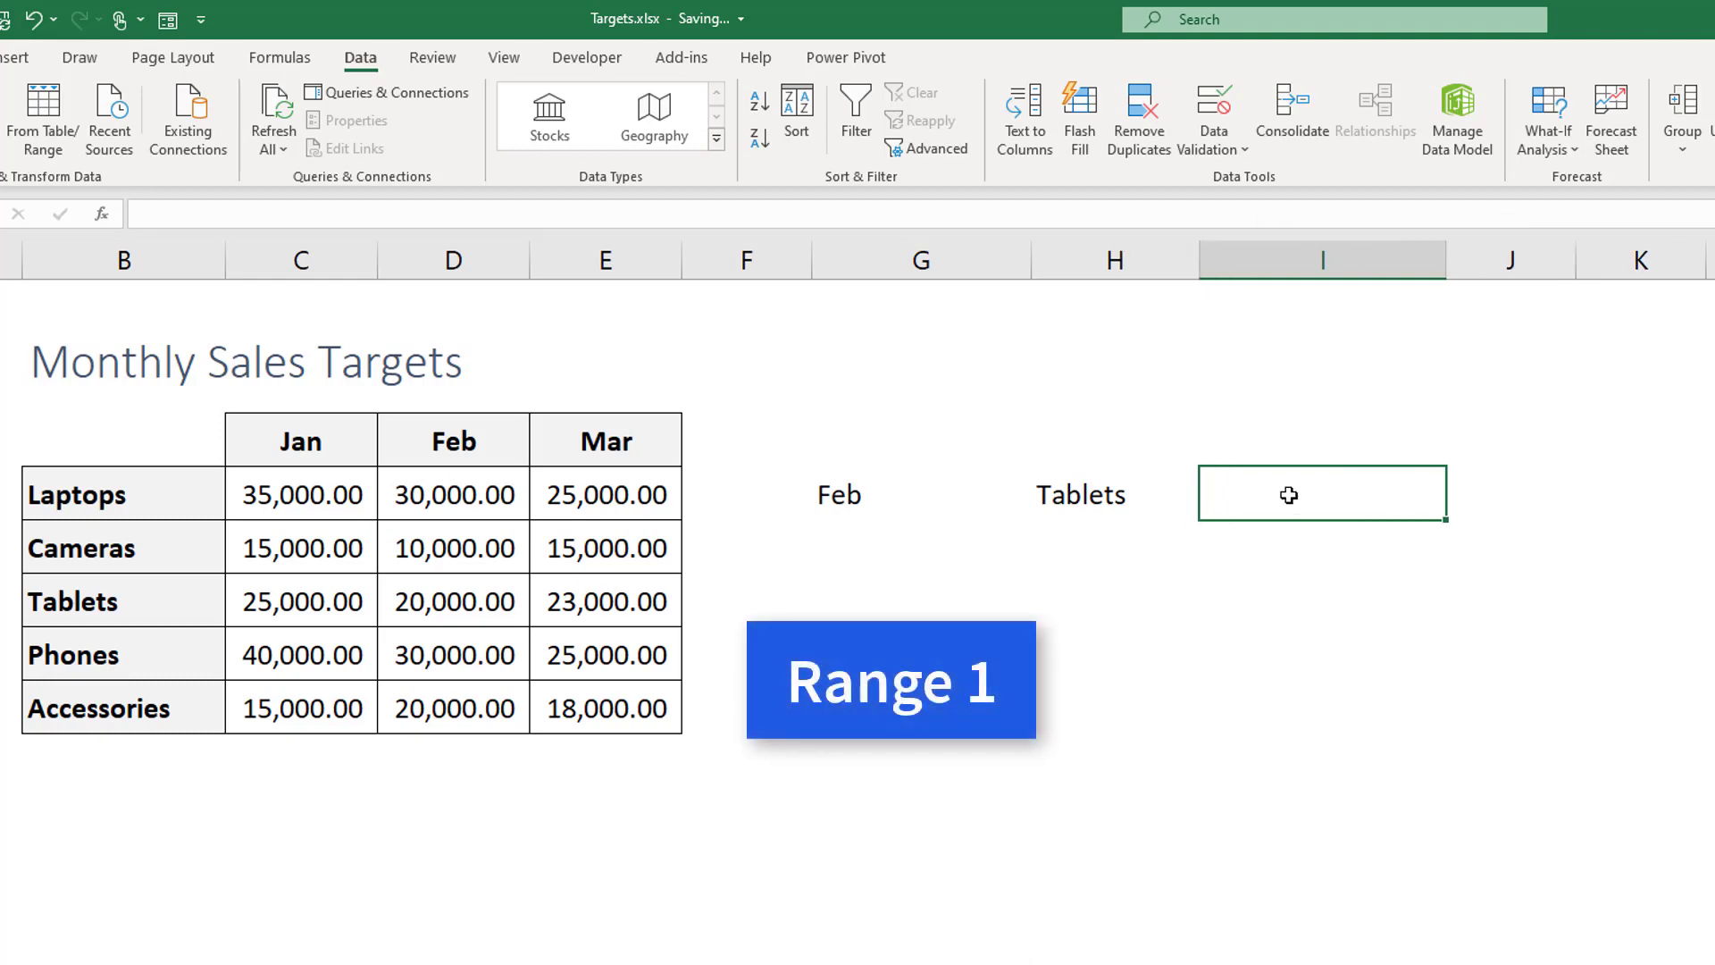
key(space)
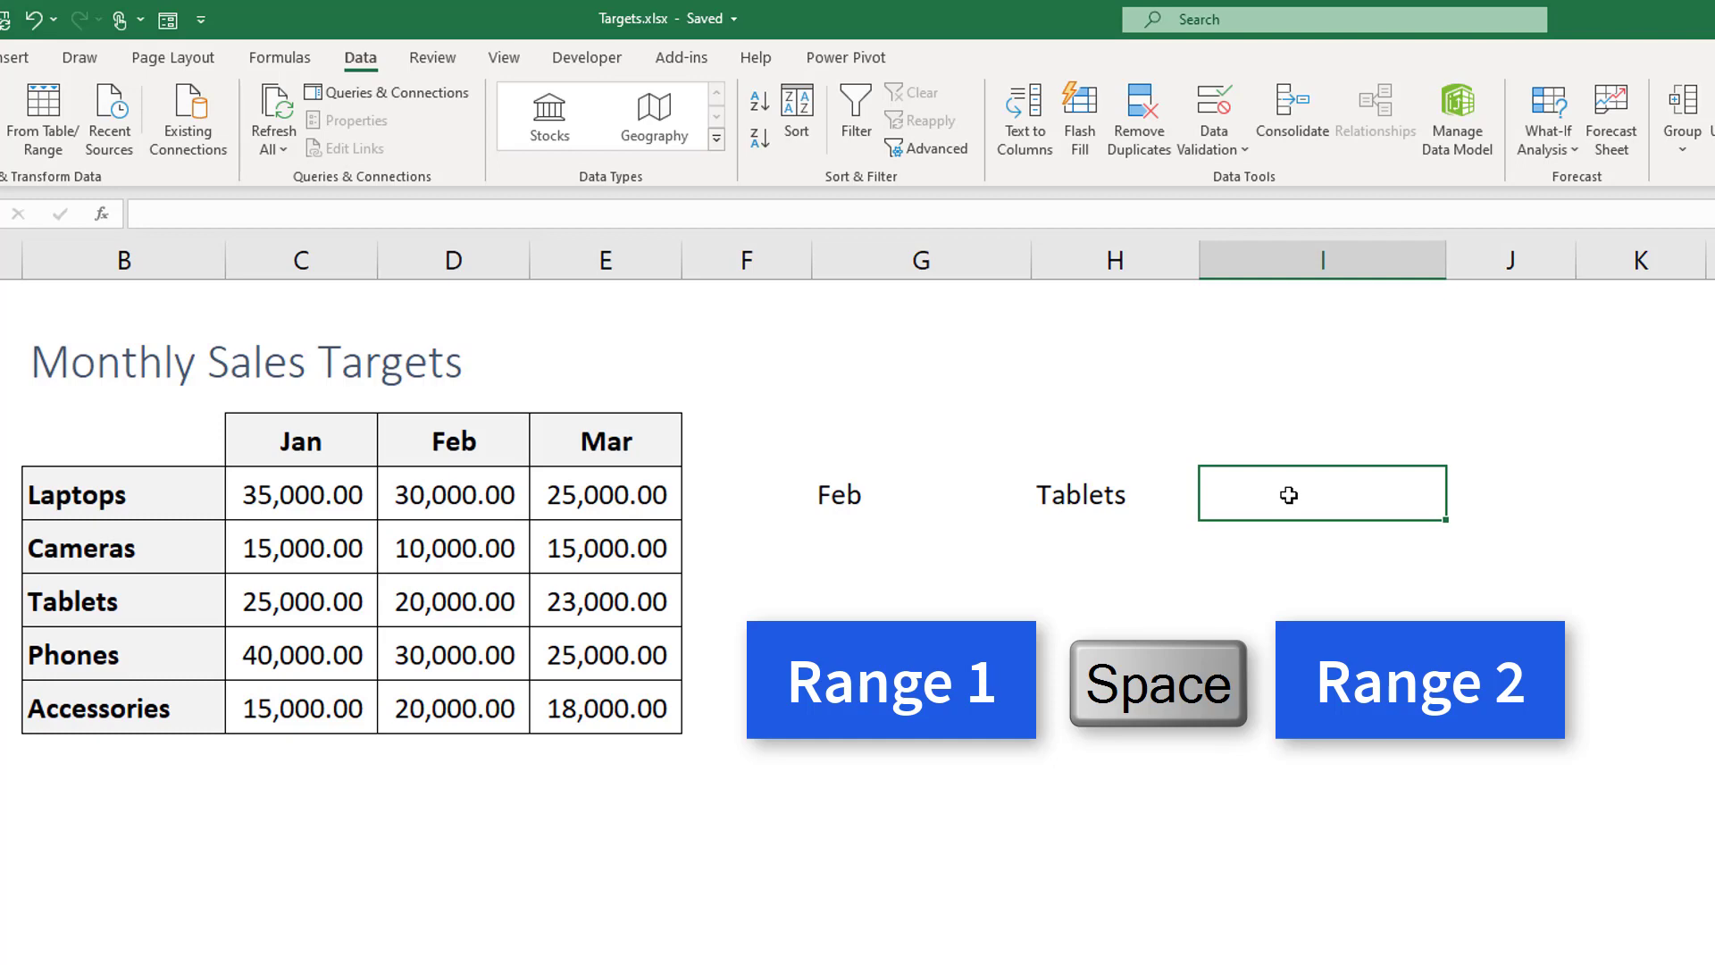
text(=)
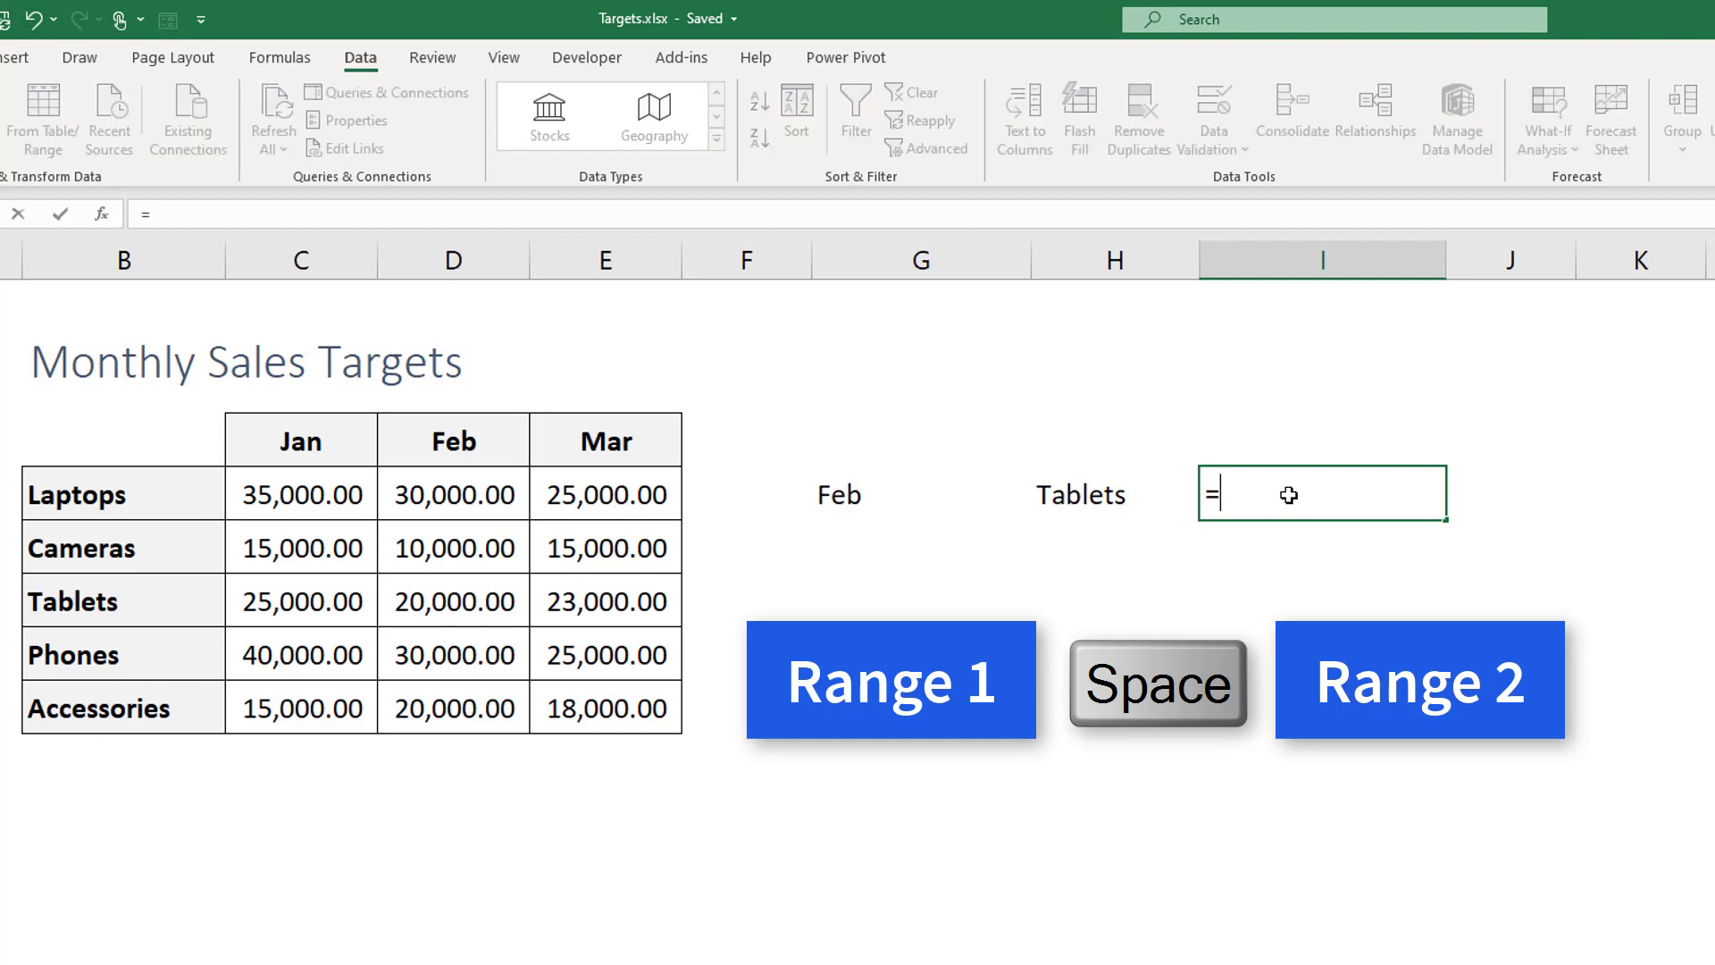
click(921, 494)
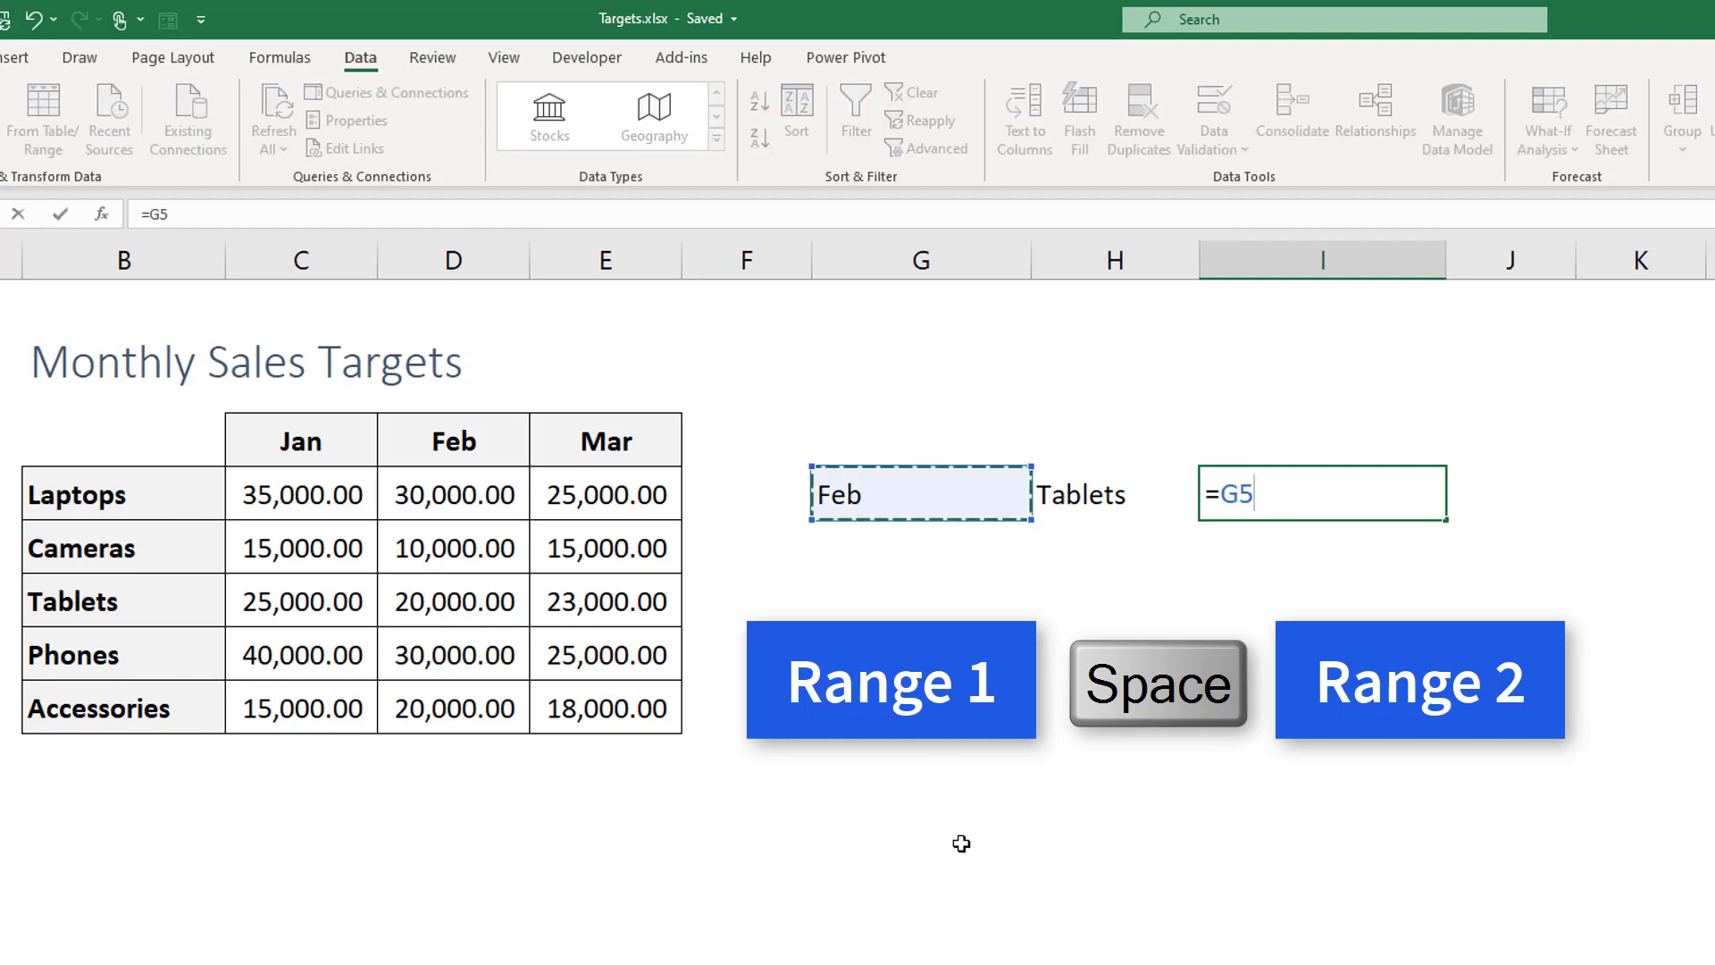
click(1113, 493)
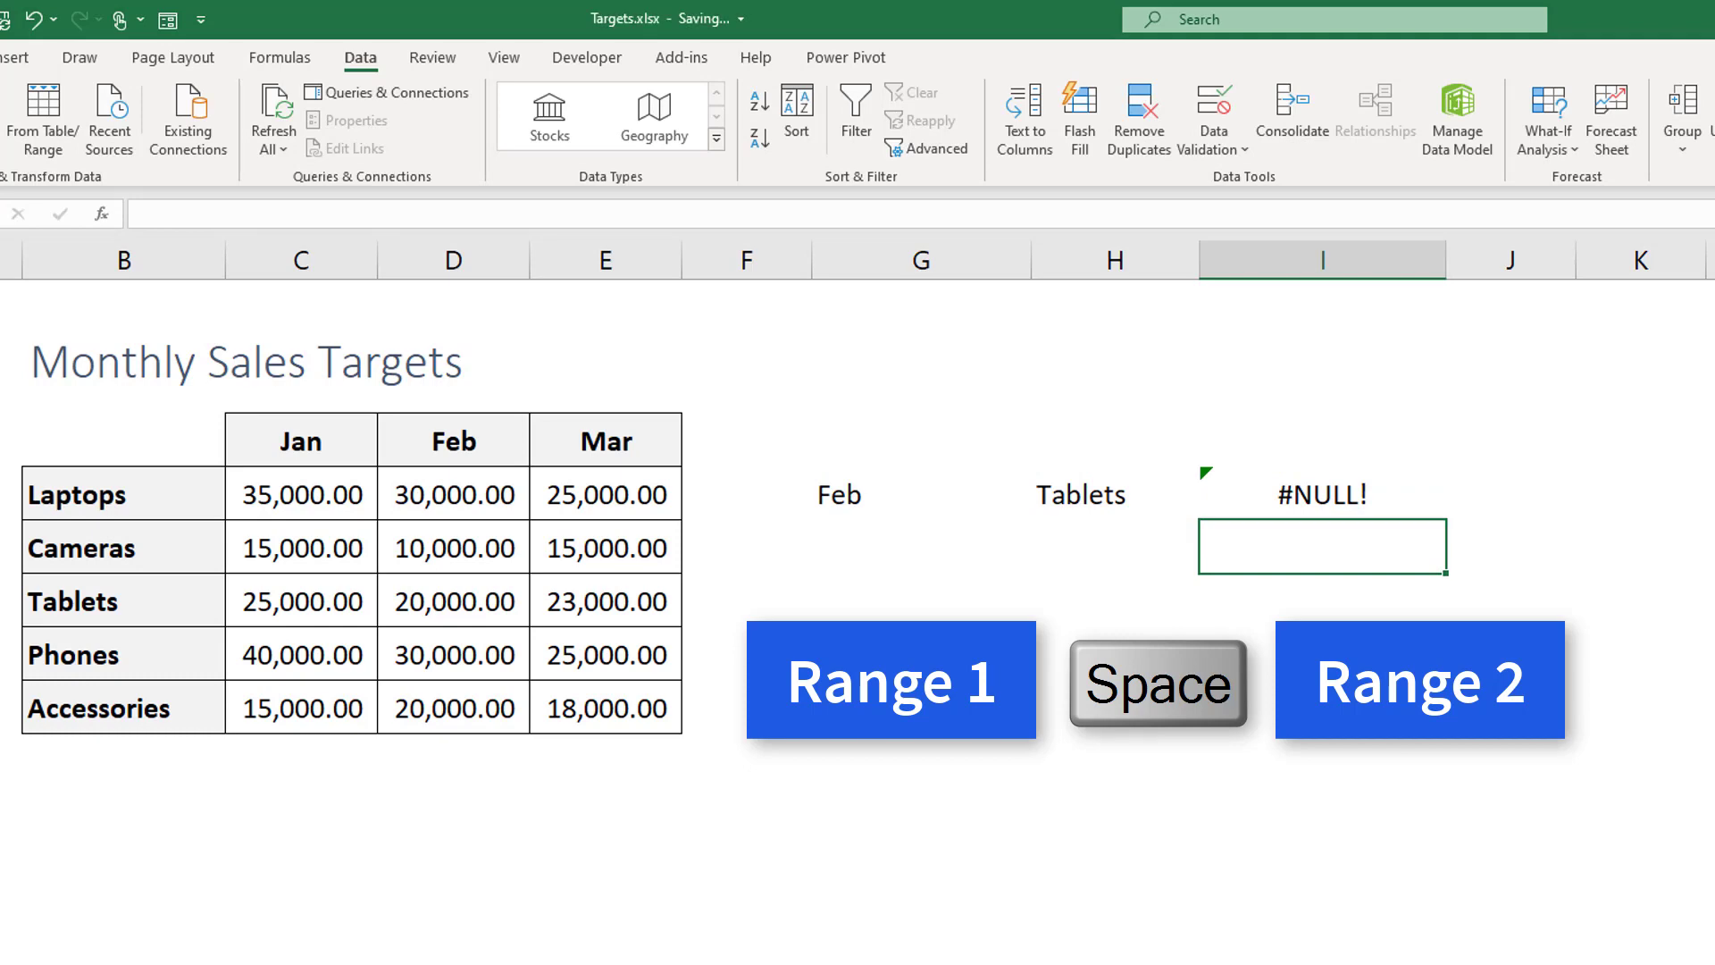
mouse_move(1231, 496)
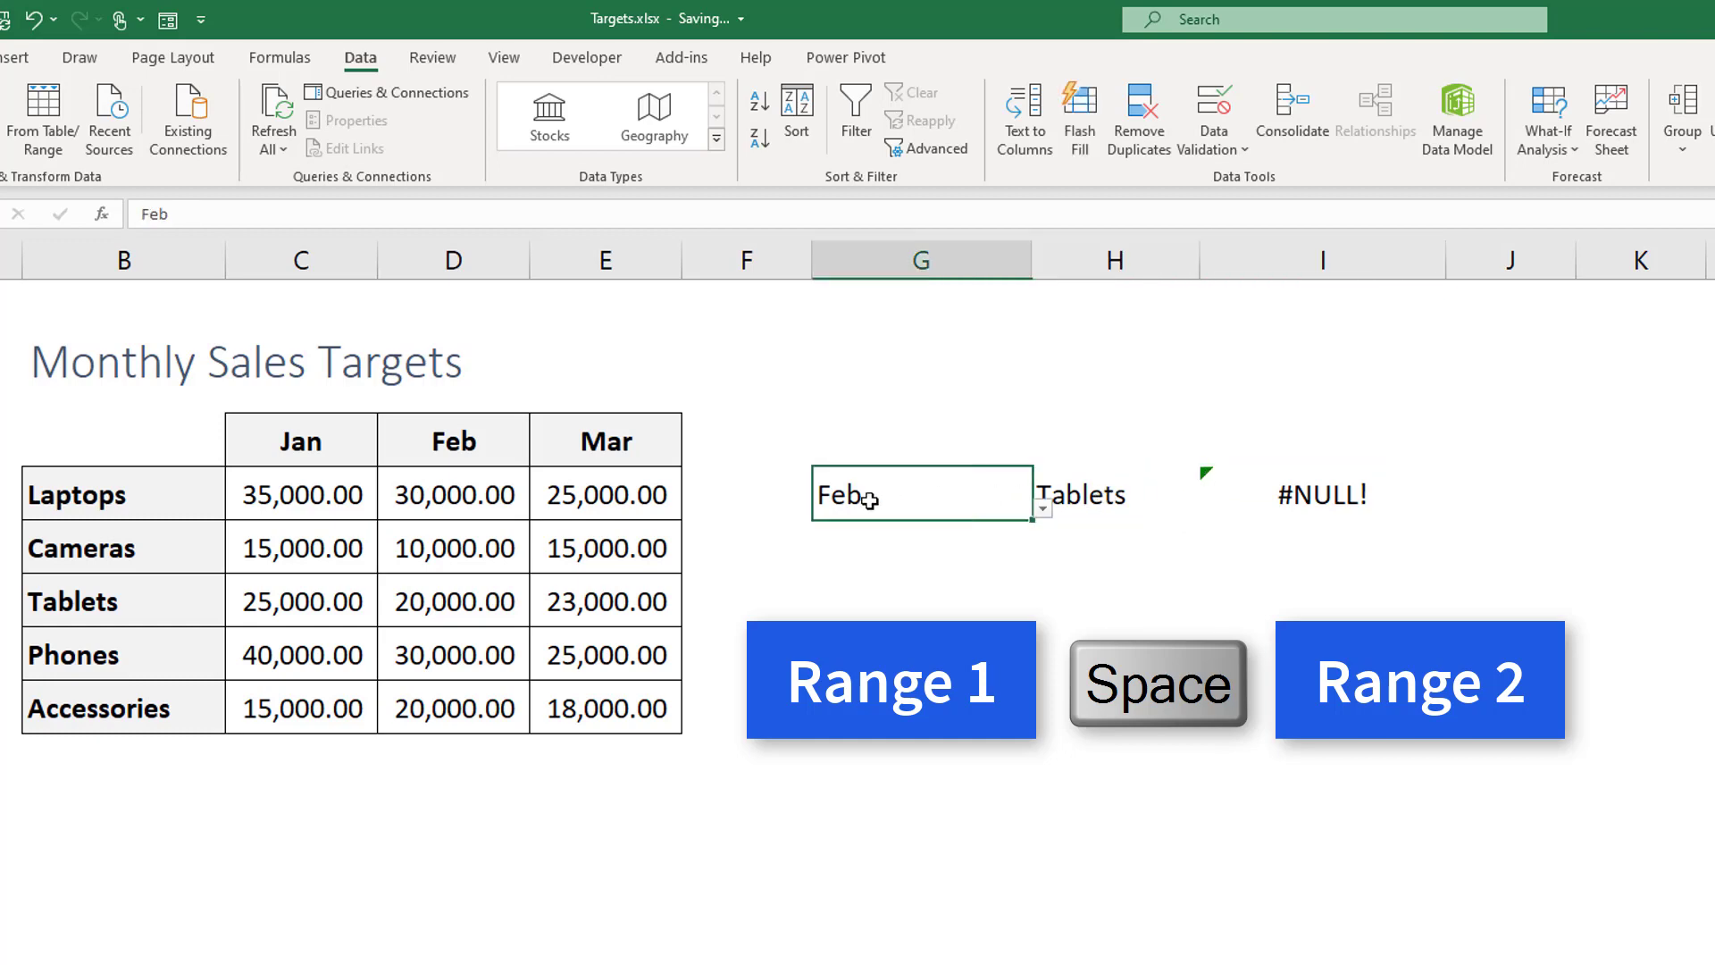
click(1323, 495)
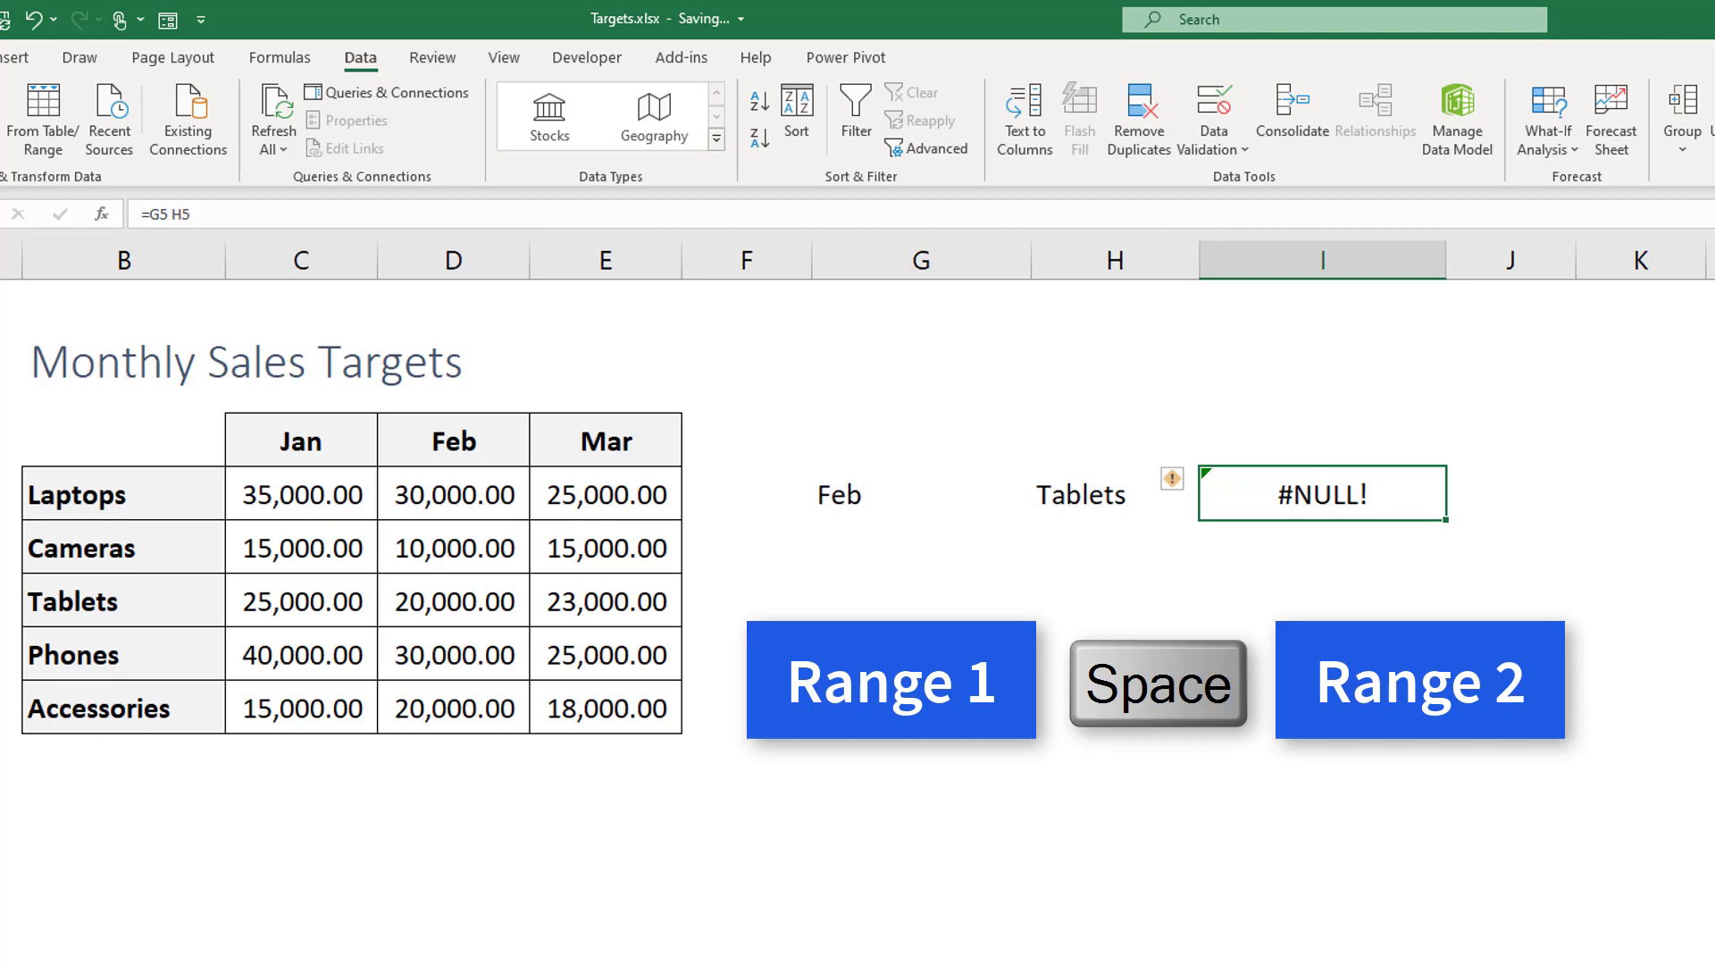
mouse_move(1324, 510)
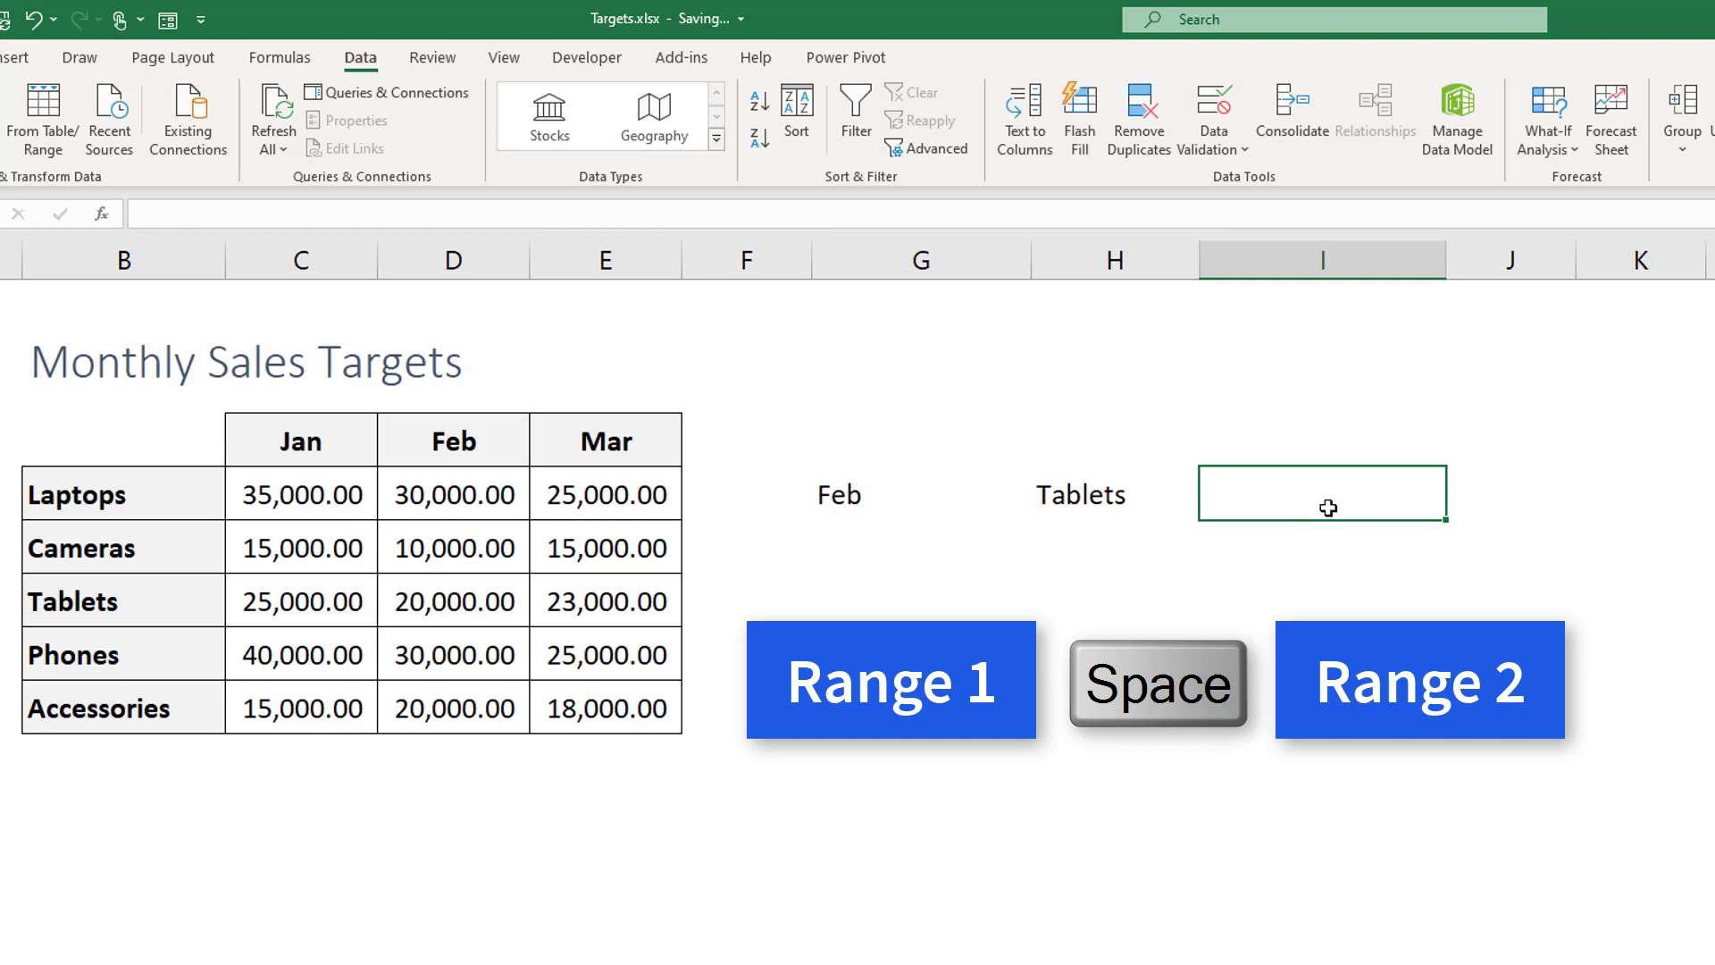
Step: Enter =INDIRECT(G5) INDIRECT(H5) in I5, returning the 20,000.00 Feb–Tablets target
text(=)
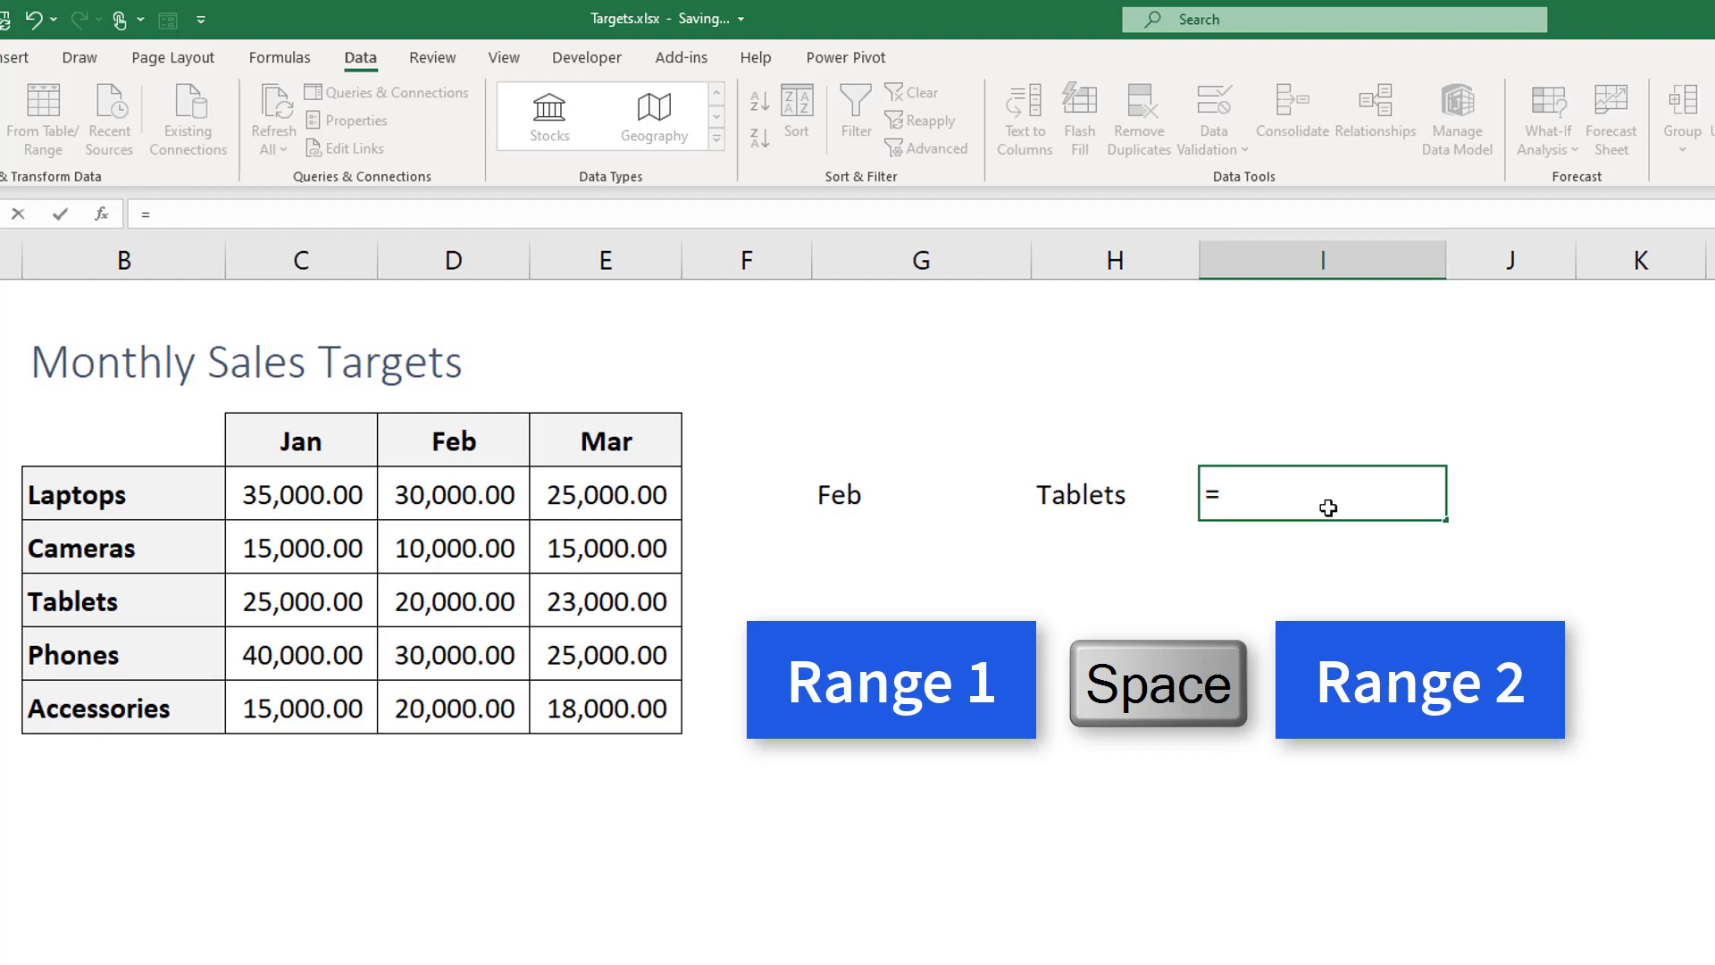
text(INDIRECT()
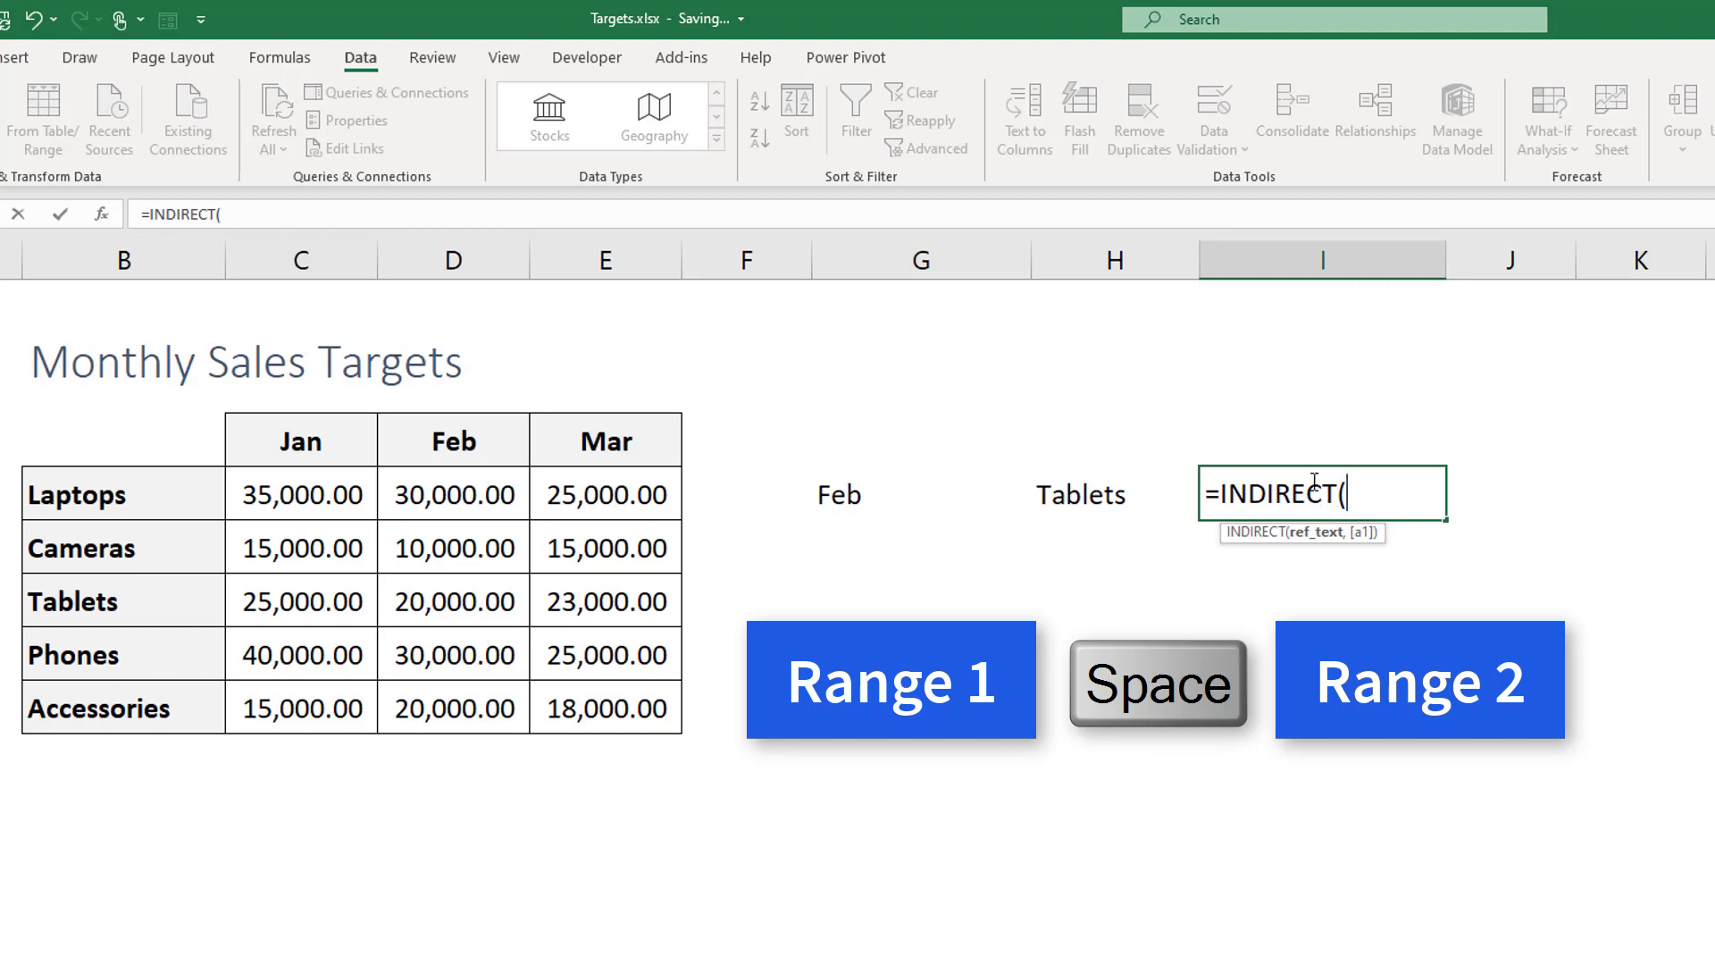
mouse_move(1217, 552)
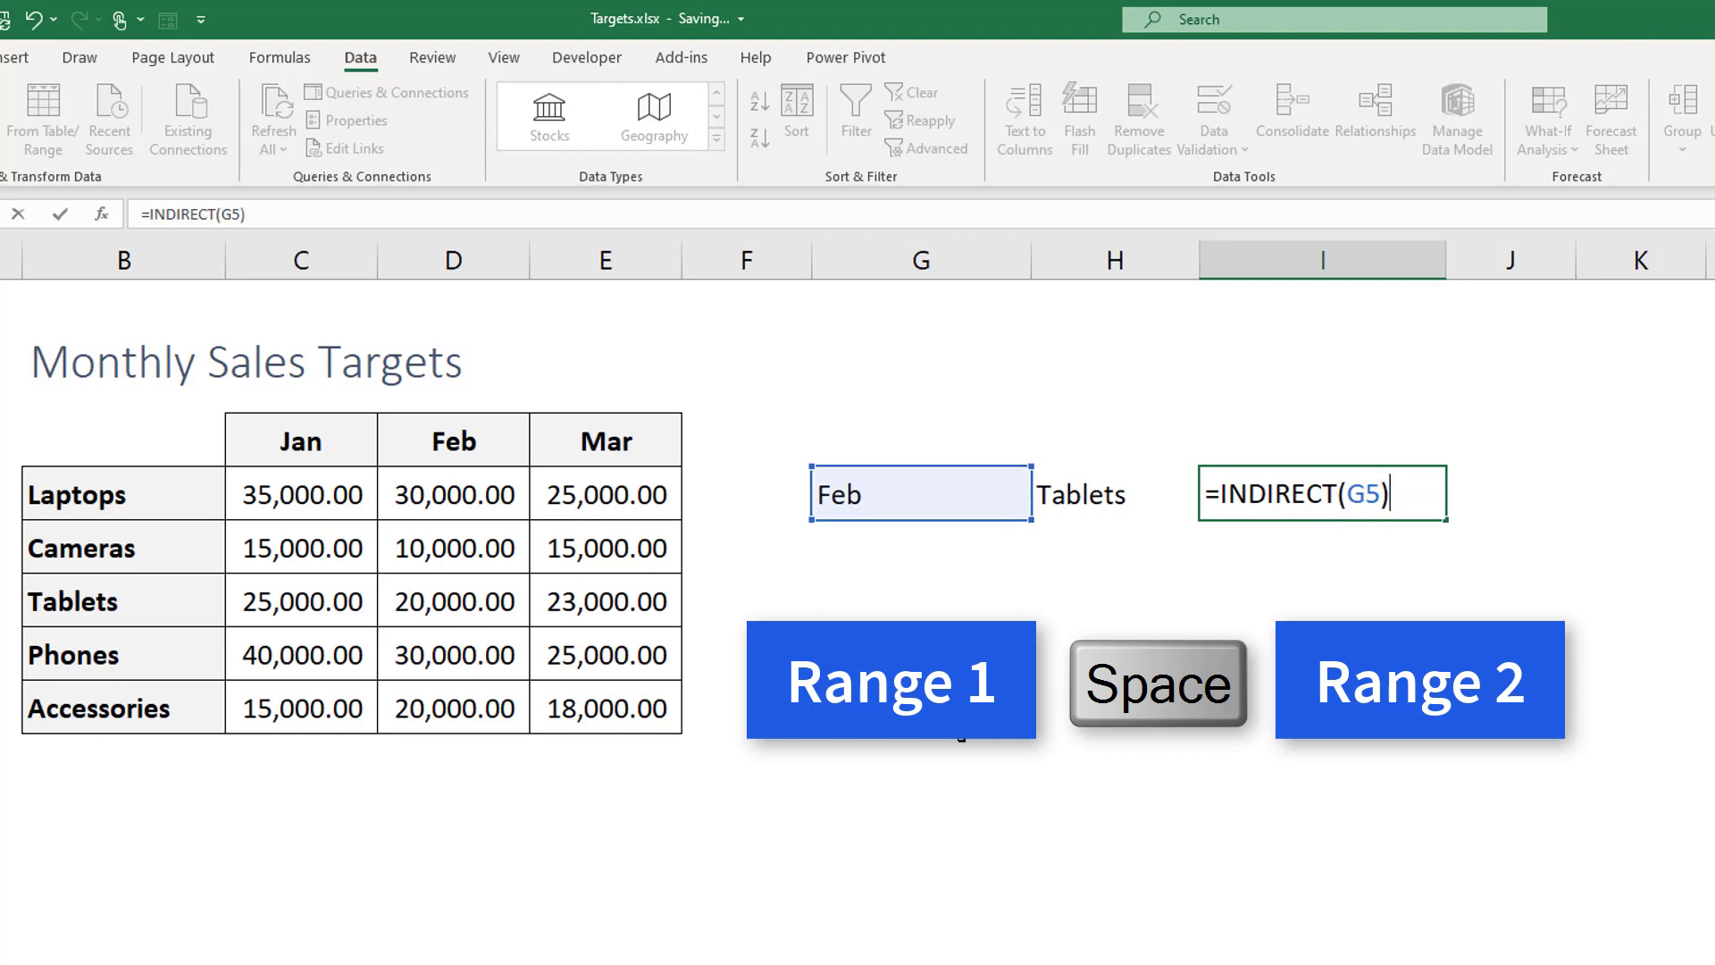
text(Ind)
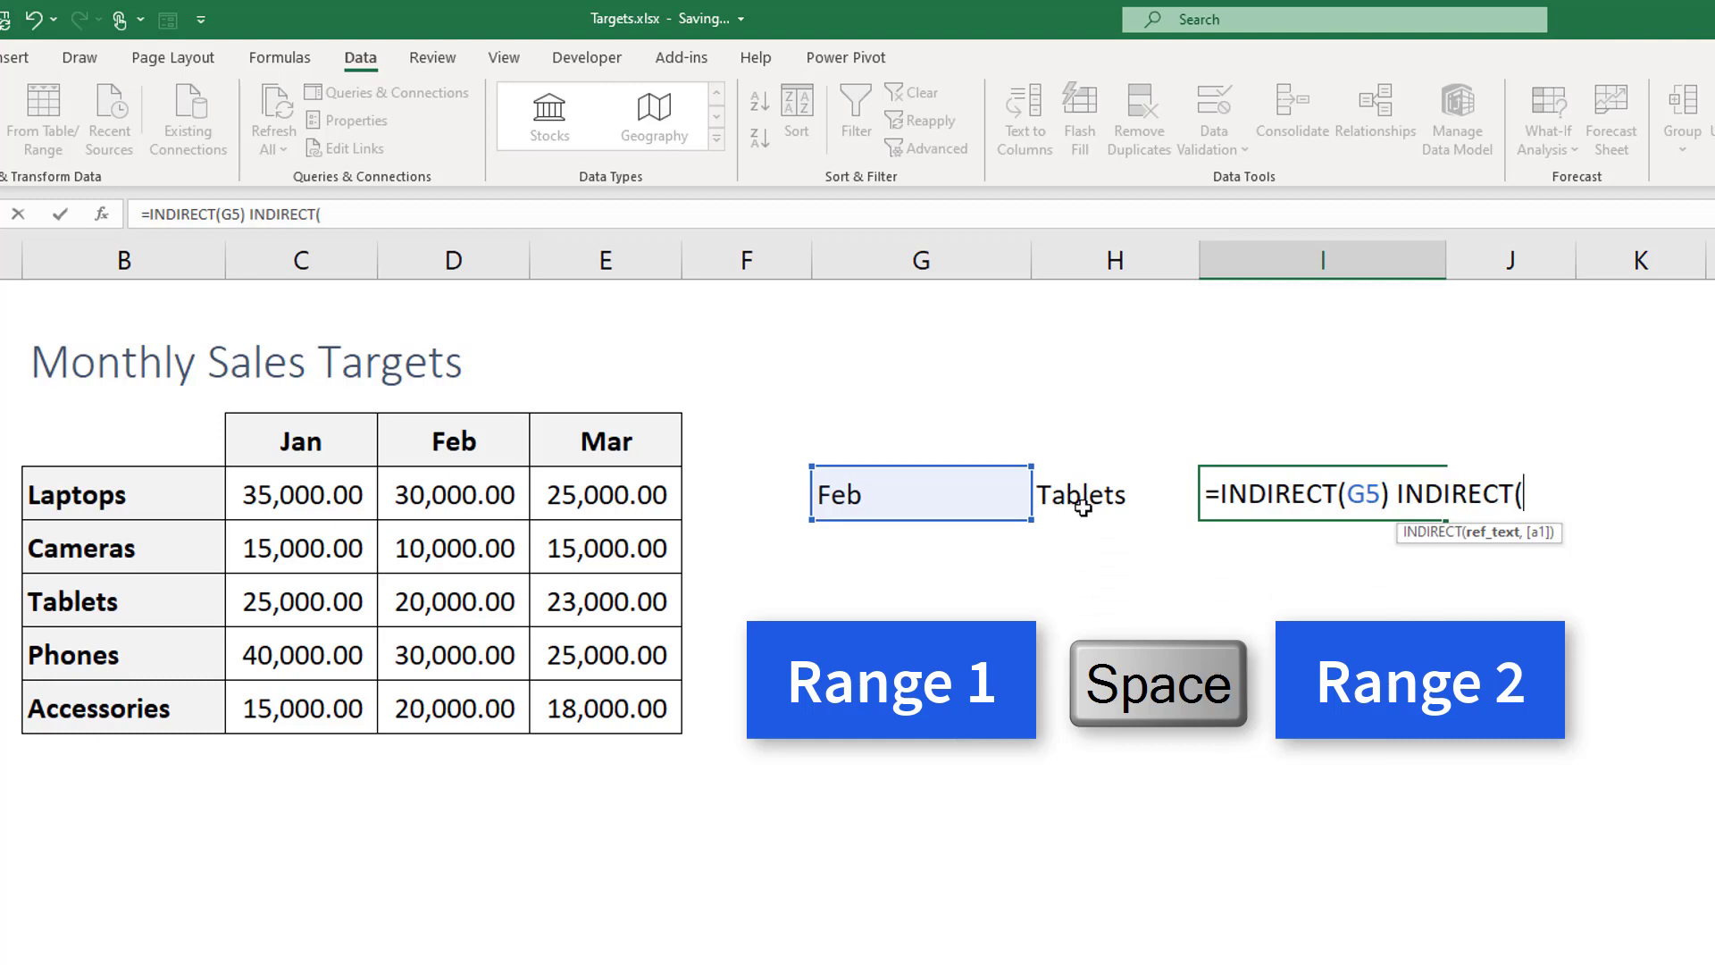
click(1080, 494)
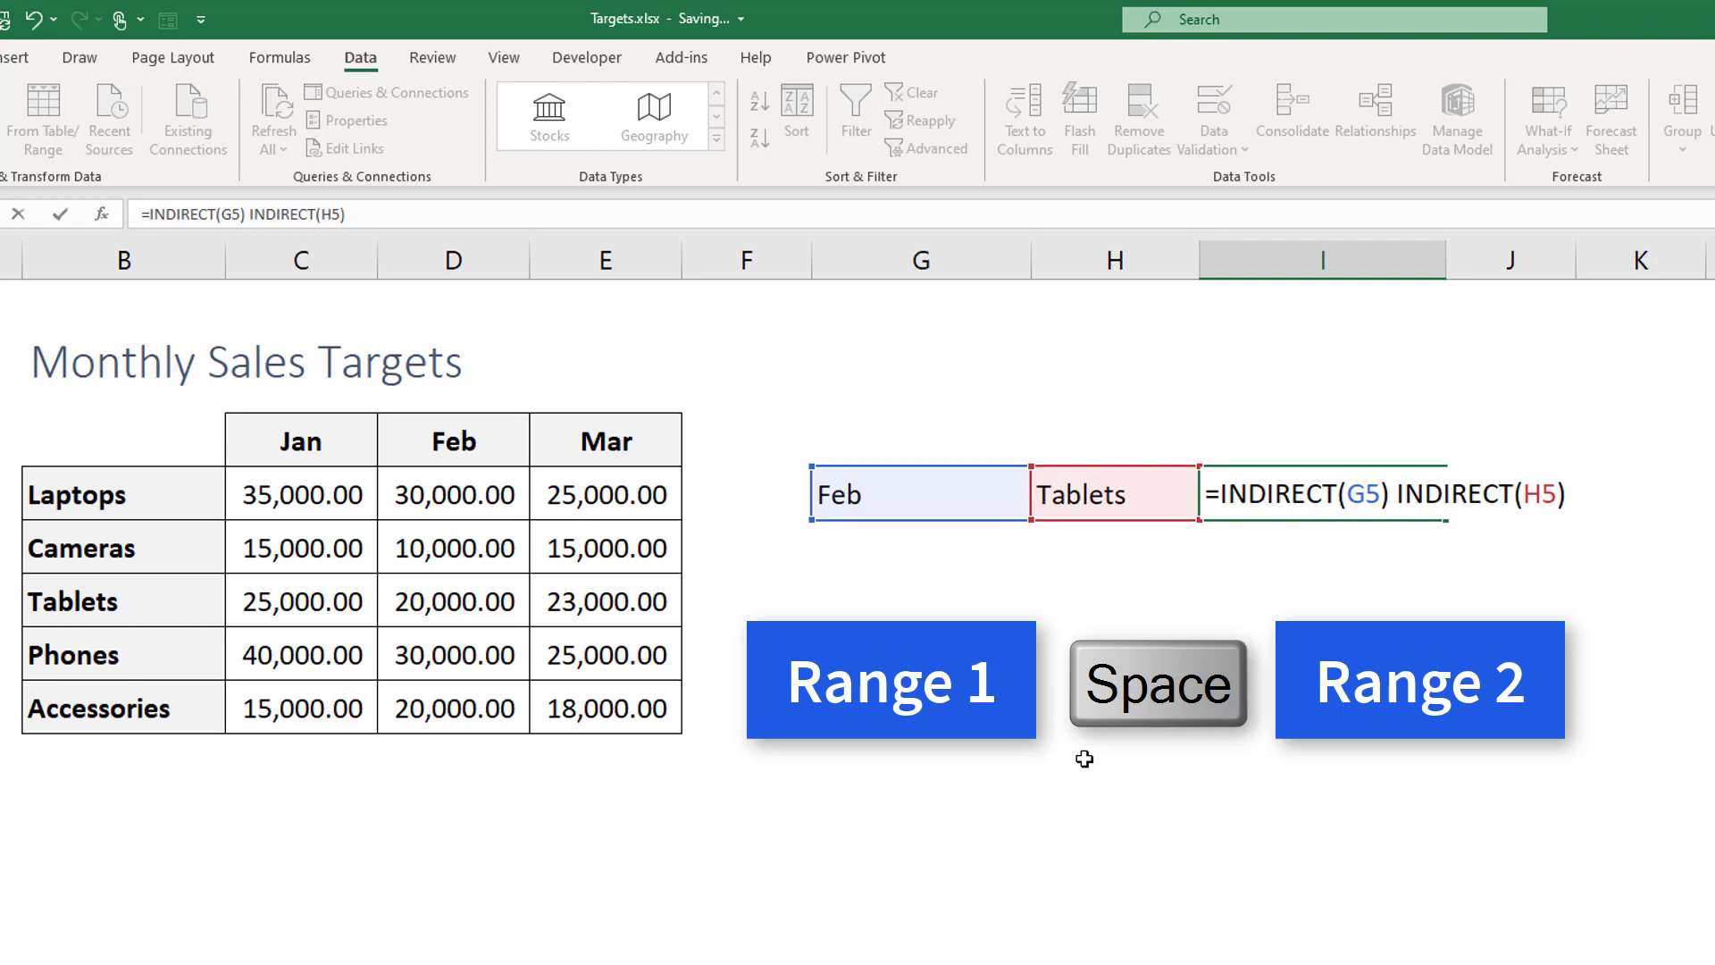
key(Enter)
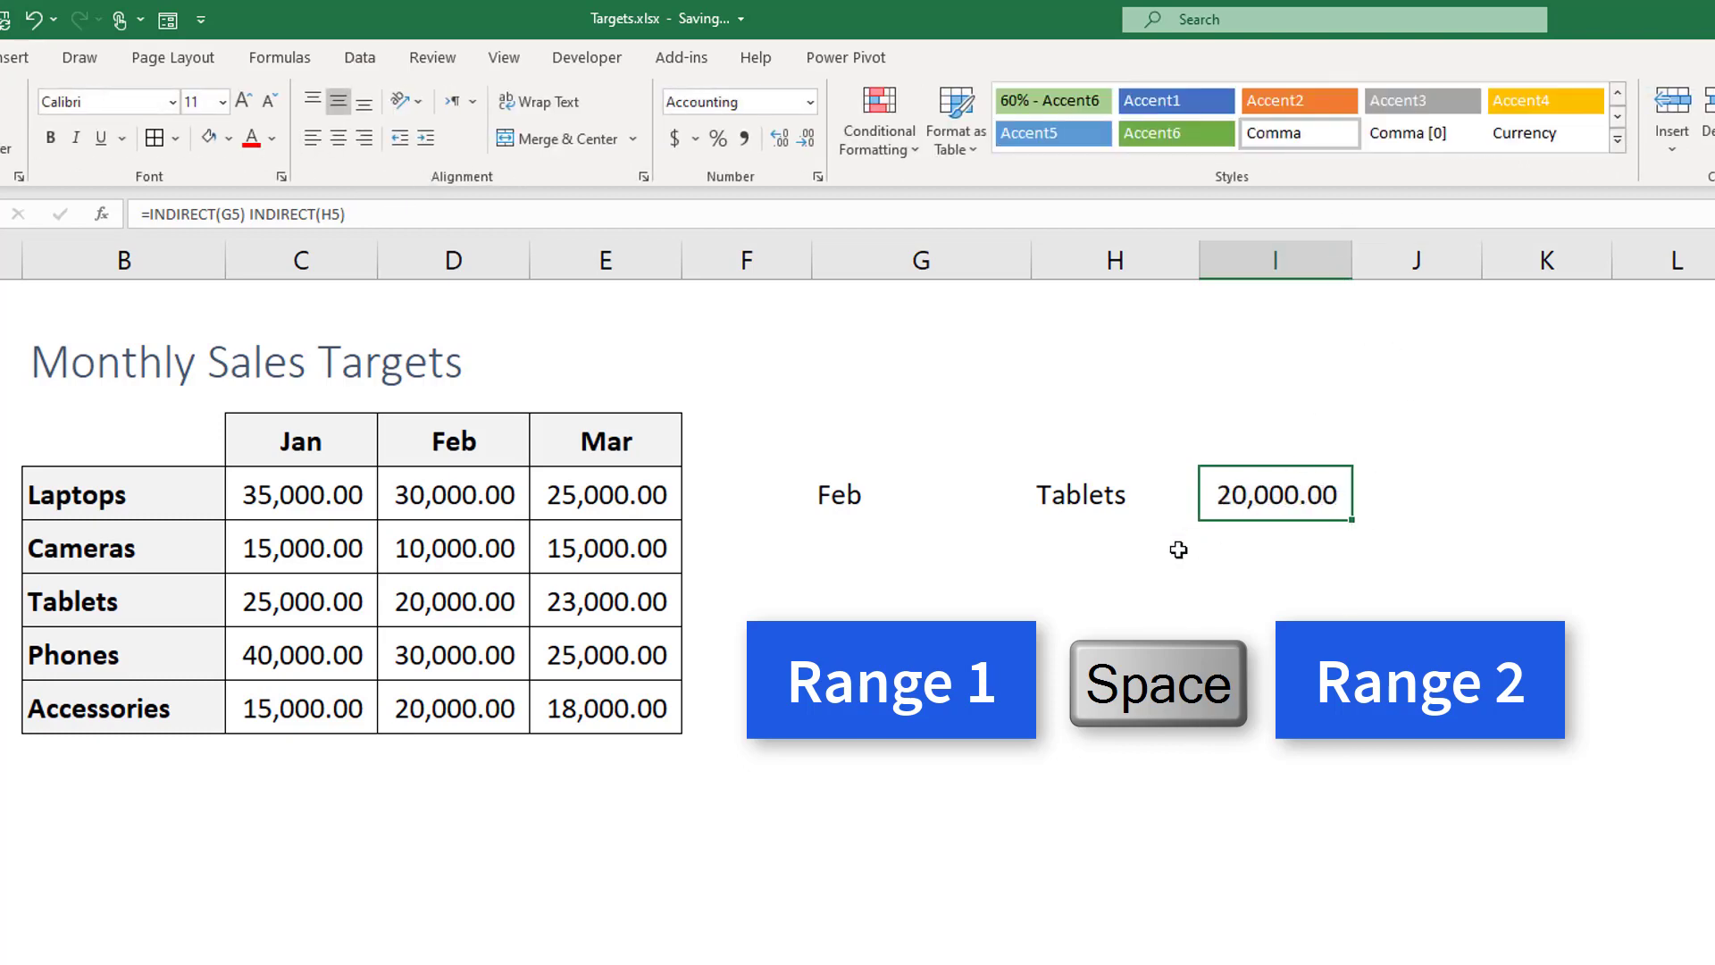
double_click(1274, 495)
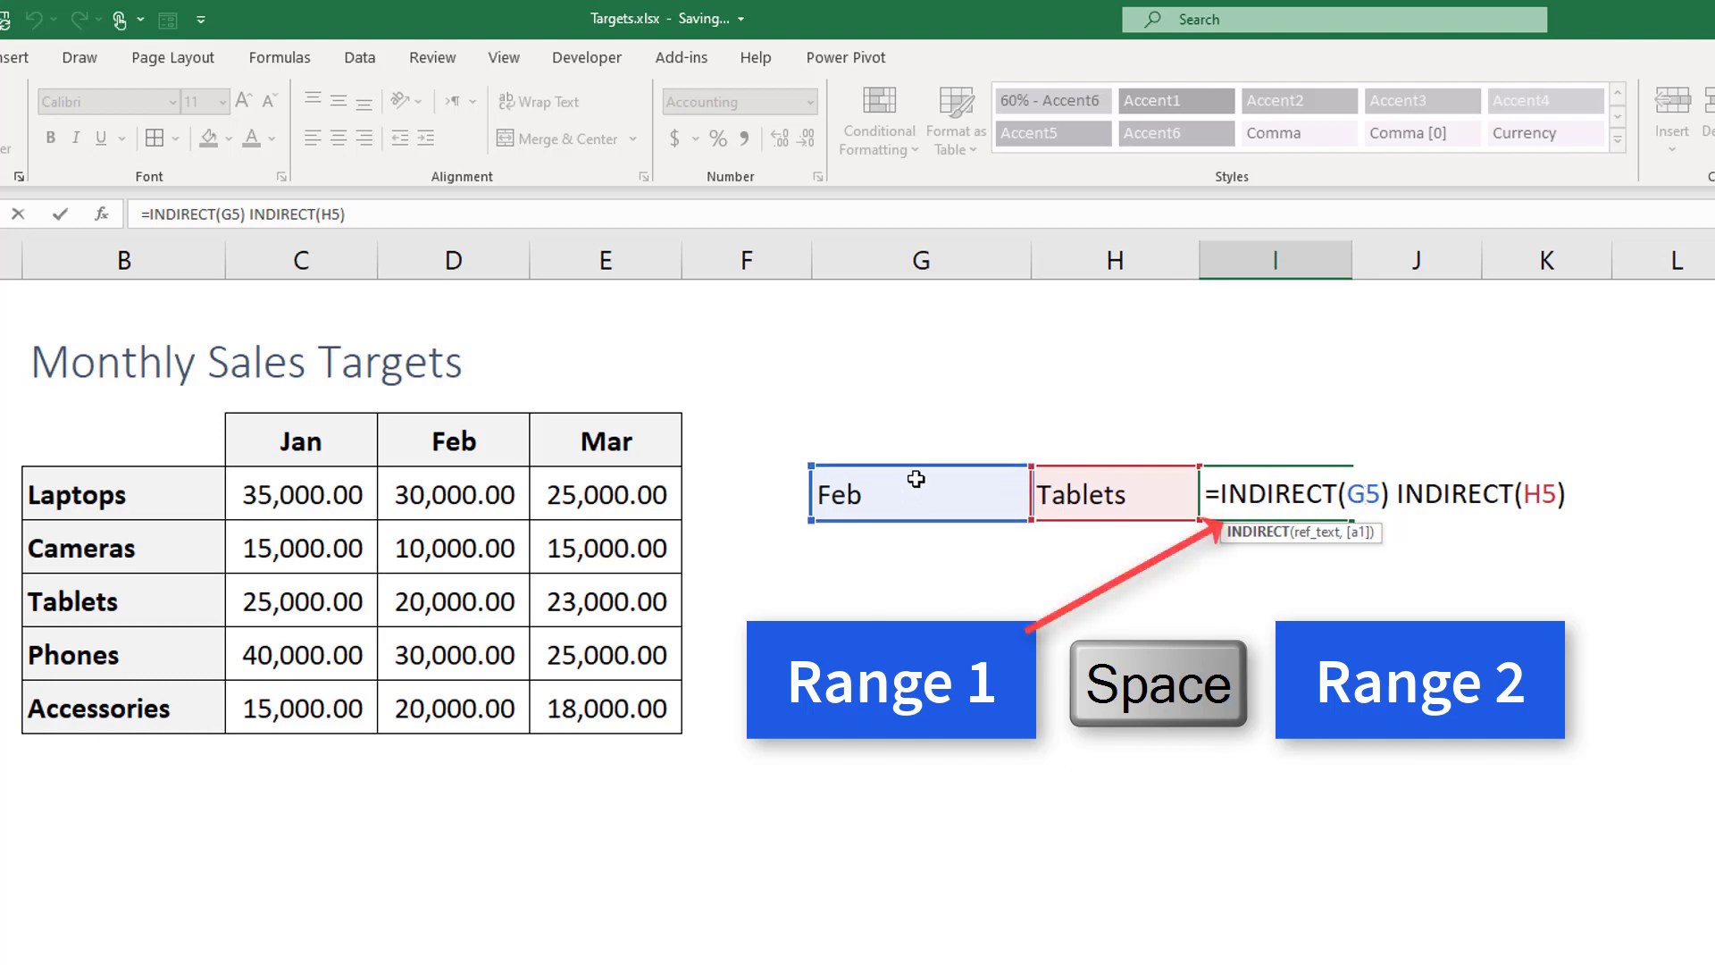
mouse_move(926, 495)
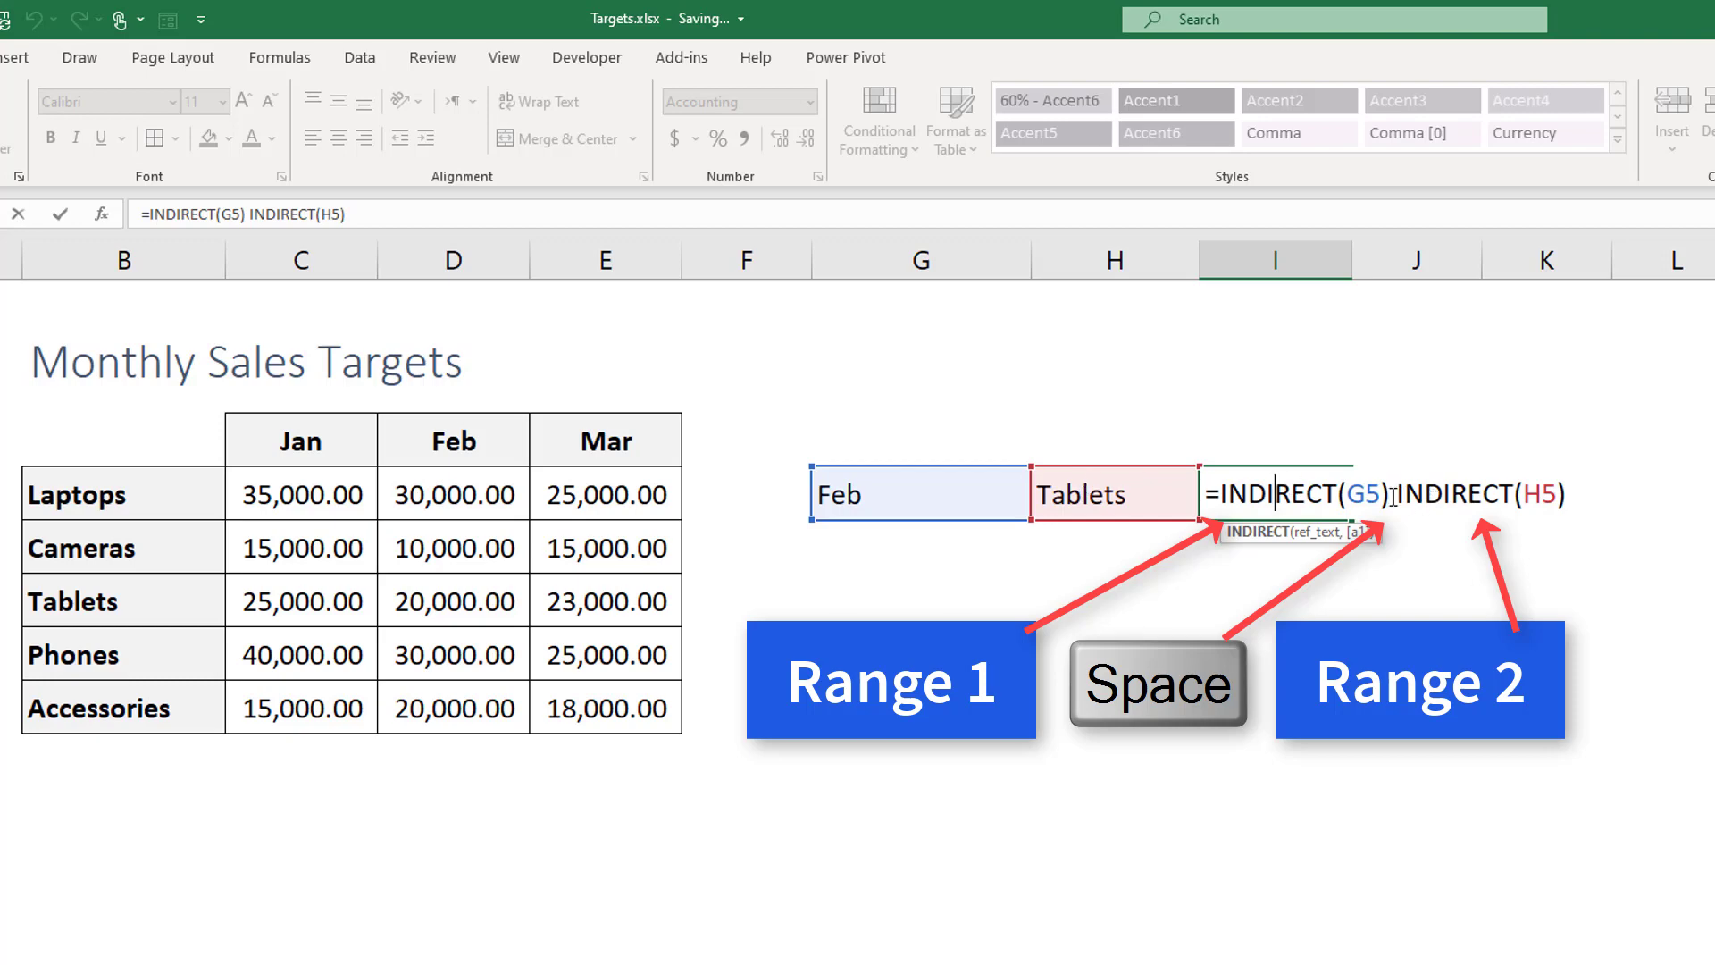
key(space)
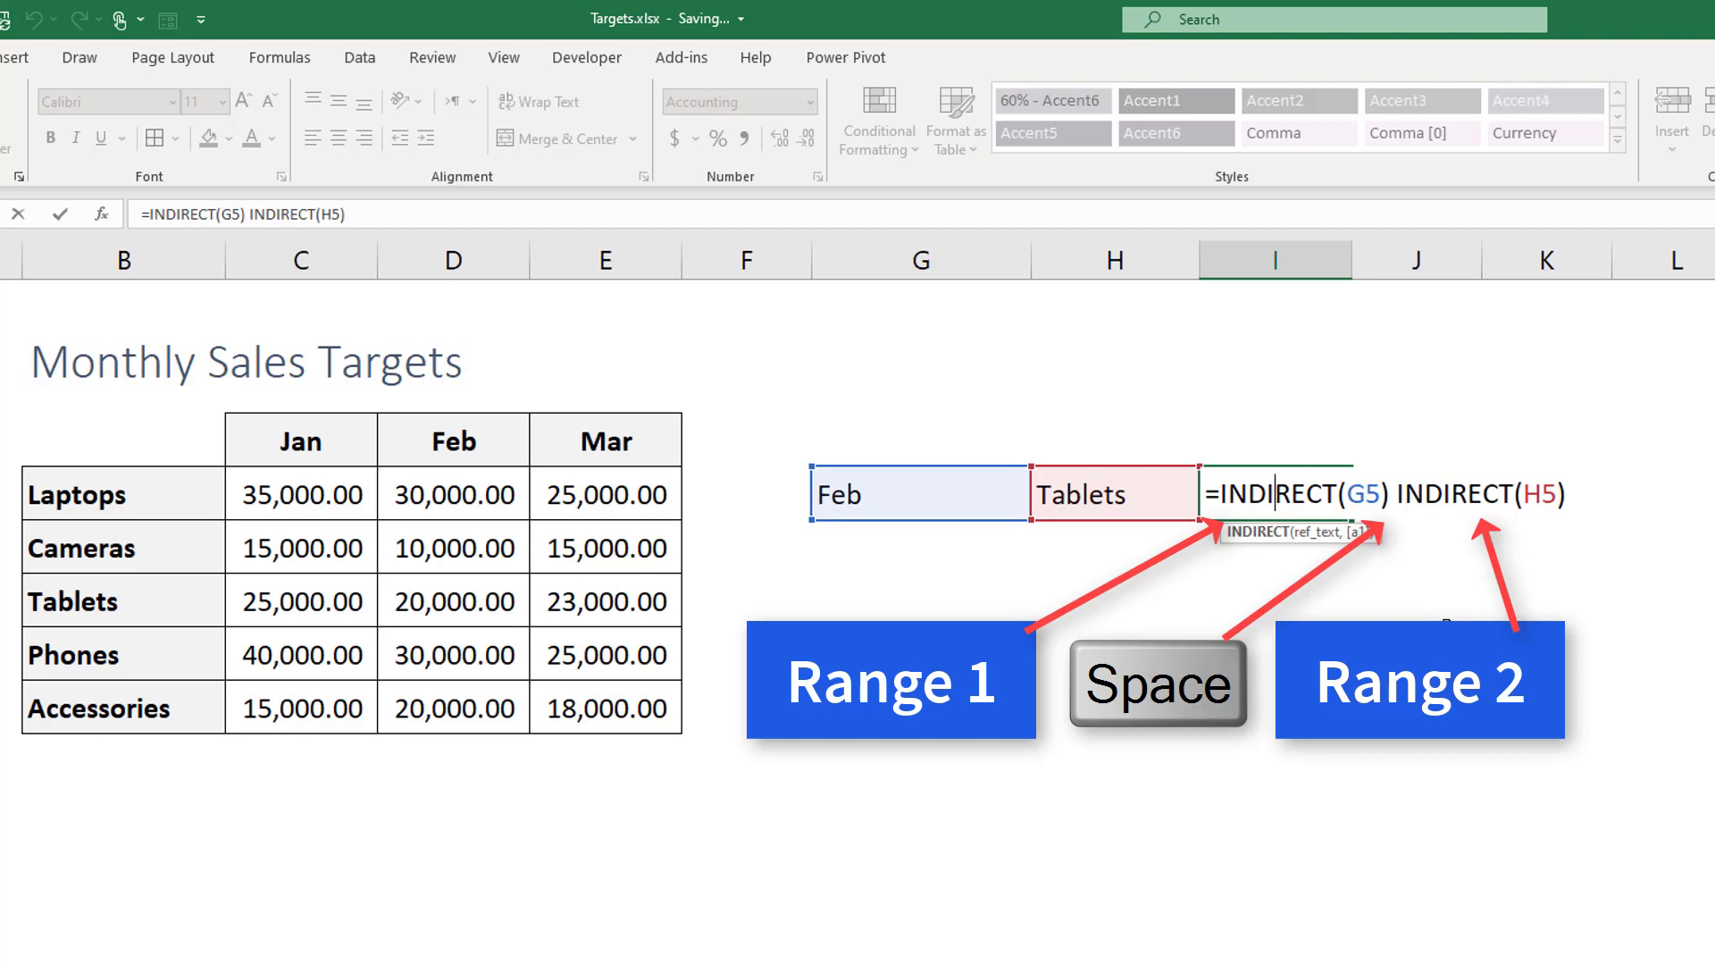
key(Enter)
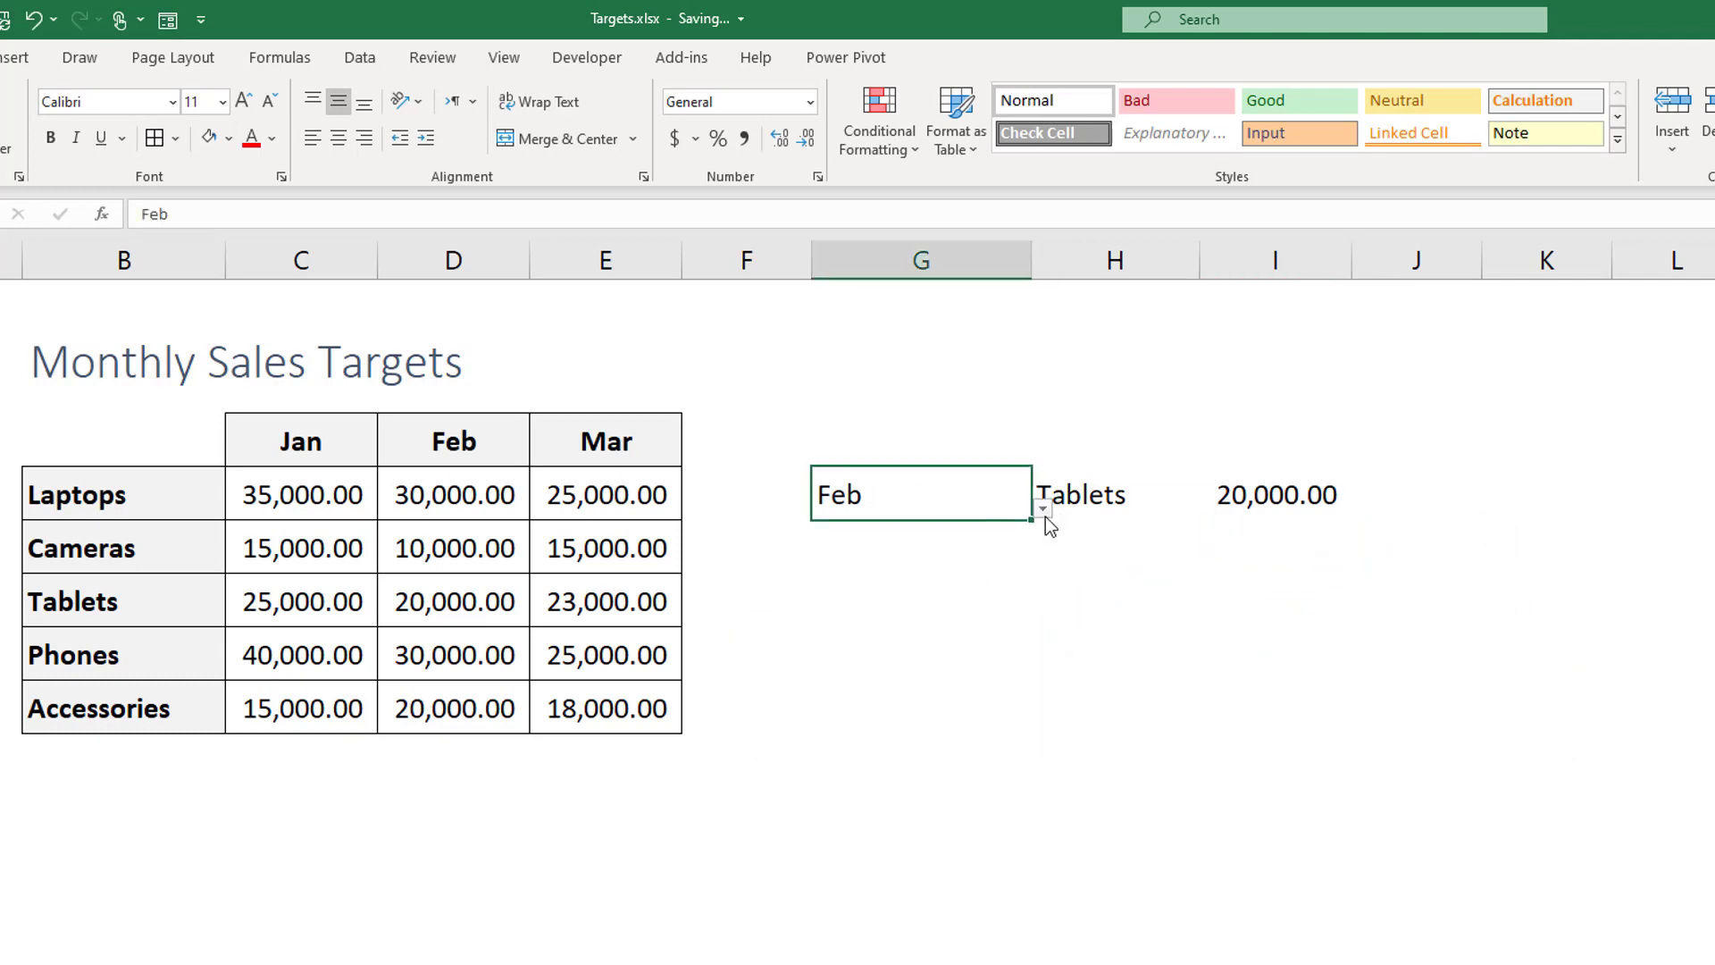
Step: Pick Mar from the G5 month list and Phones from the H5 product list
click(1042, 510)
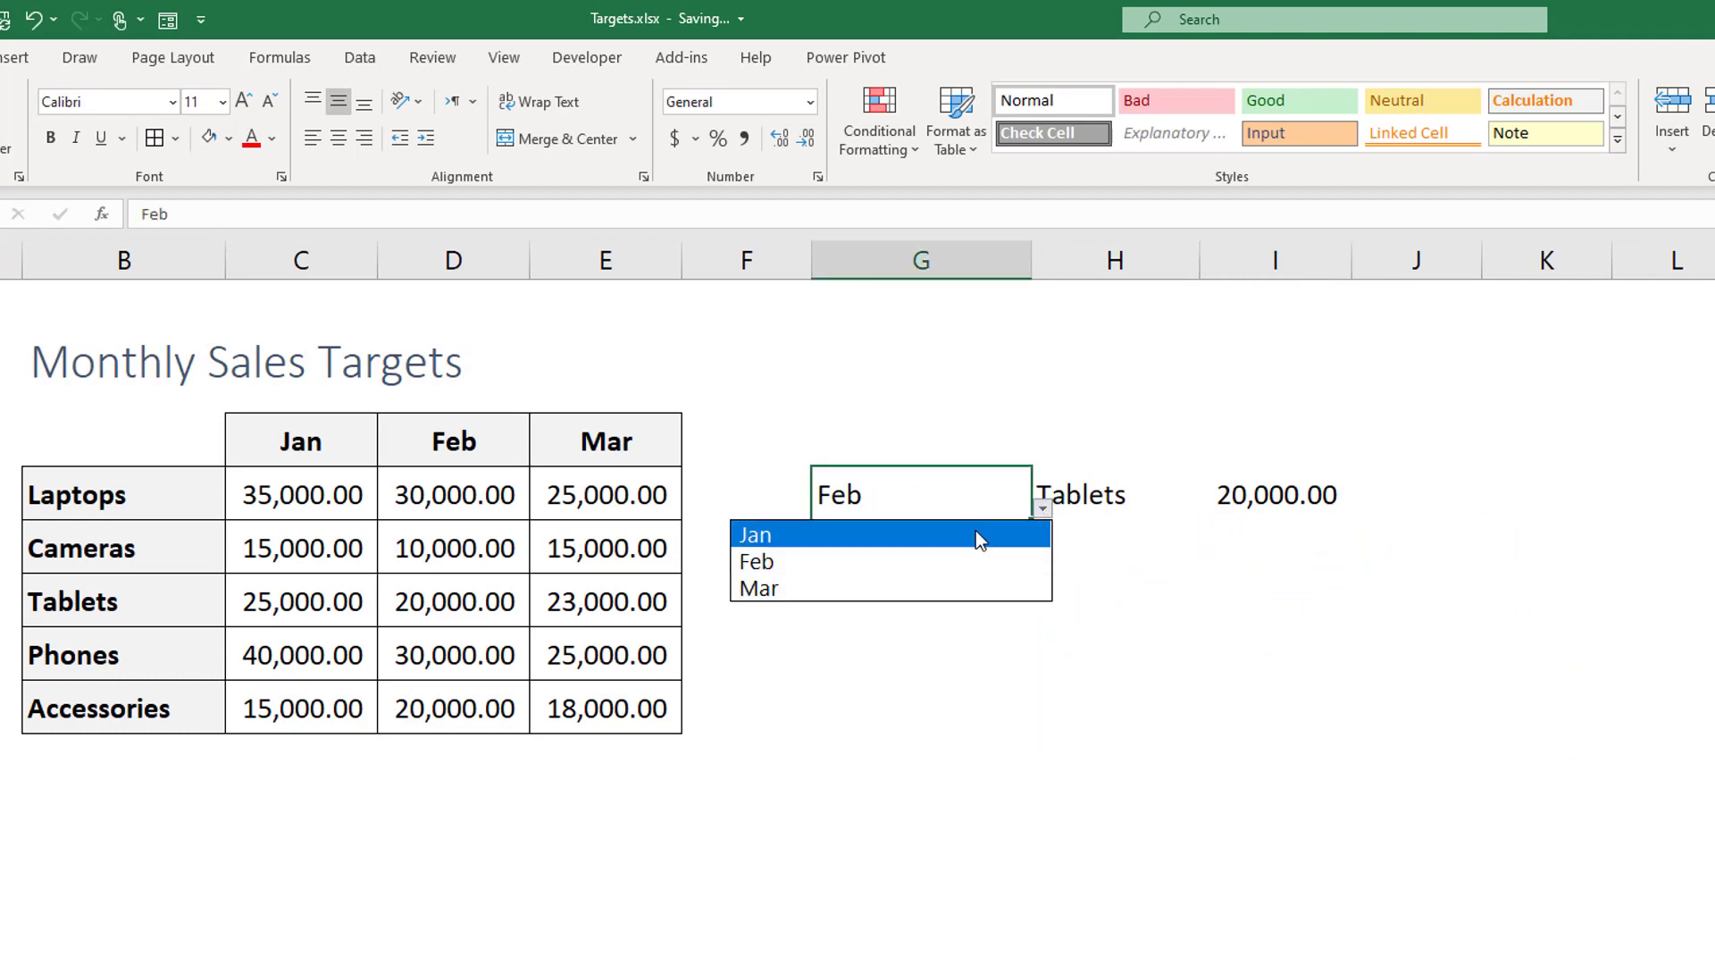
click(753, 534)
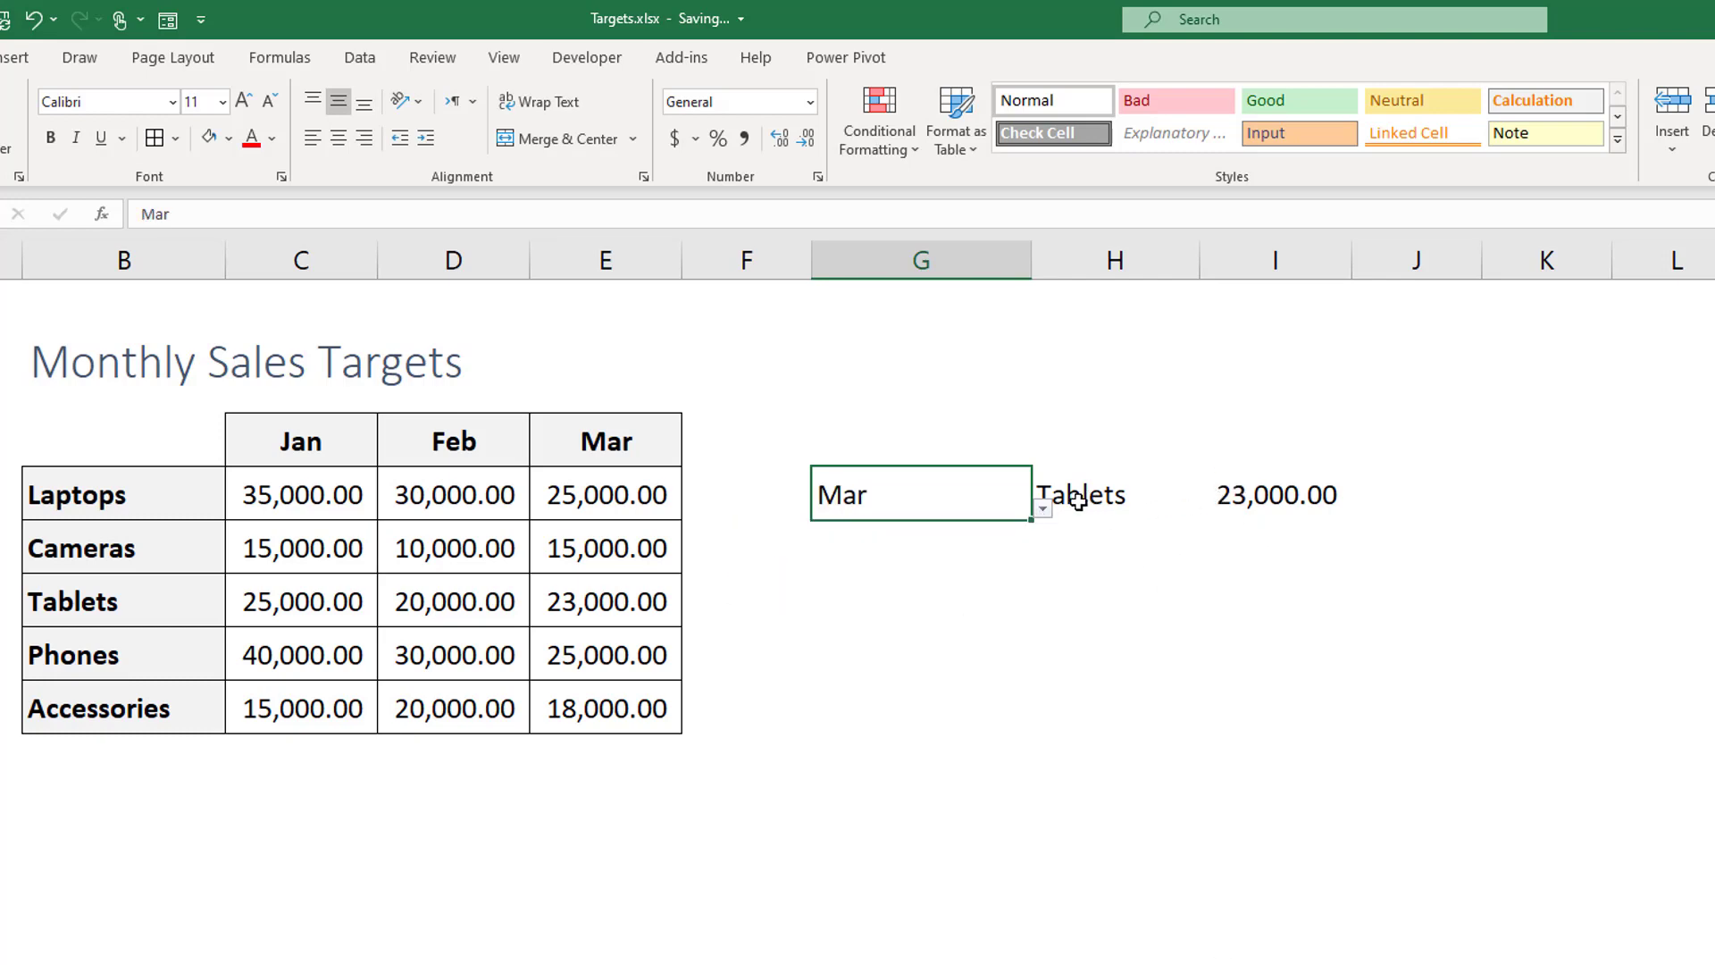
click(1209, 508)
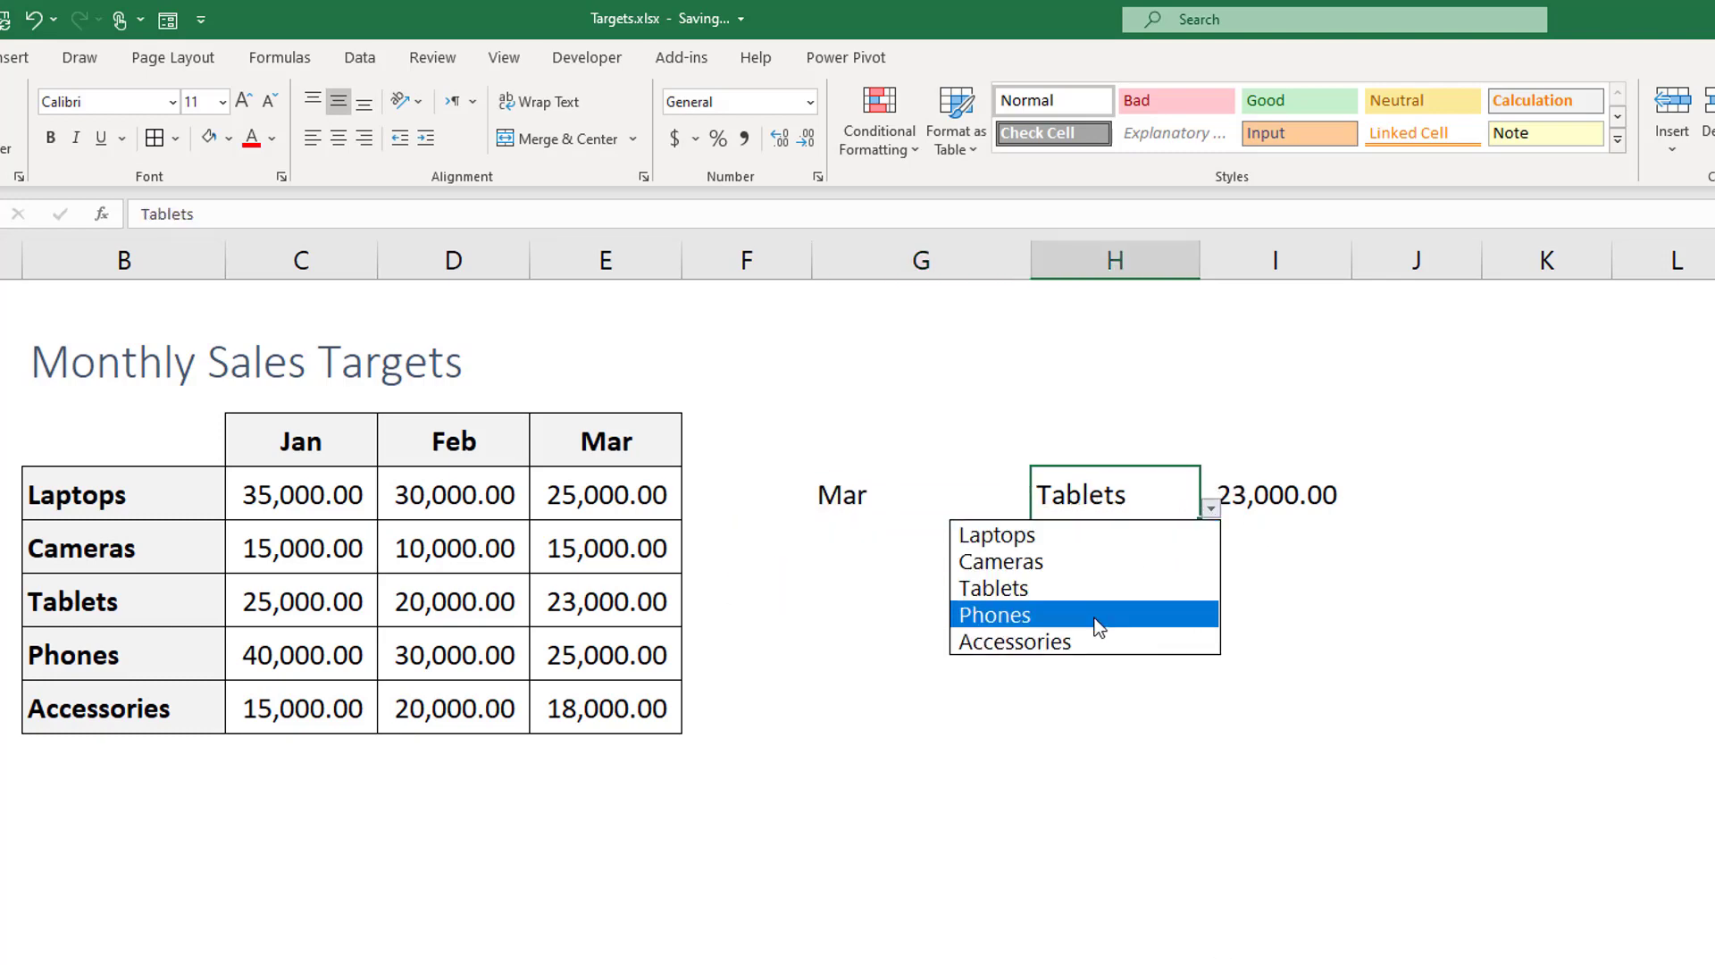
click(995, 614)
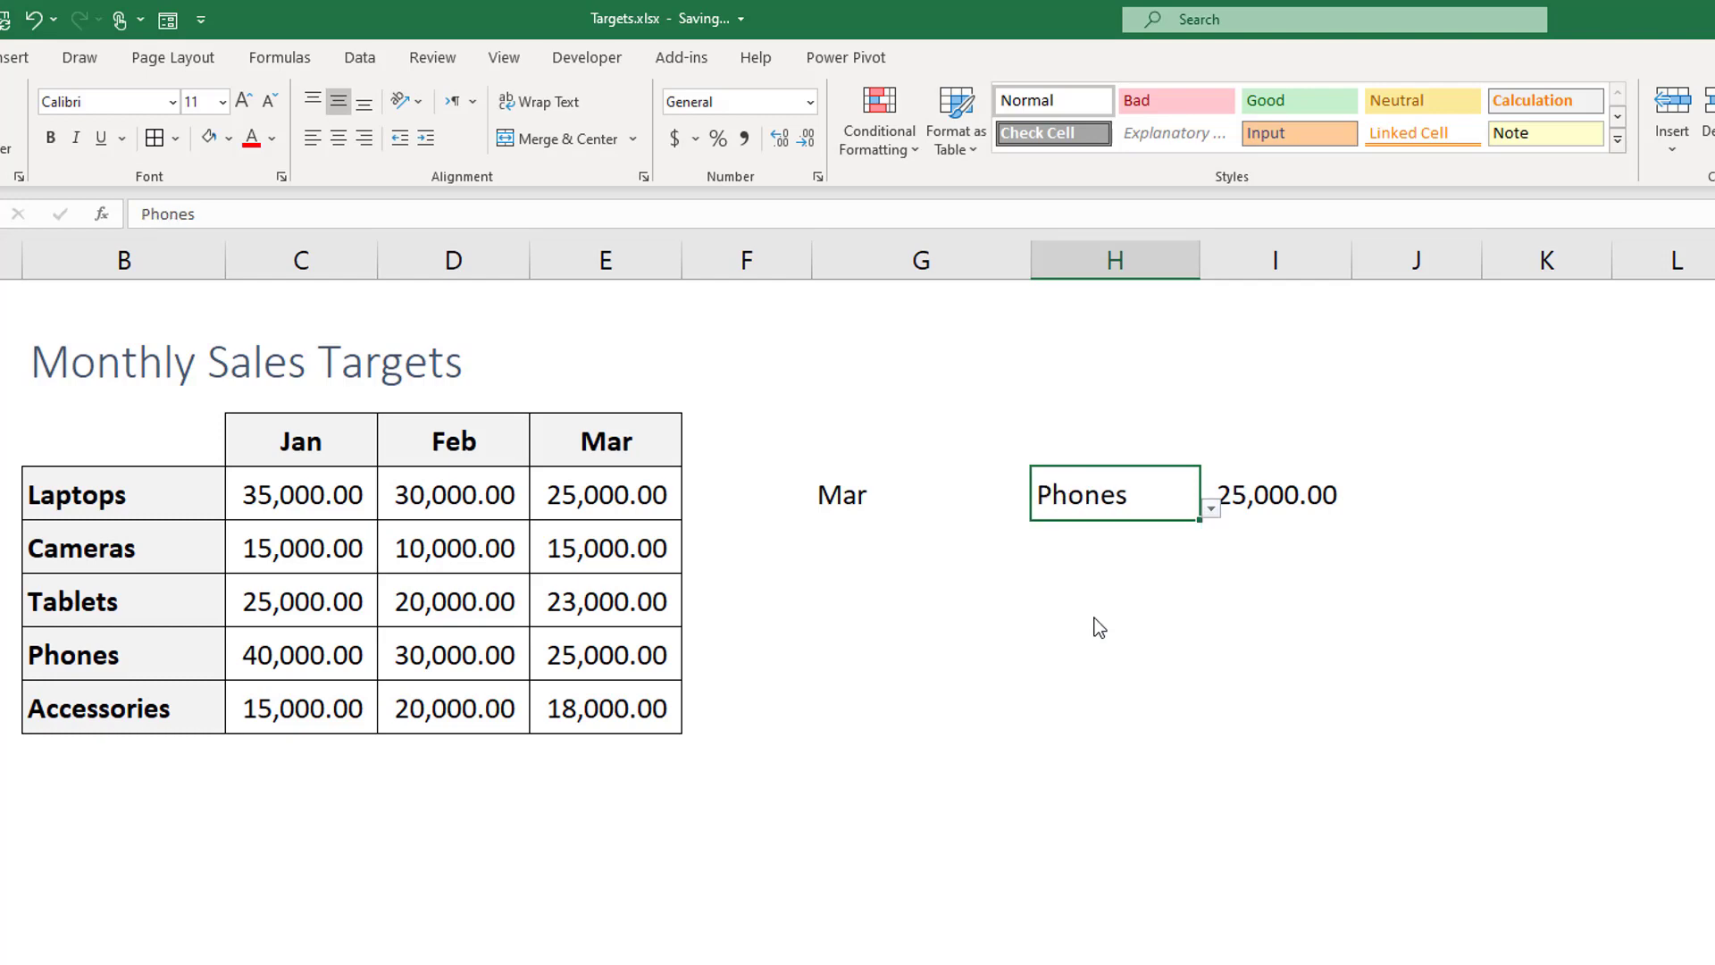
mouse_move(610, 664)
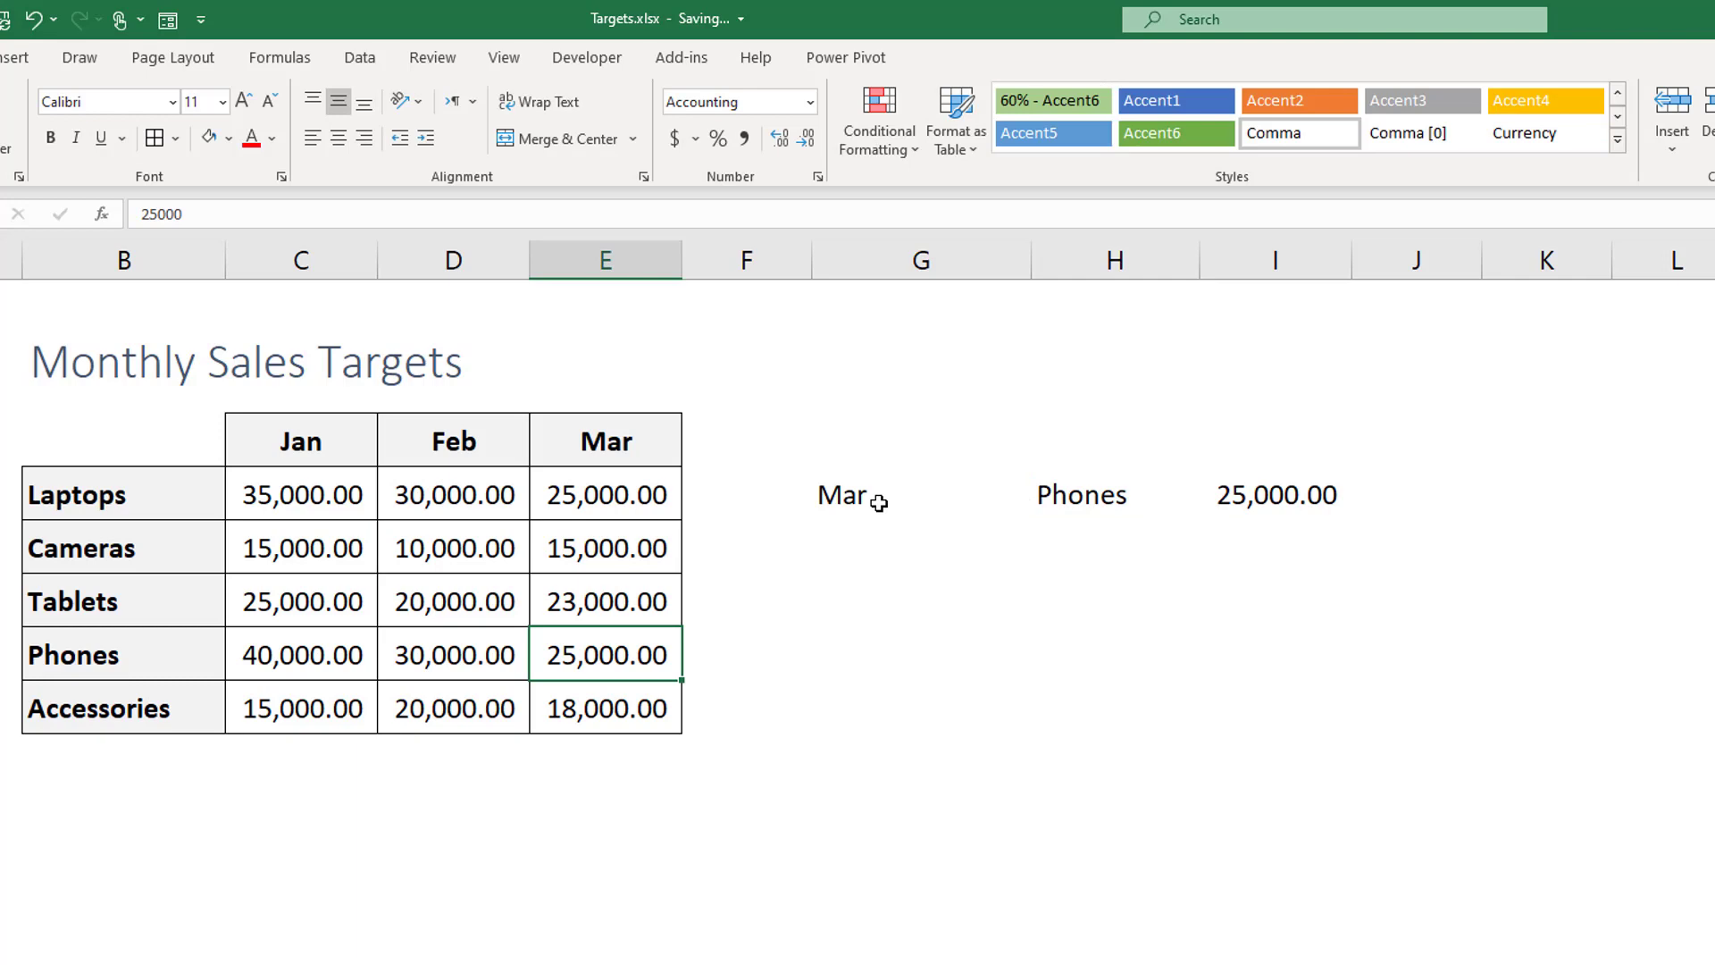
mouse_move(1397, 495)
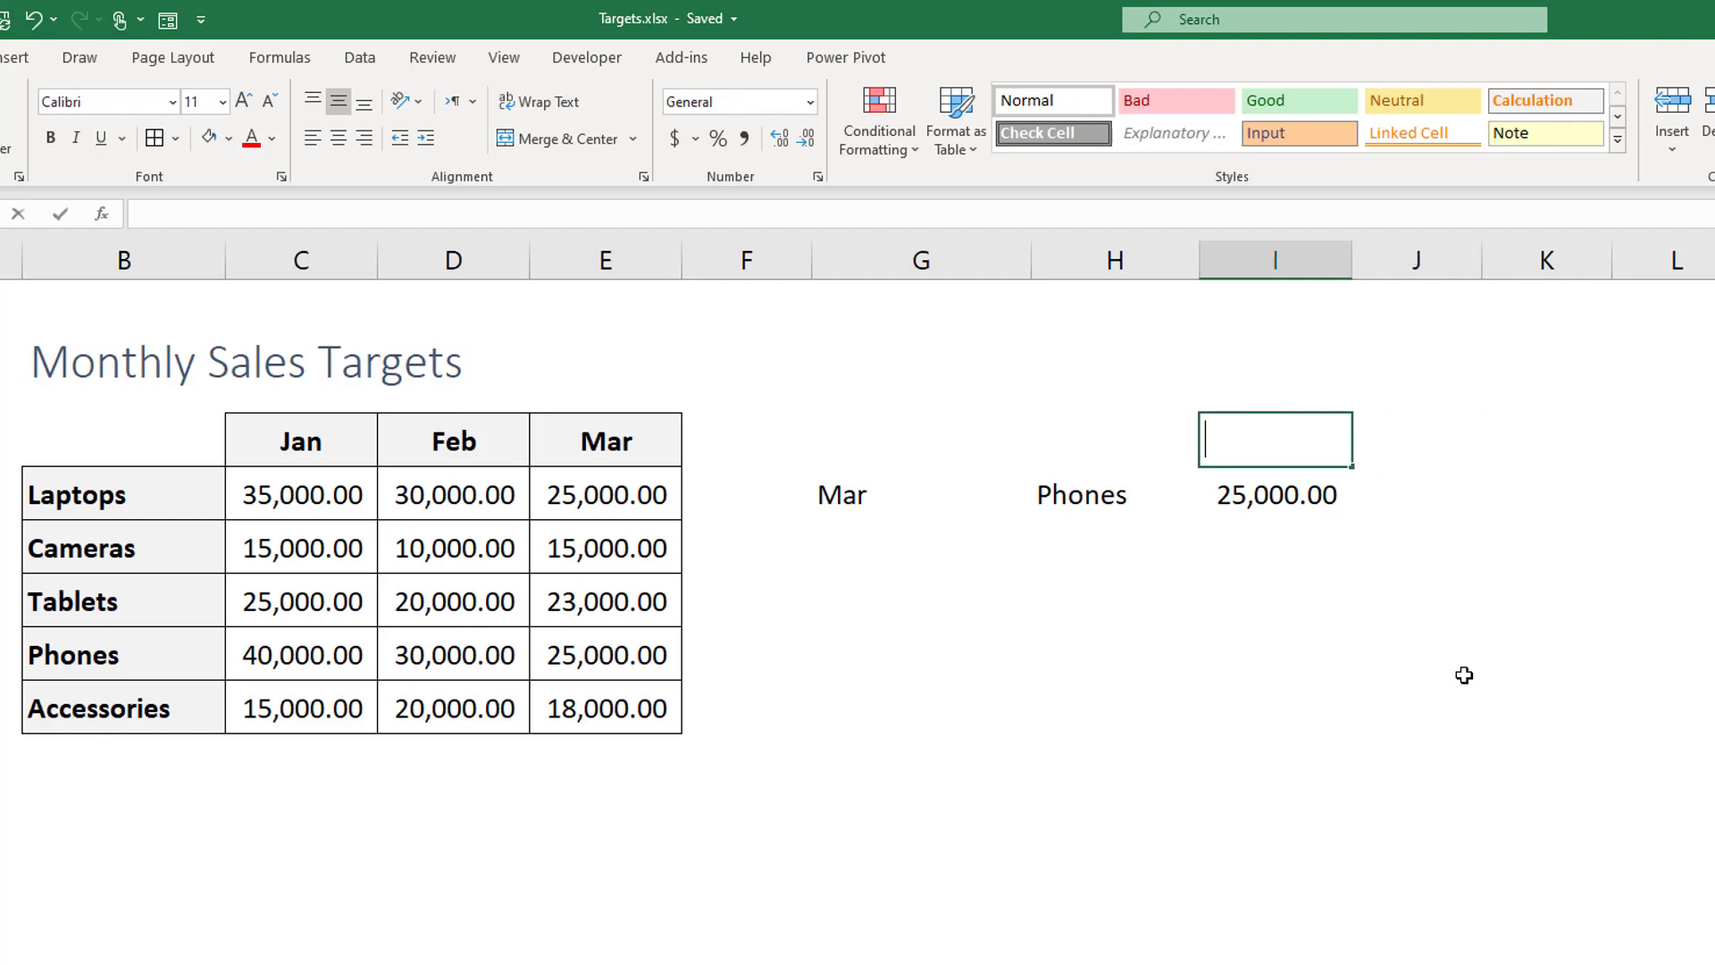
Step: Add Target, Actual and % headings, enter actual 19,125 and a 76.5% achieved formula
text(Target)
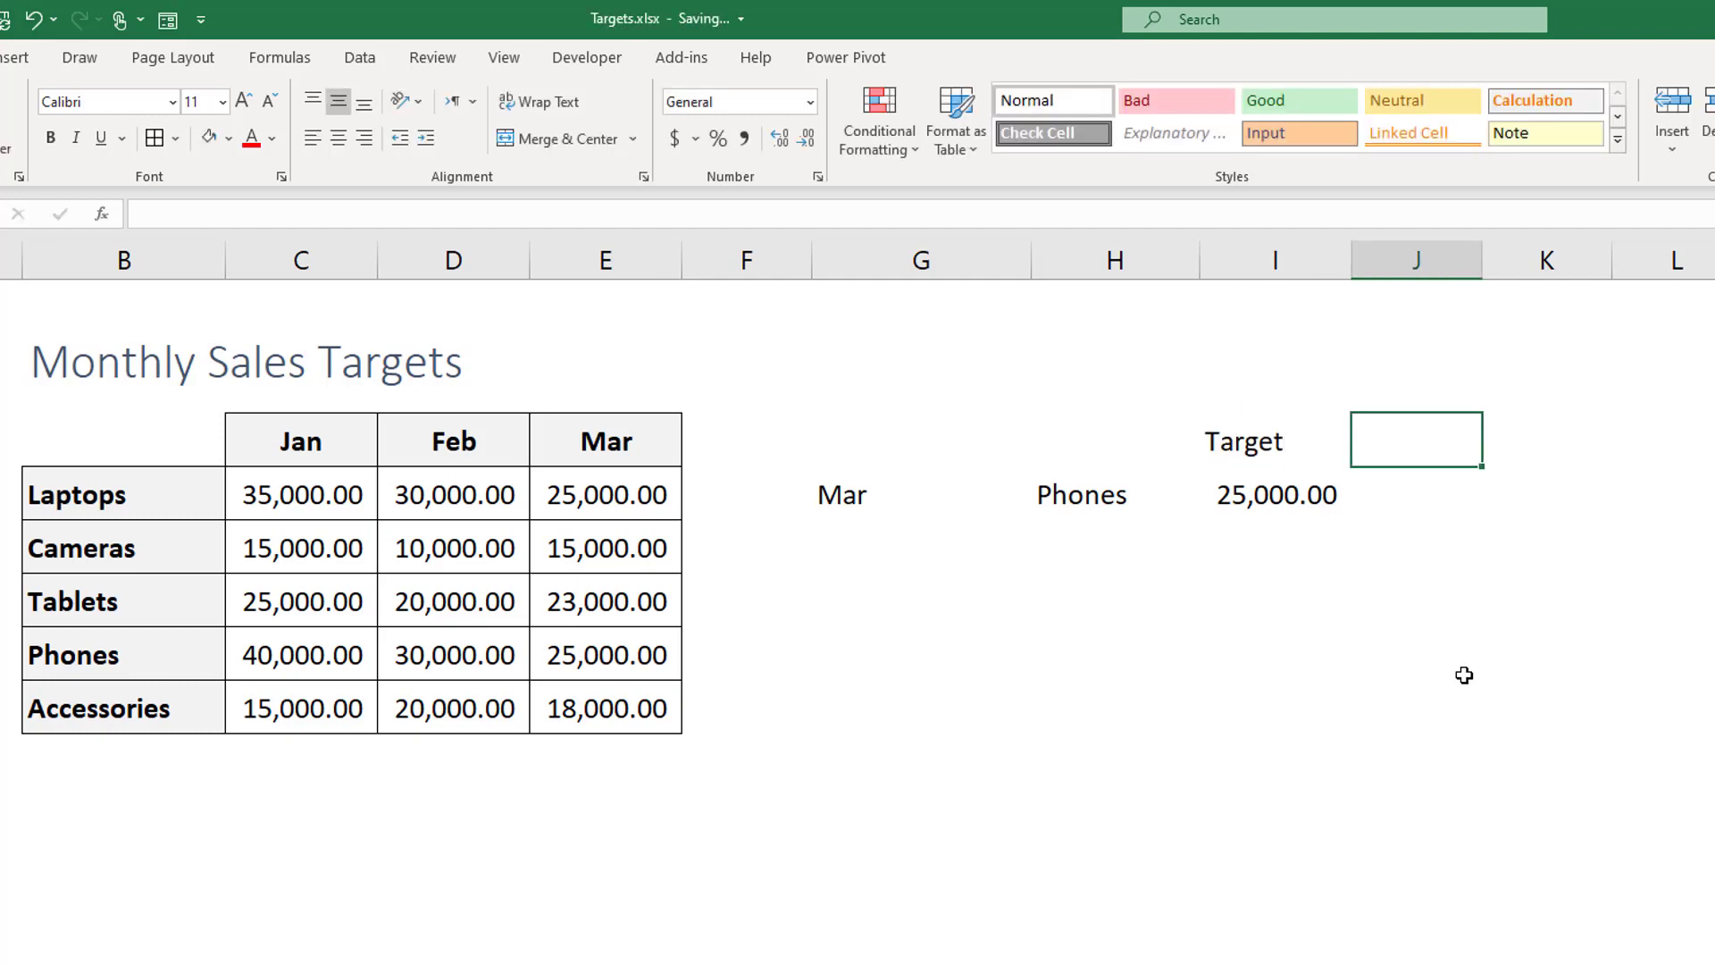
text(Actual)
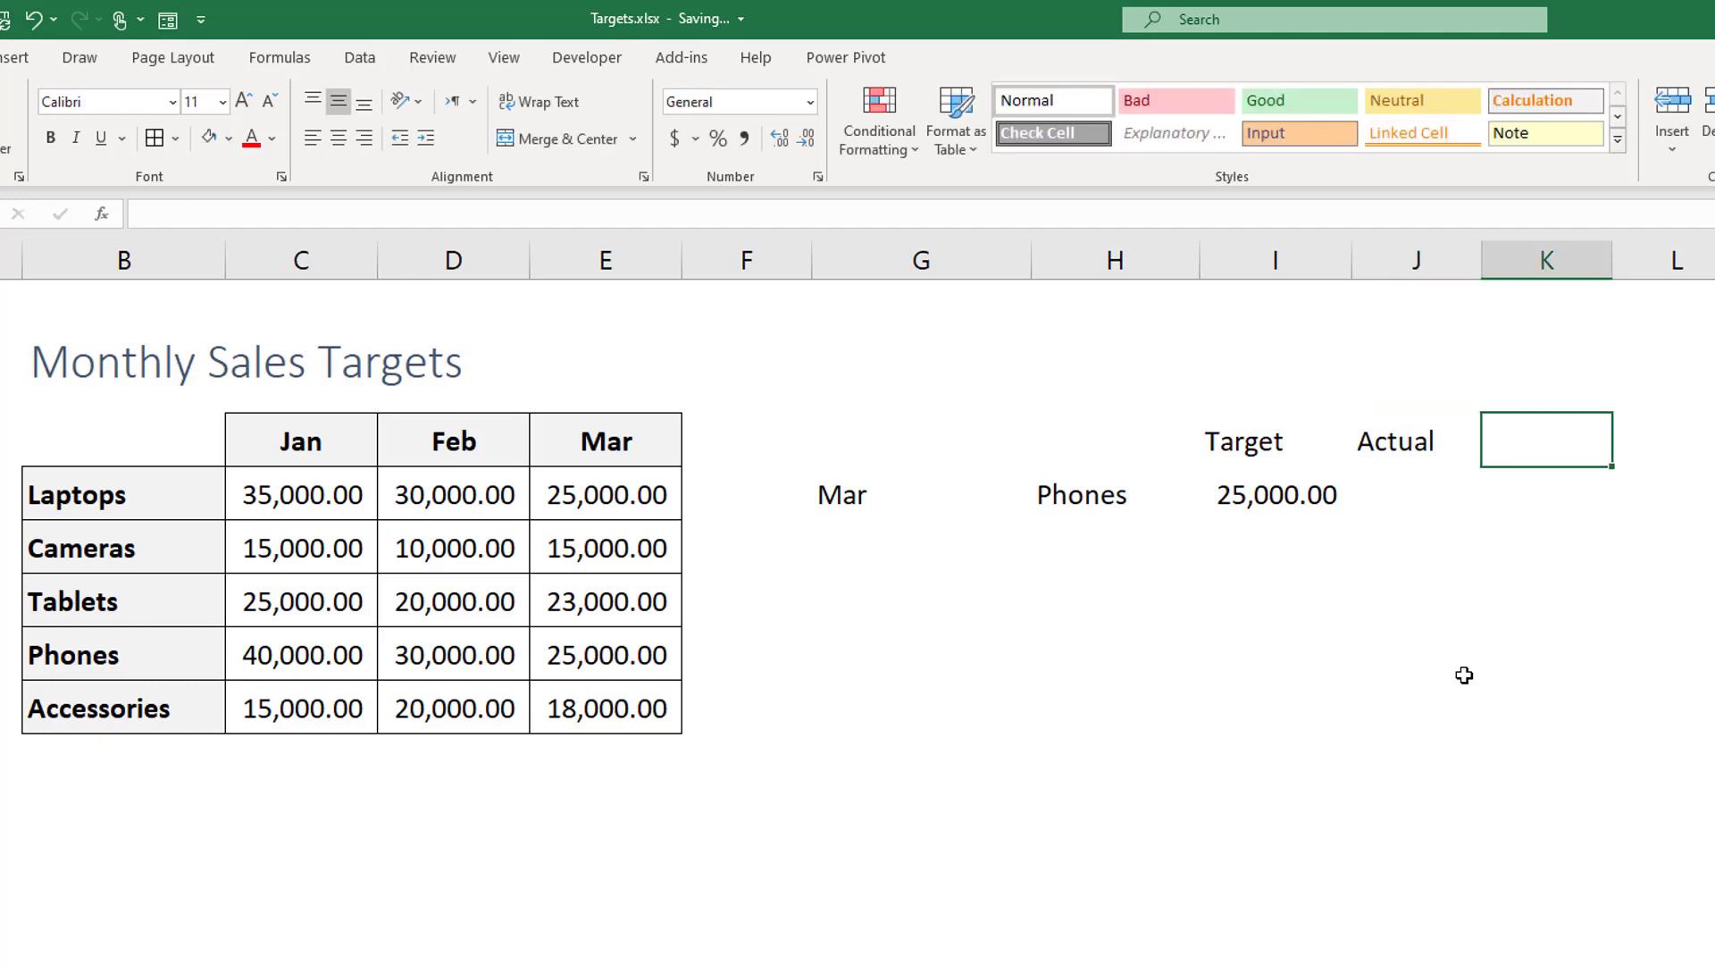
click(1275, 494)
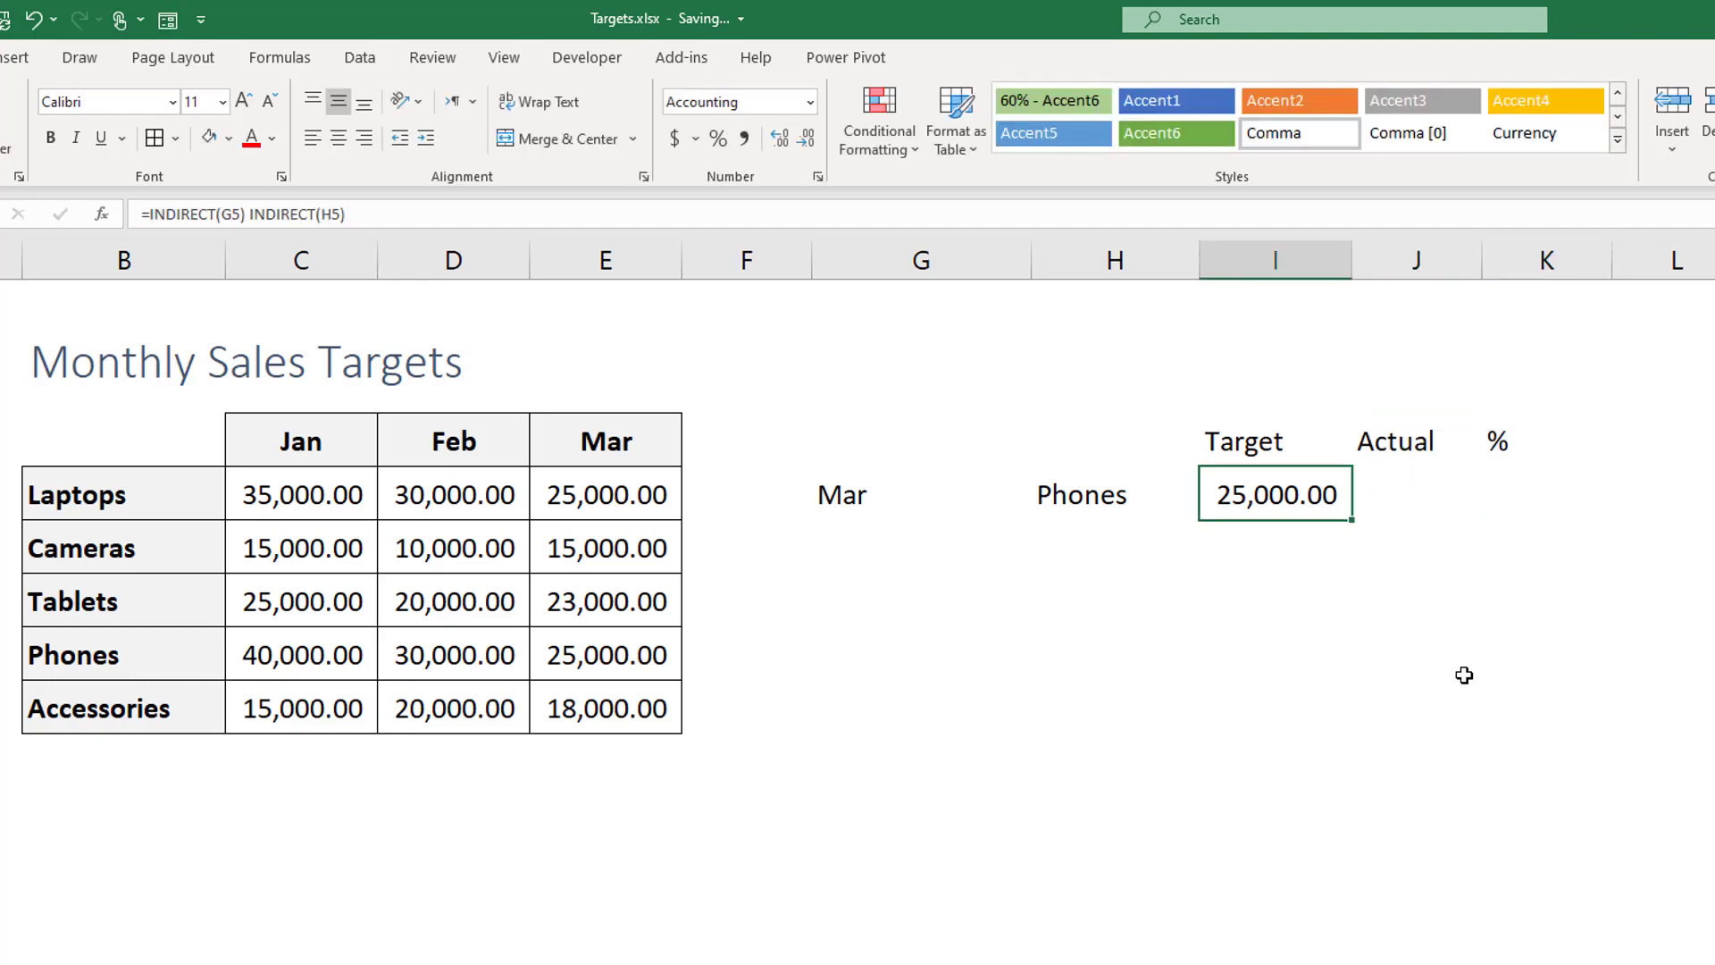
click(1414, 494)
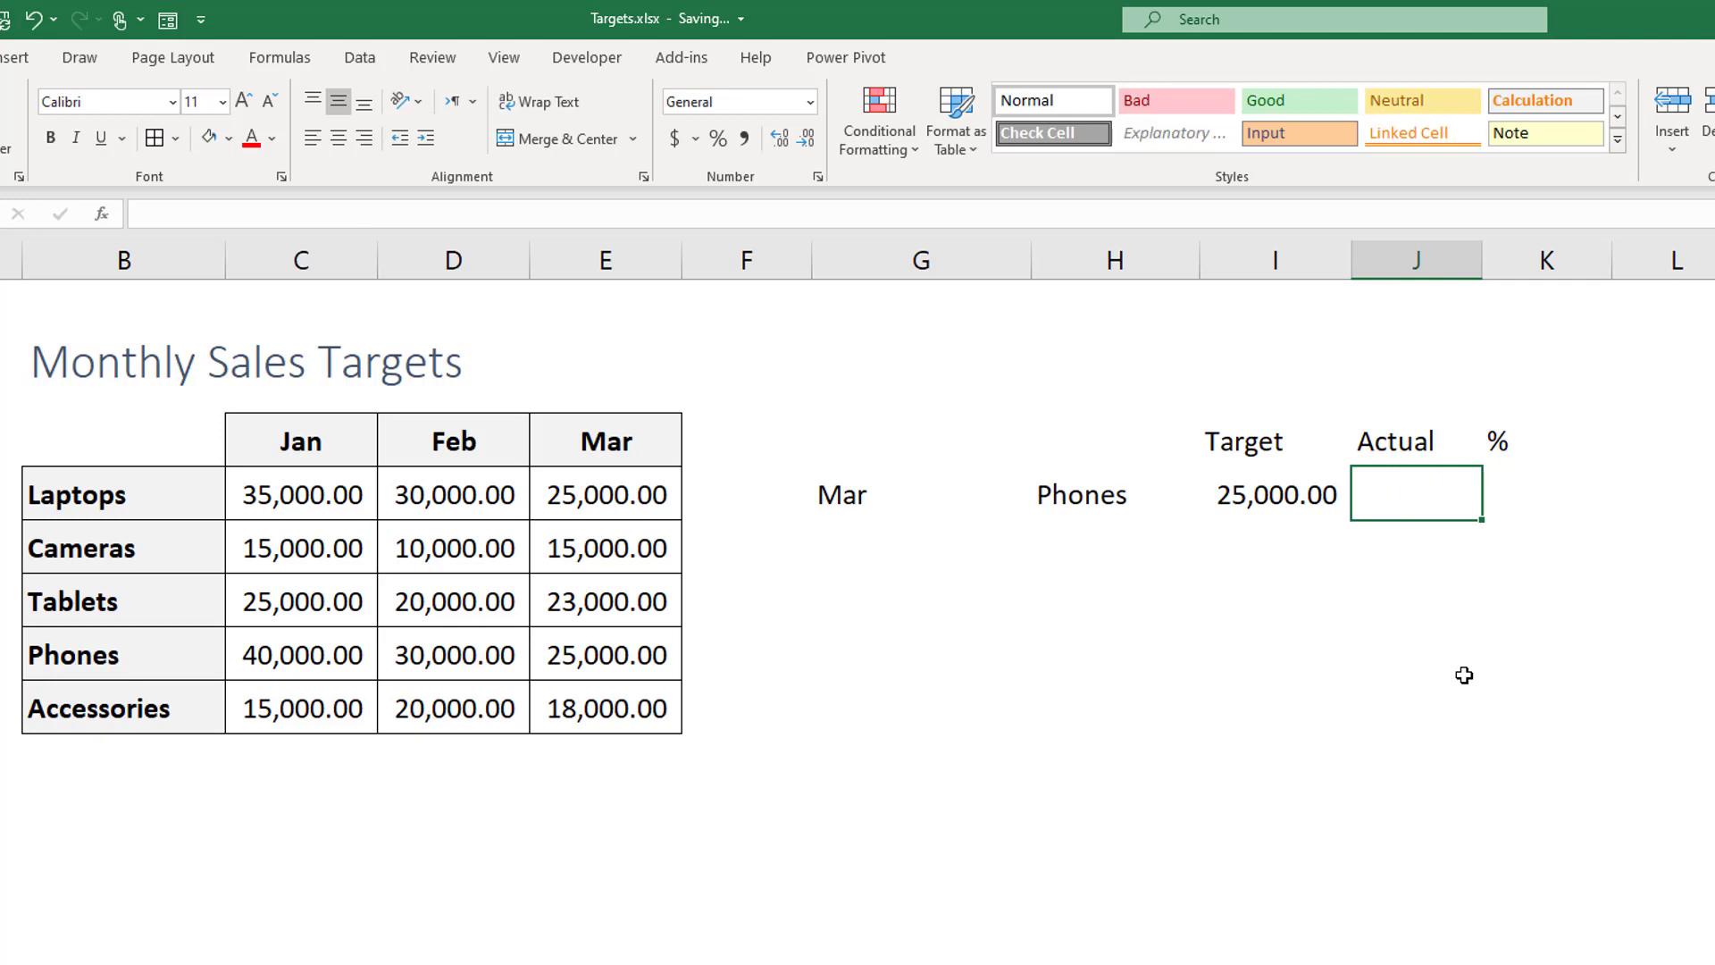
text(19000)
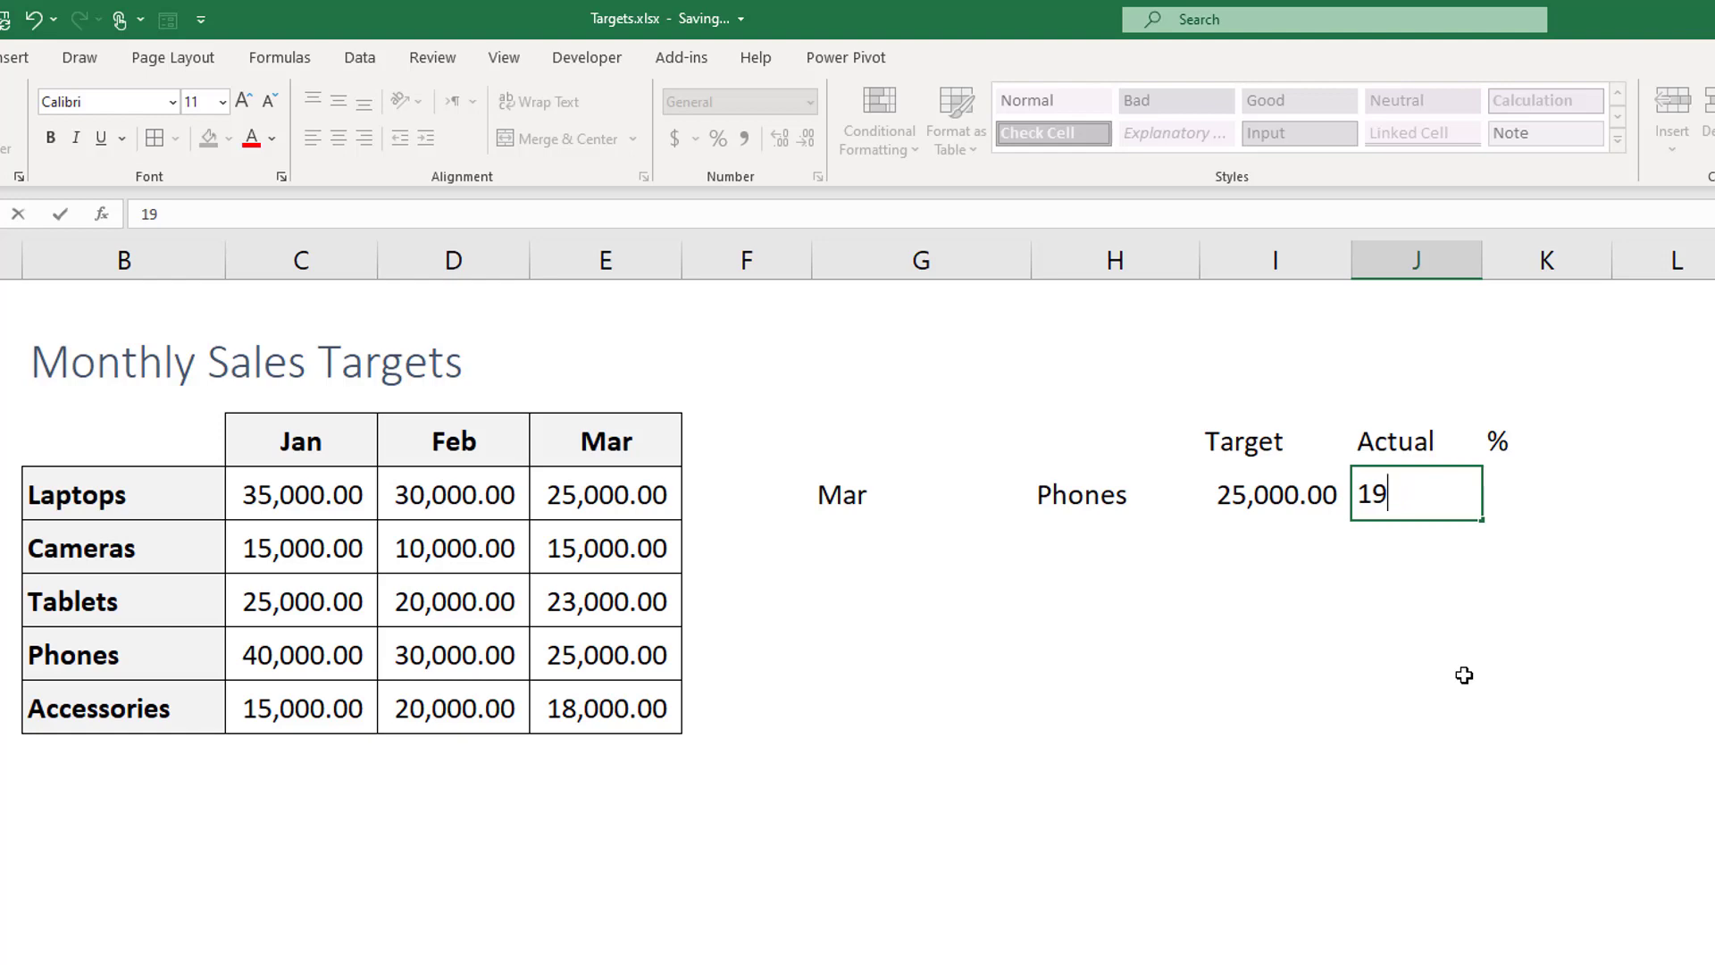
text(125.00)
click(1547, 495)
text(=J5/I5)
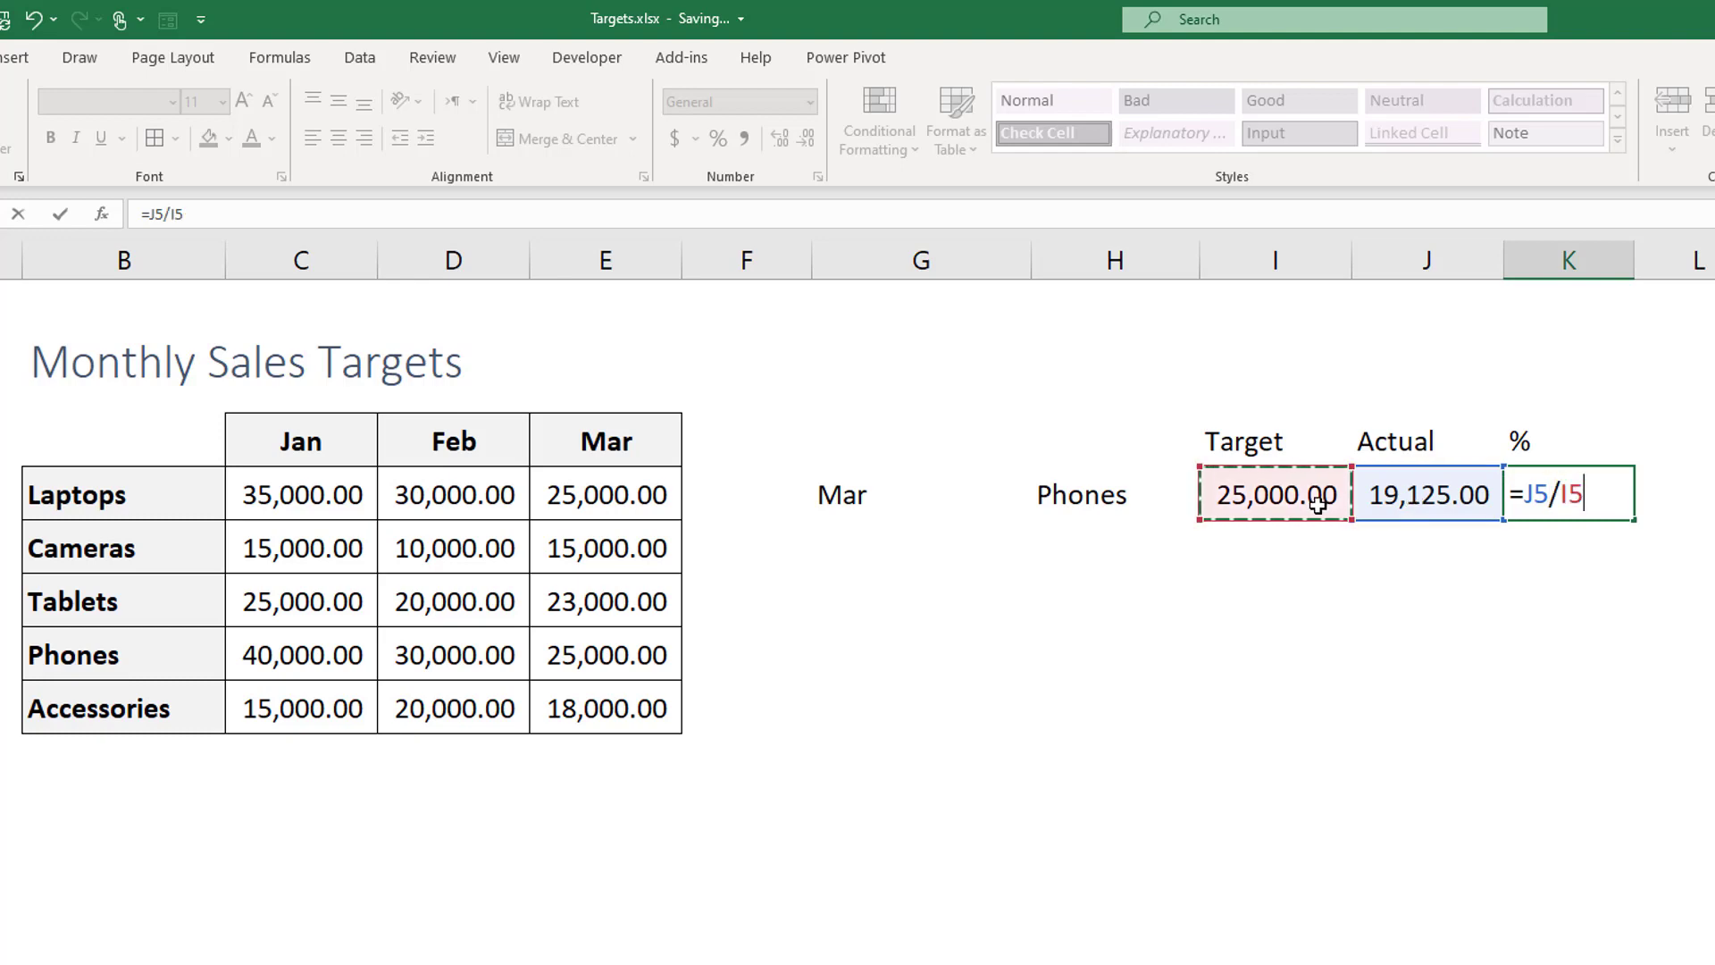
key(Enter)
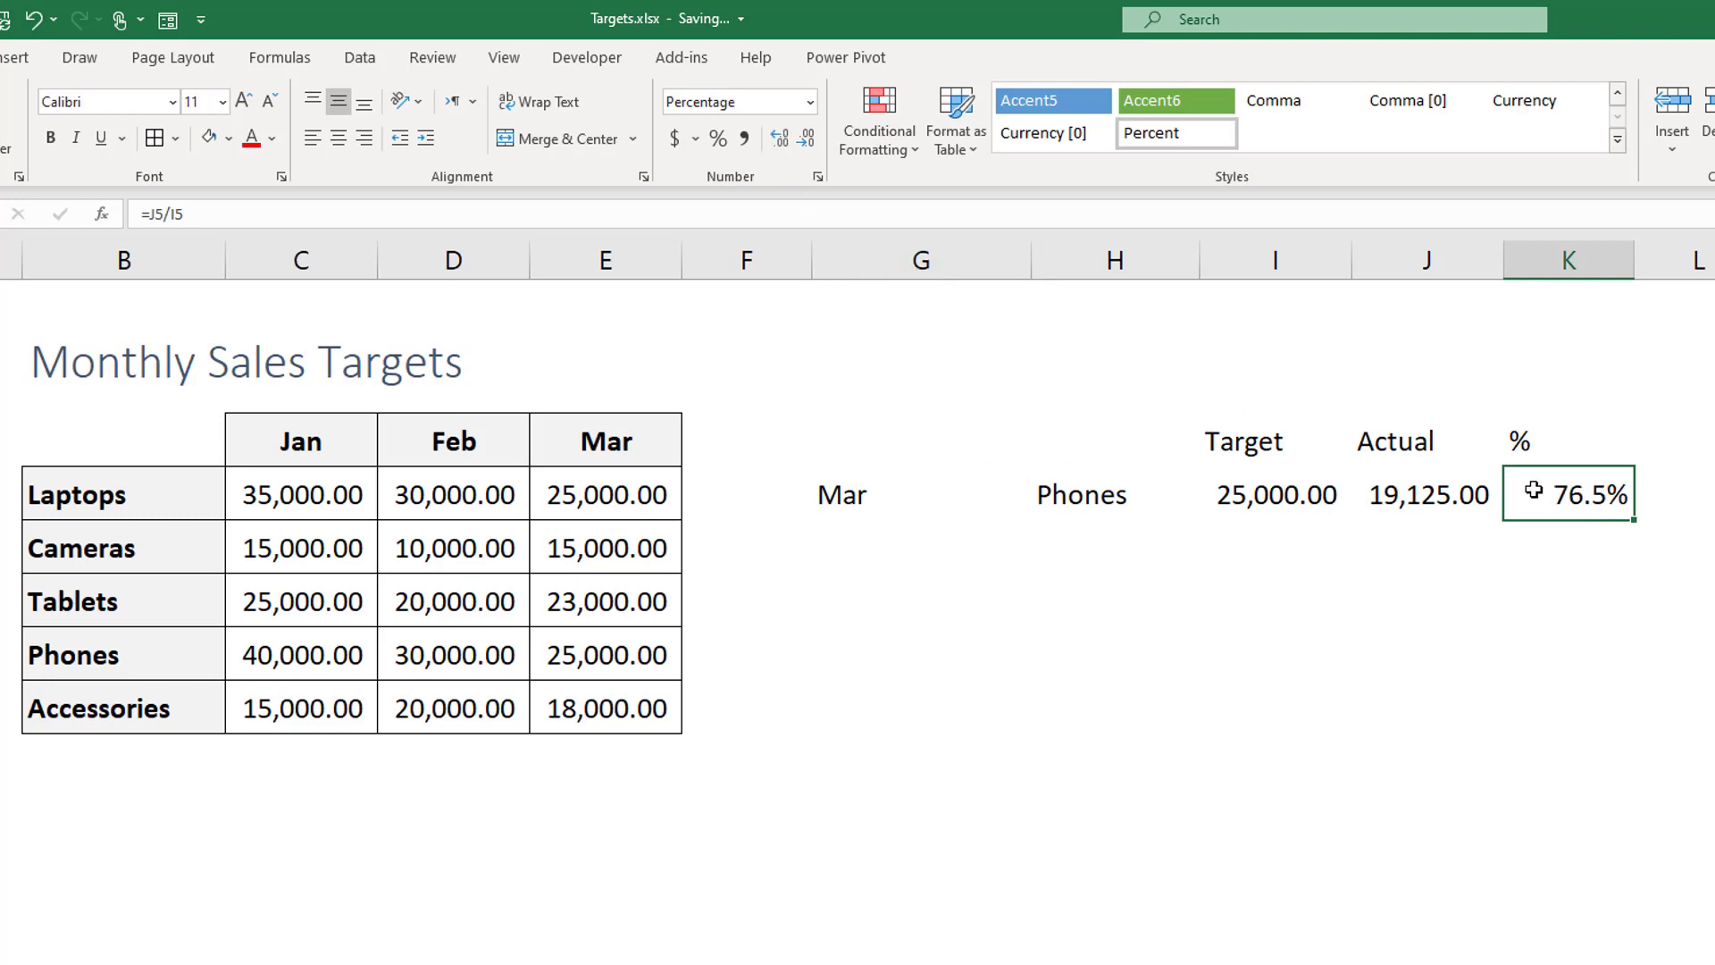
mouse_move(1369, 528)
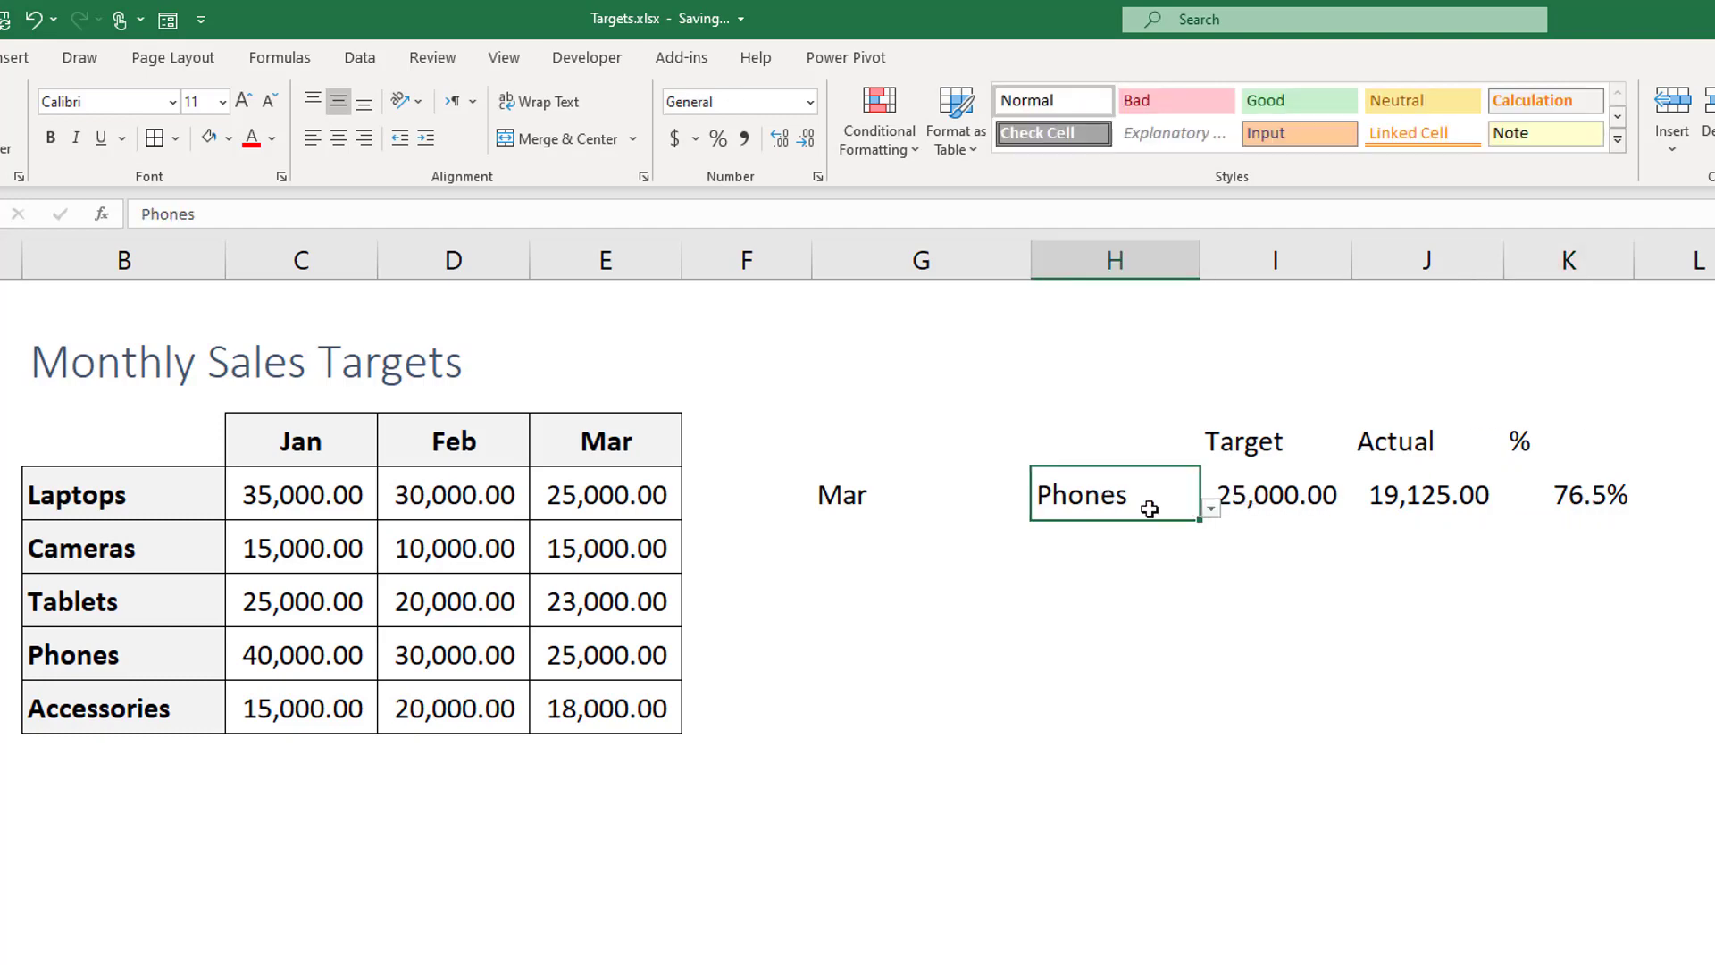
Step: Choose Cameras as the product, showing a 15,000.00 target, and select J5
click(1208, 507)
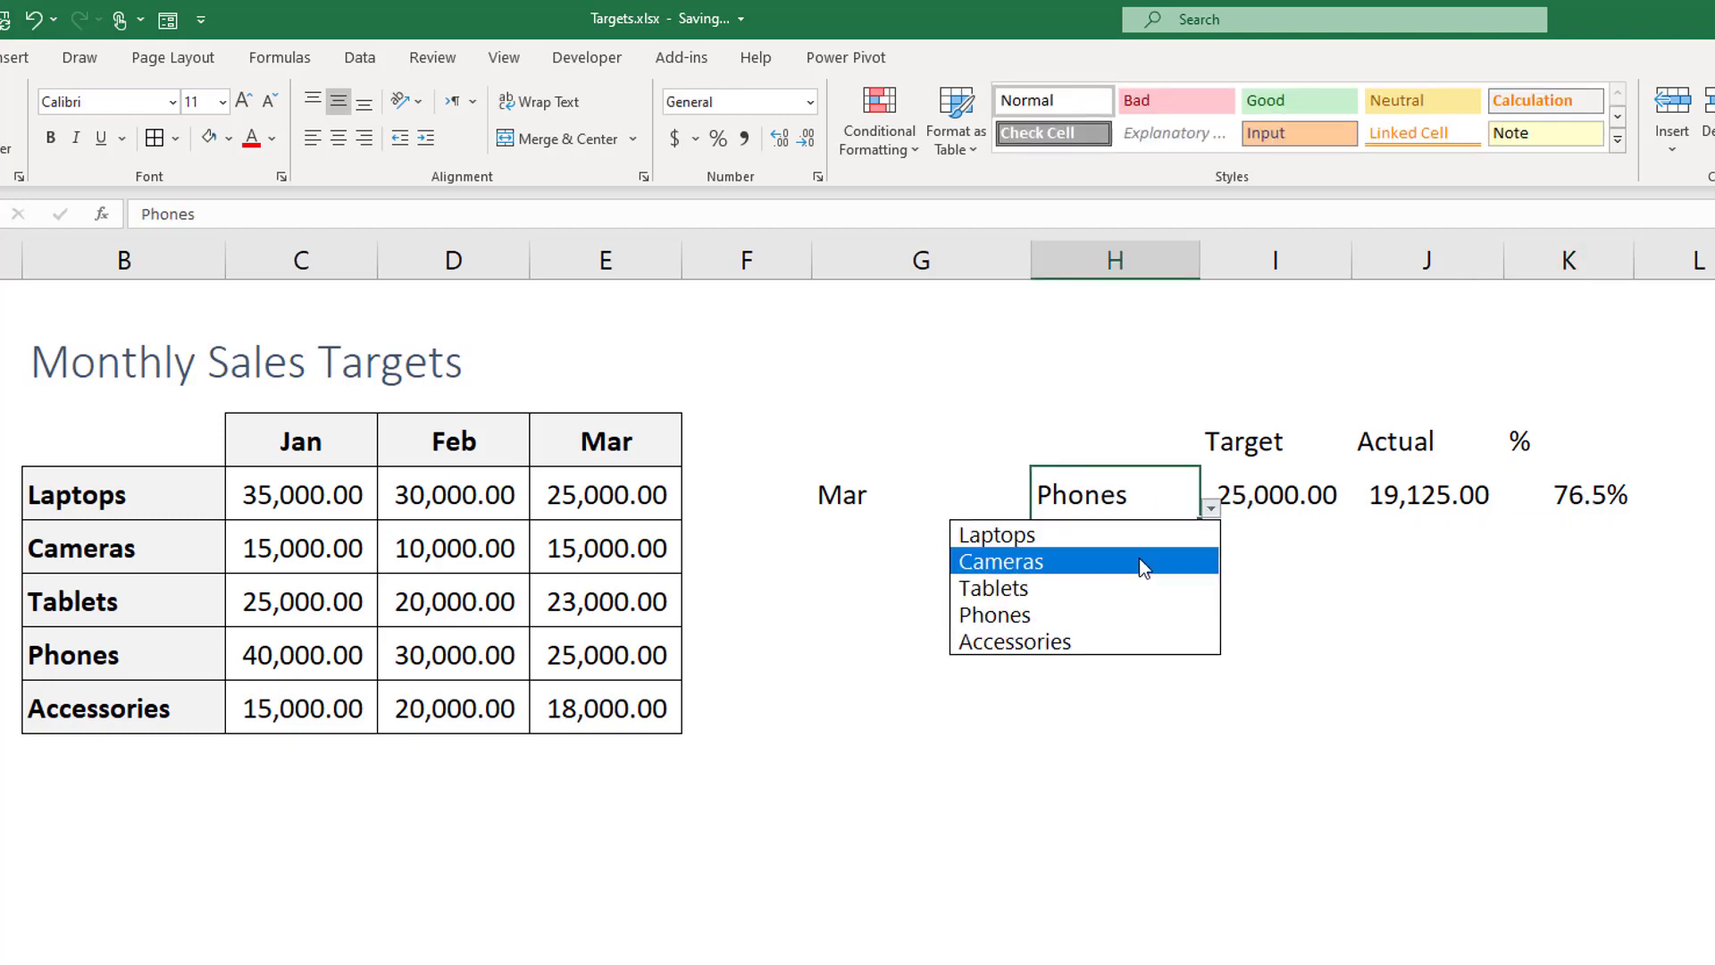
click(1000, 562)
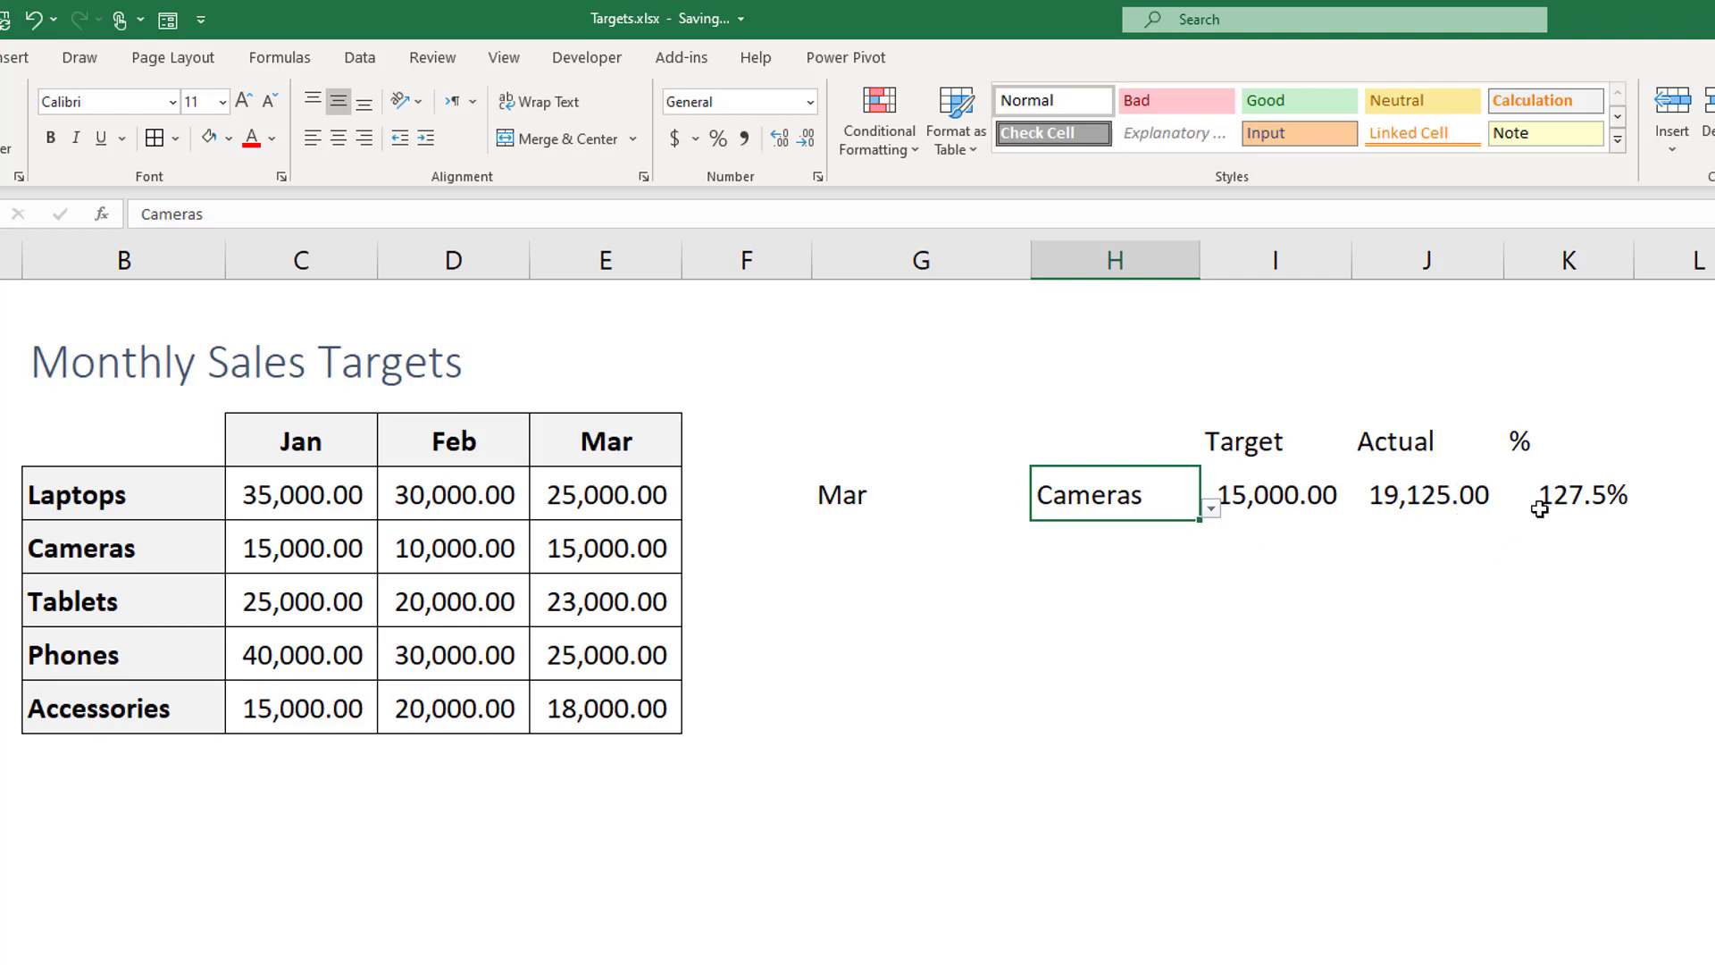
click(1427, 495)
text(12,000)
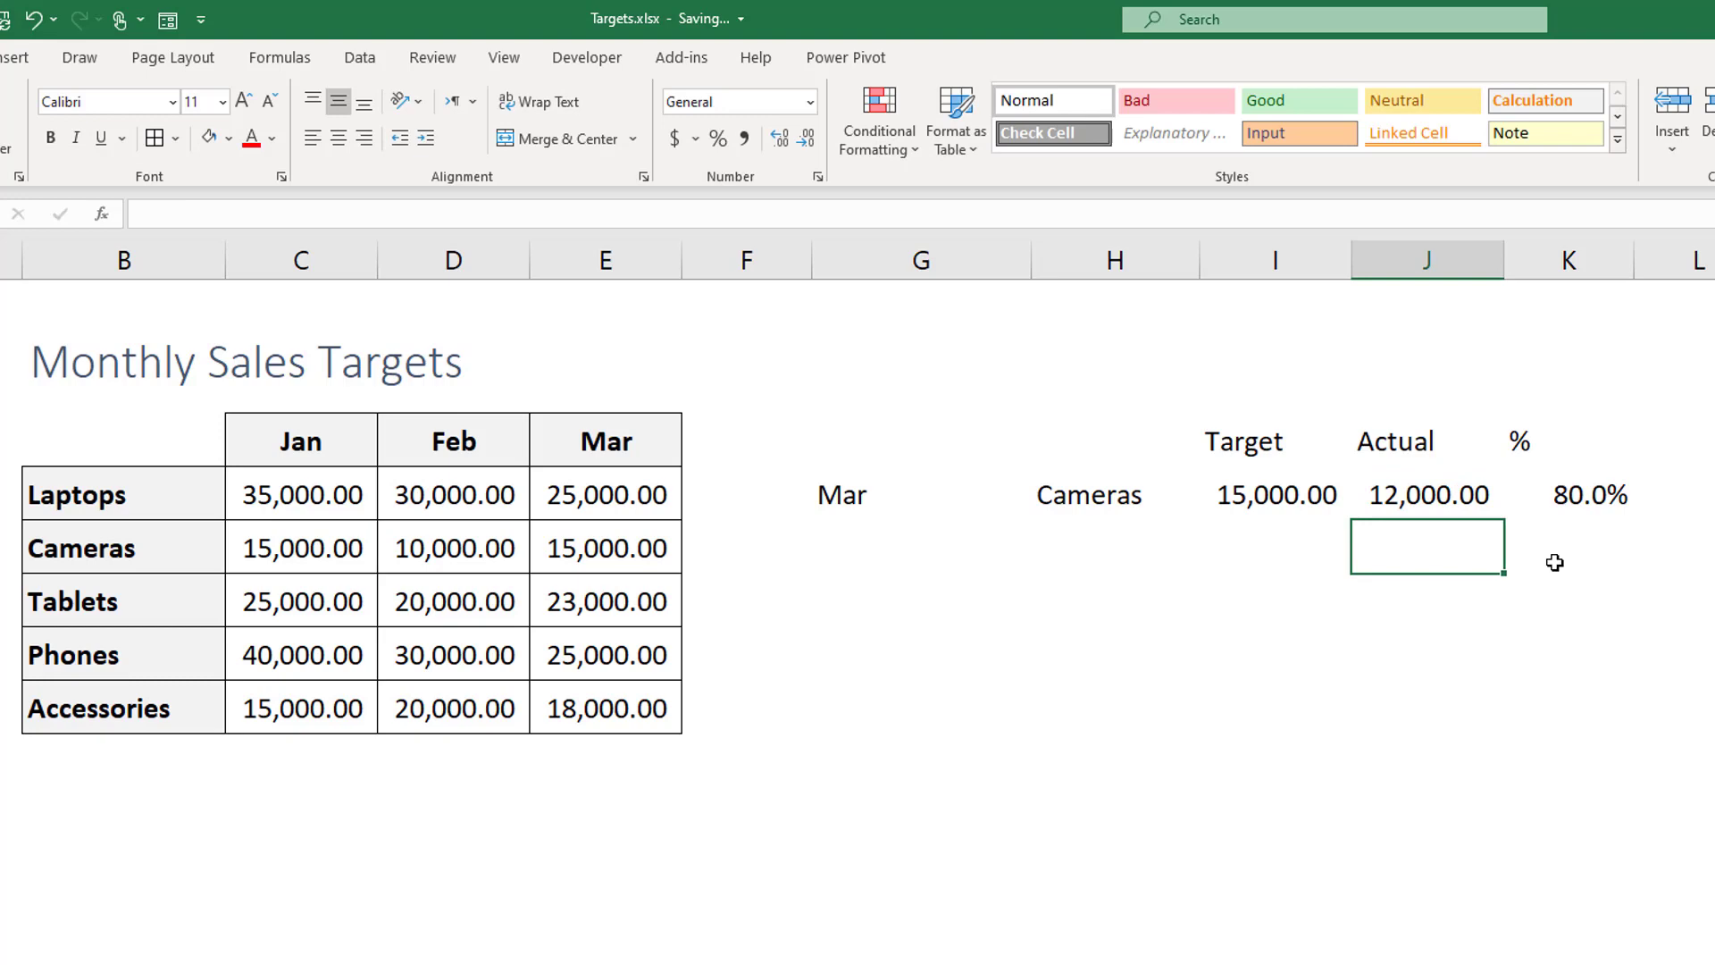
mouse_move(1560, 503)
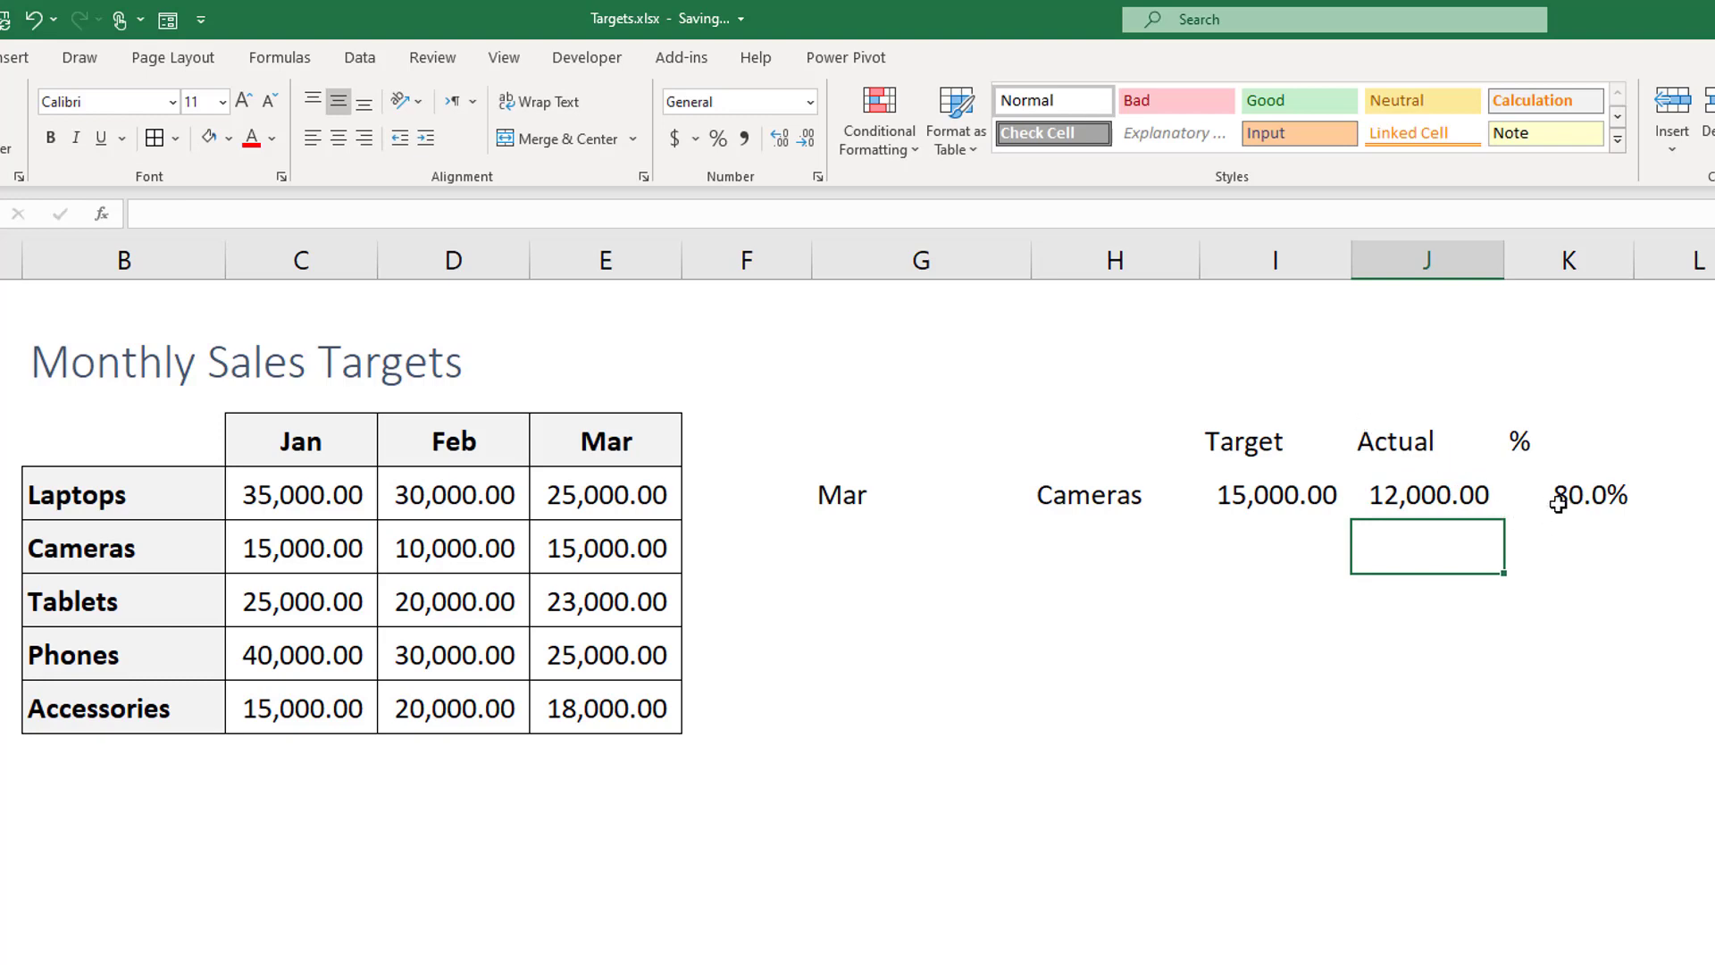
mouse_move(1173, 556)
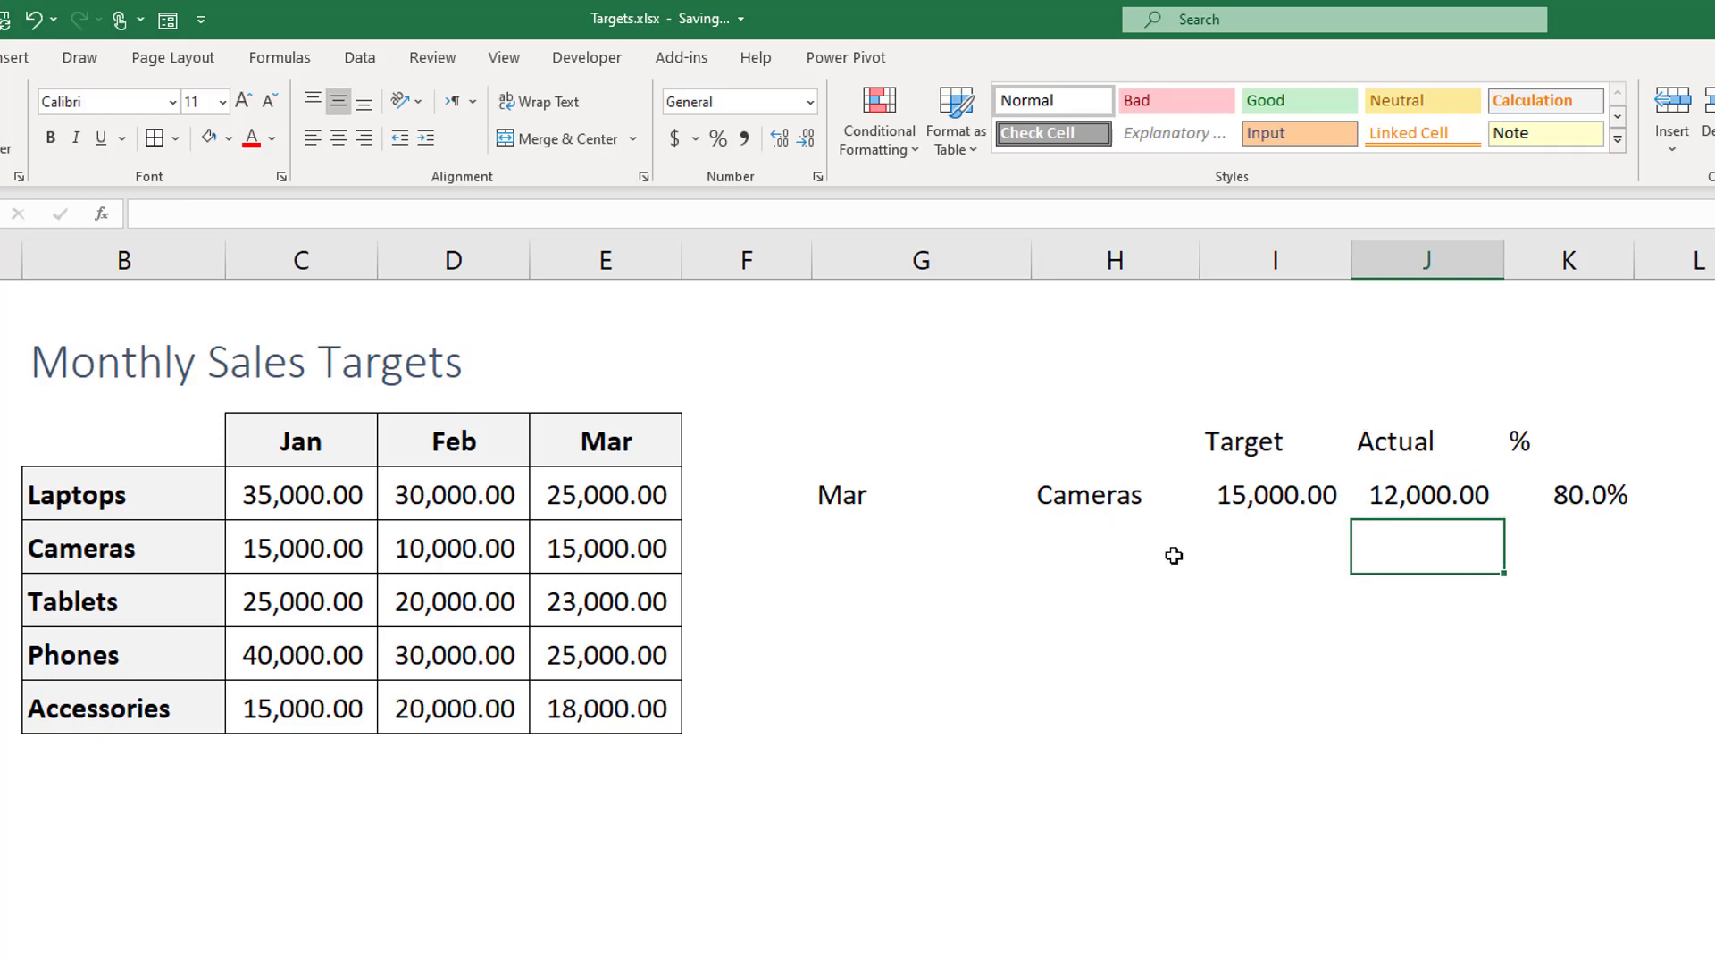
mouse_move(1070, 801)
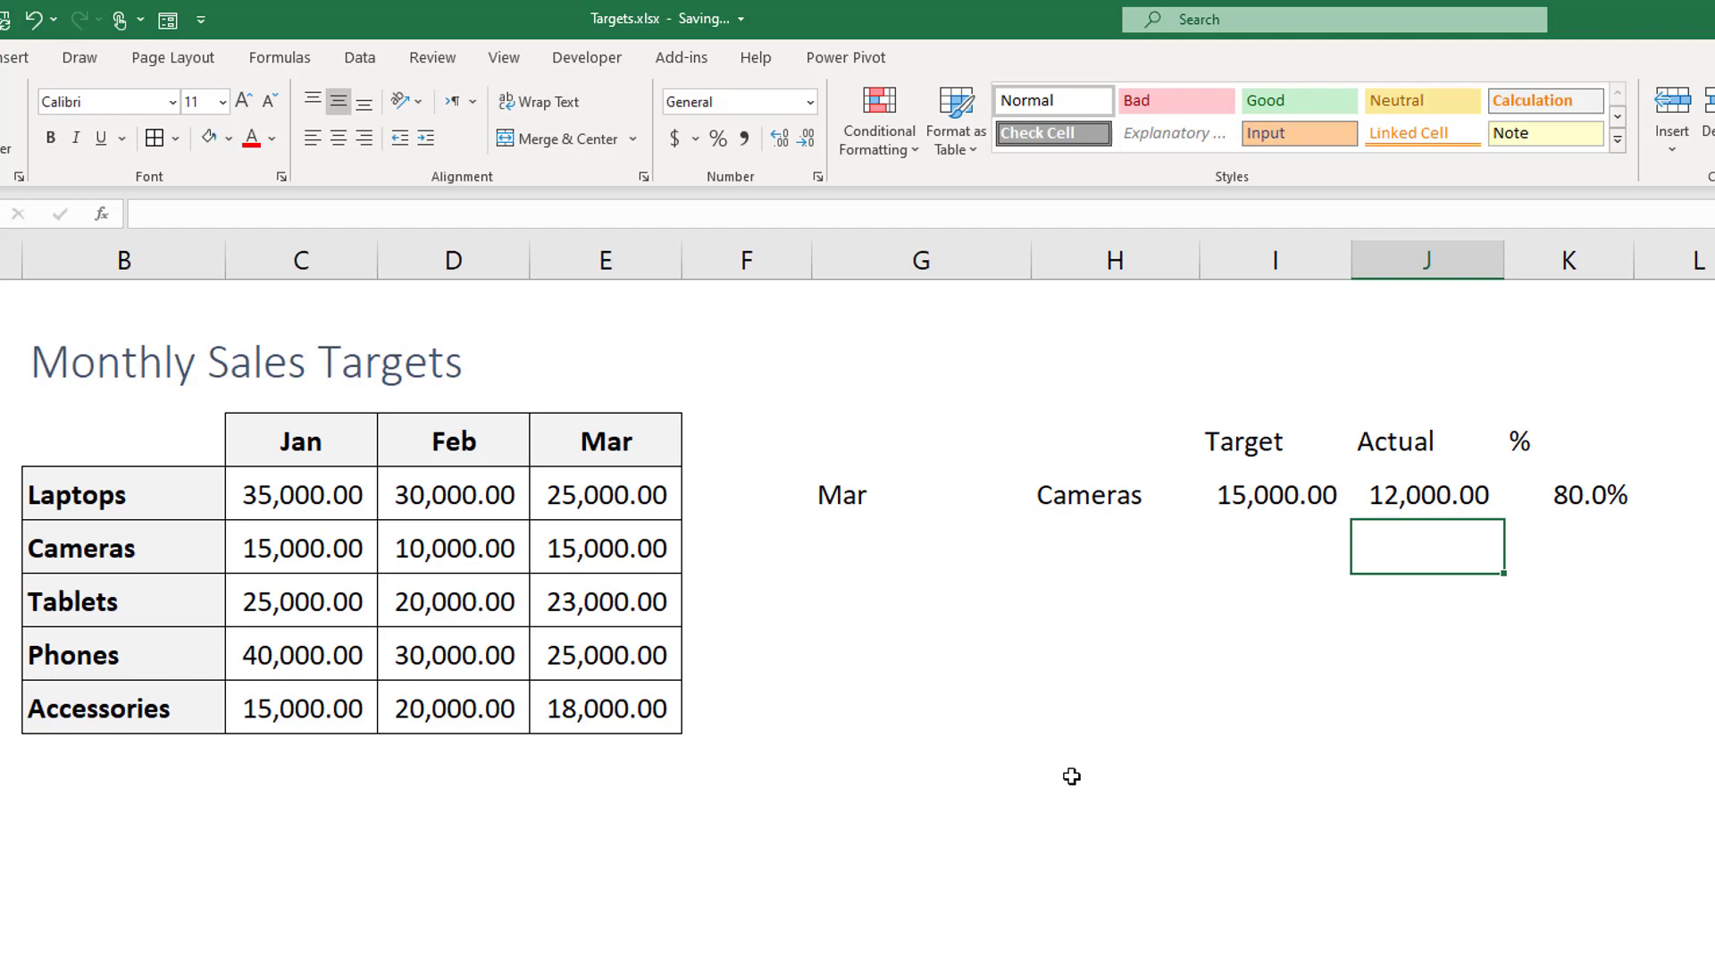